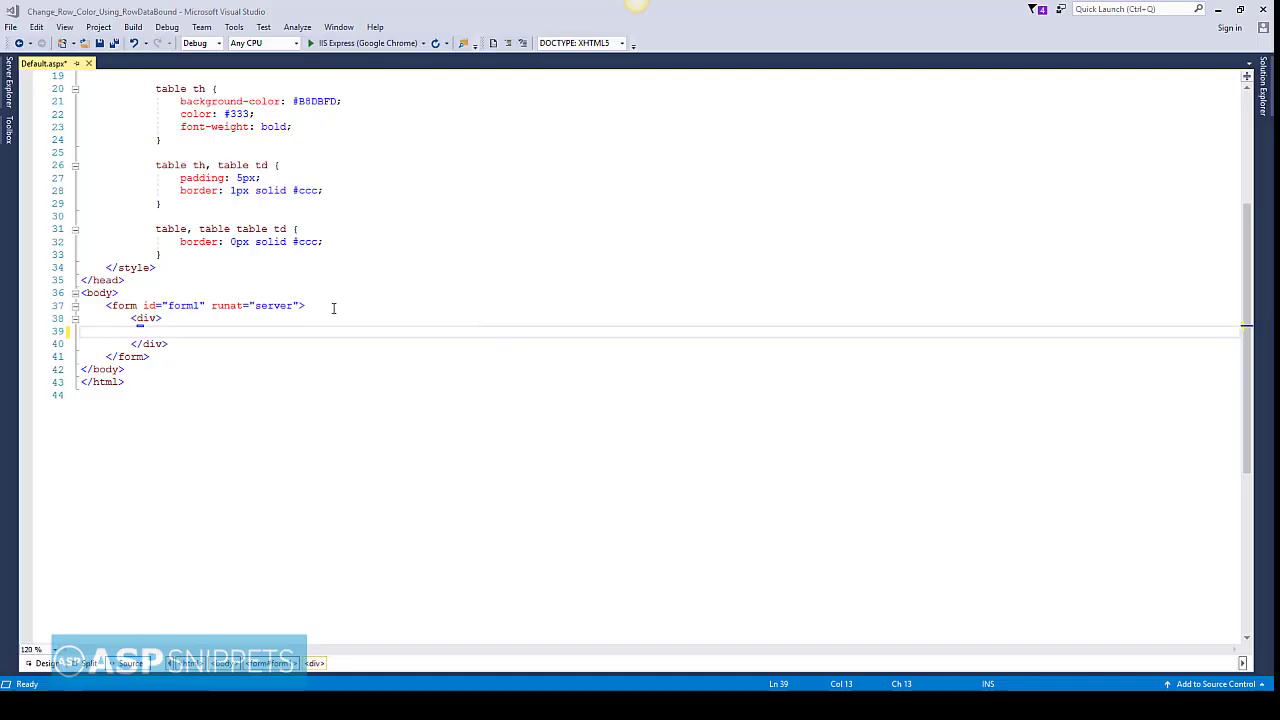
{"action": "mouse_move", "coordinate": [258, 332]}
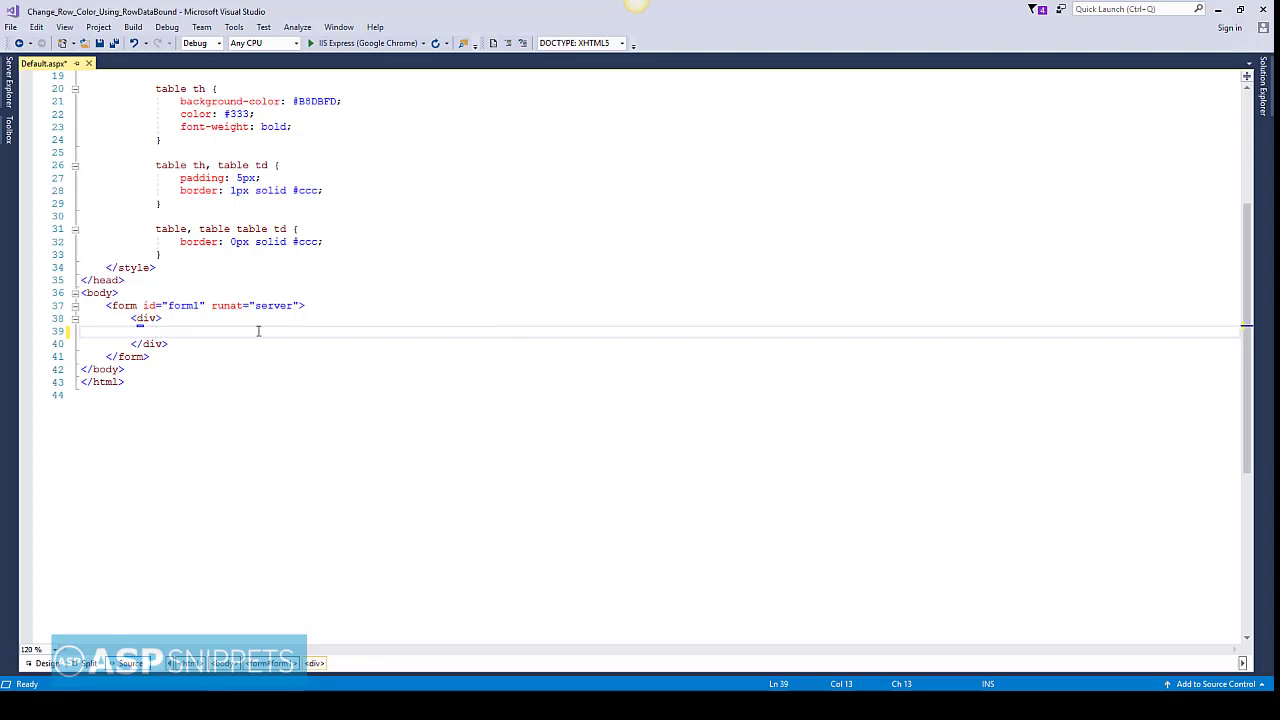
Start an asp:GridView tag with ID GridView1 and AutoGenerateColumns="false".
{"action": "type", "text": "<"}
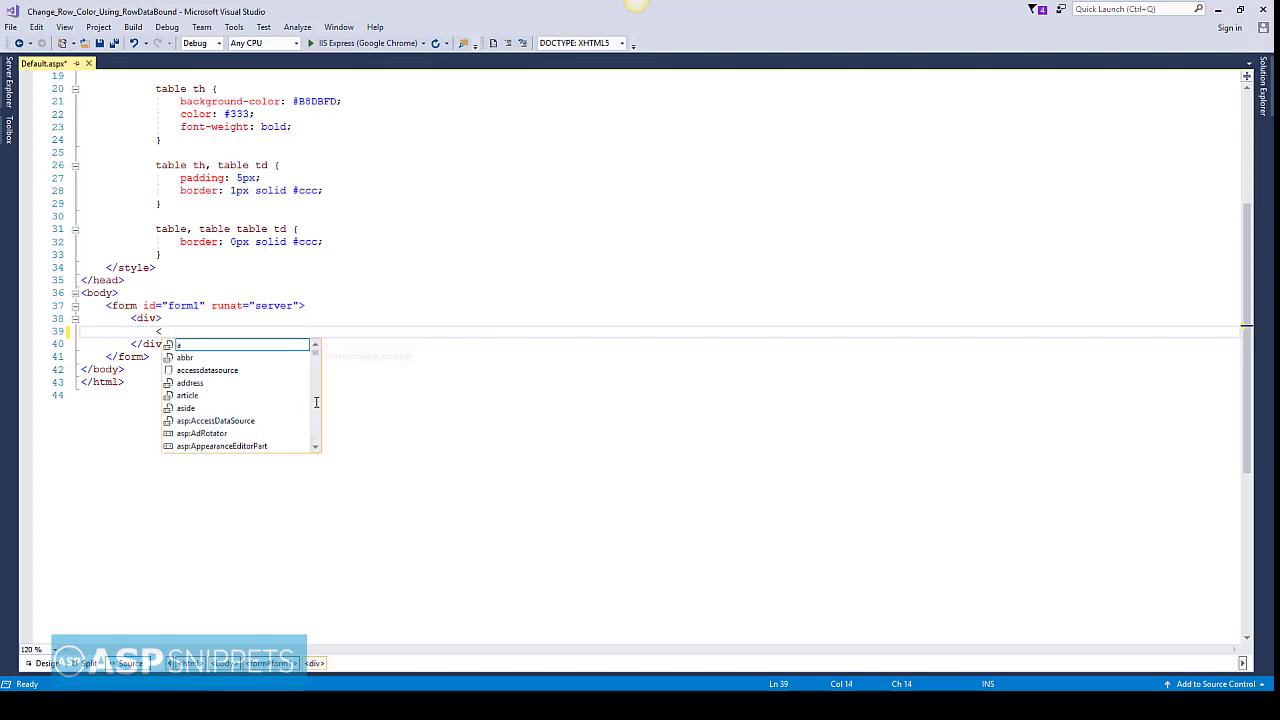
{"action": "type", "text": "asp:GridView ID=\"GridView1\" runat=\"server"}
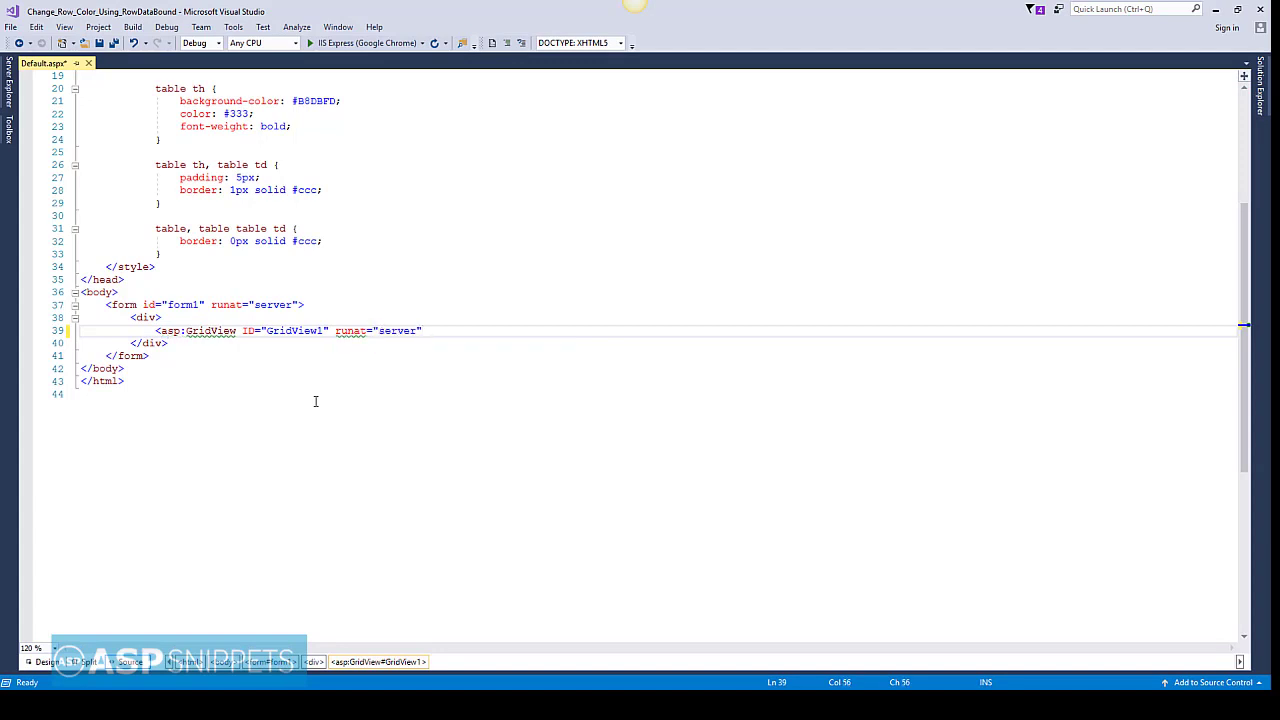
{"action": "type", "text": "auto"}
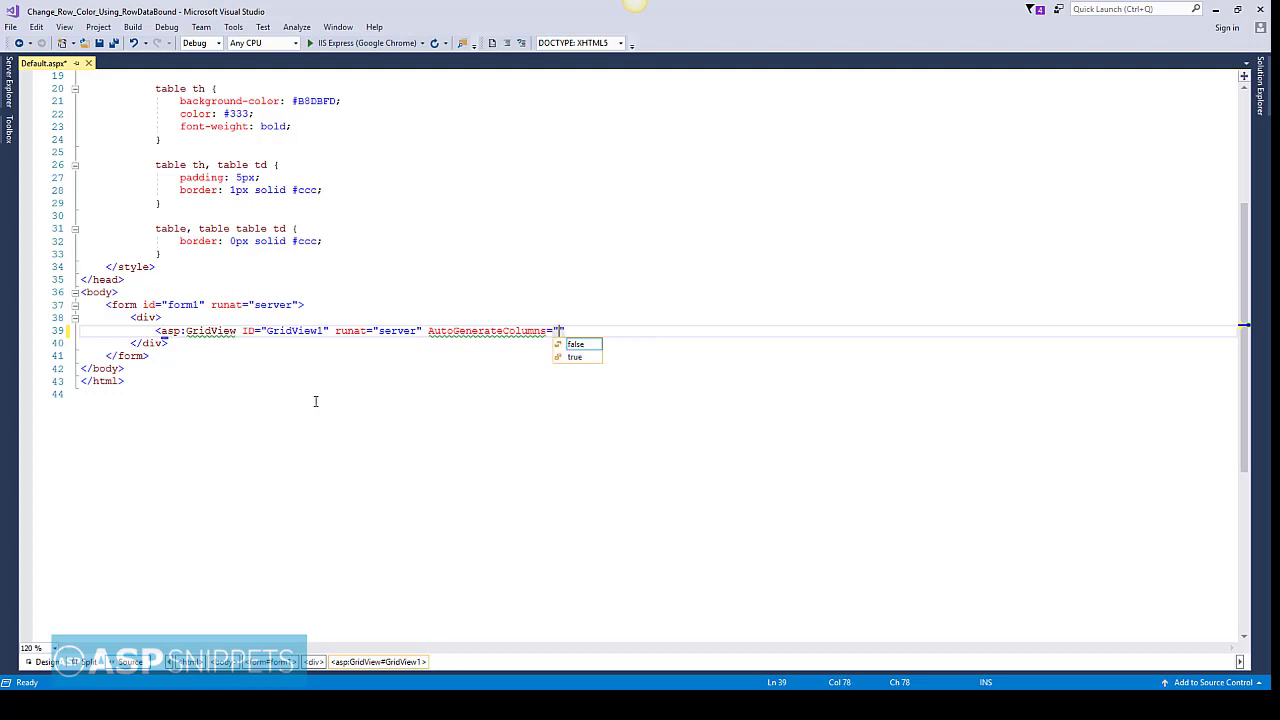
{"action": "type", "text": "false\""}
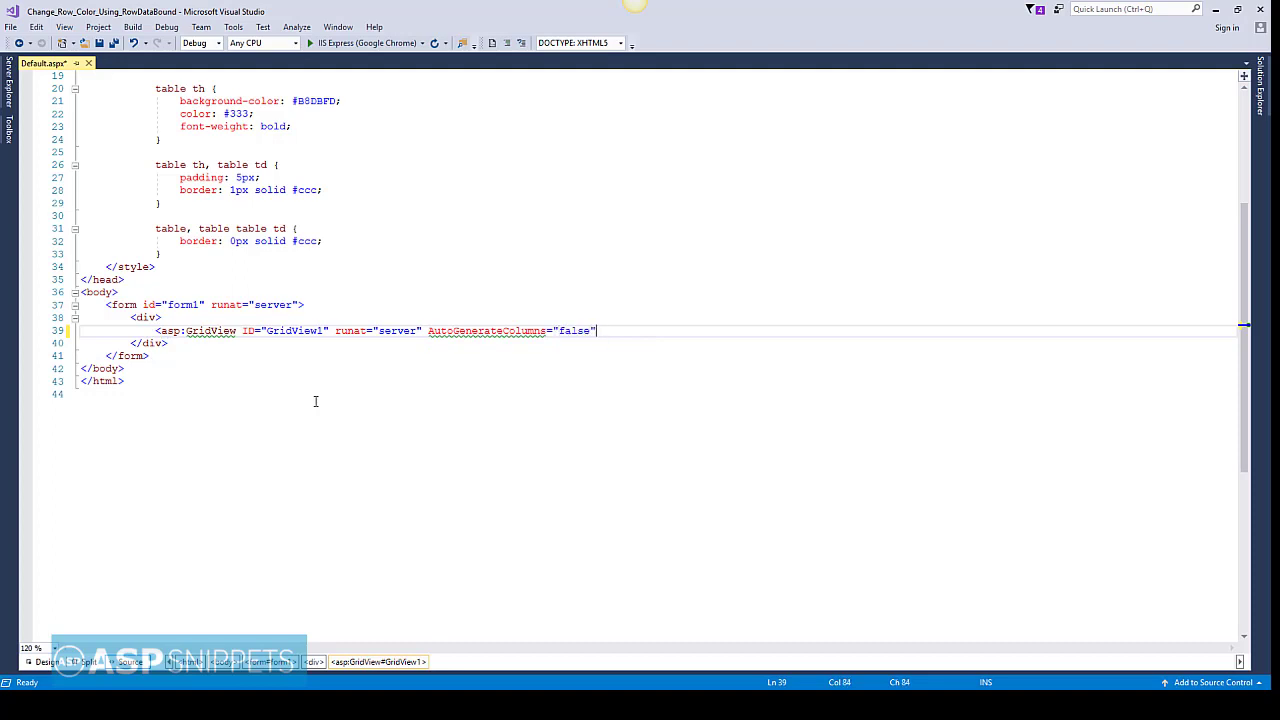
Add OnRowDataBound="OnRowDataBound" to the GridView and close it with an empty Columns section.
{"action": "type", "text": "On"}
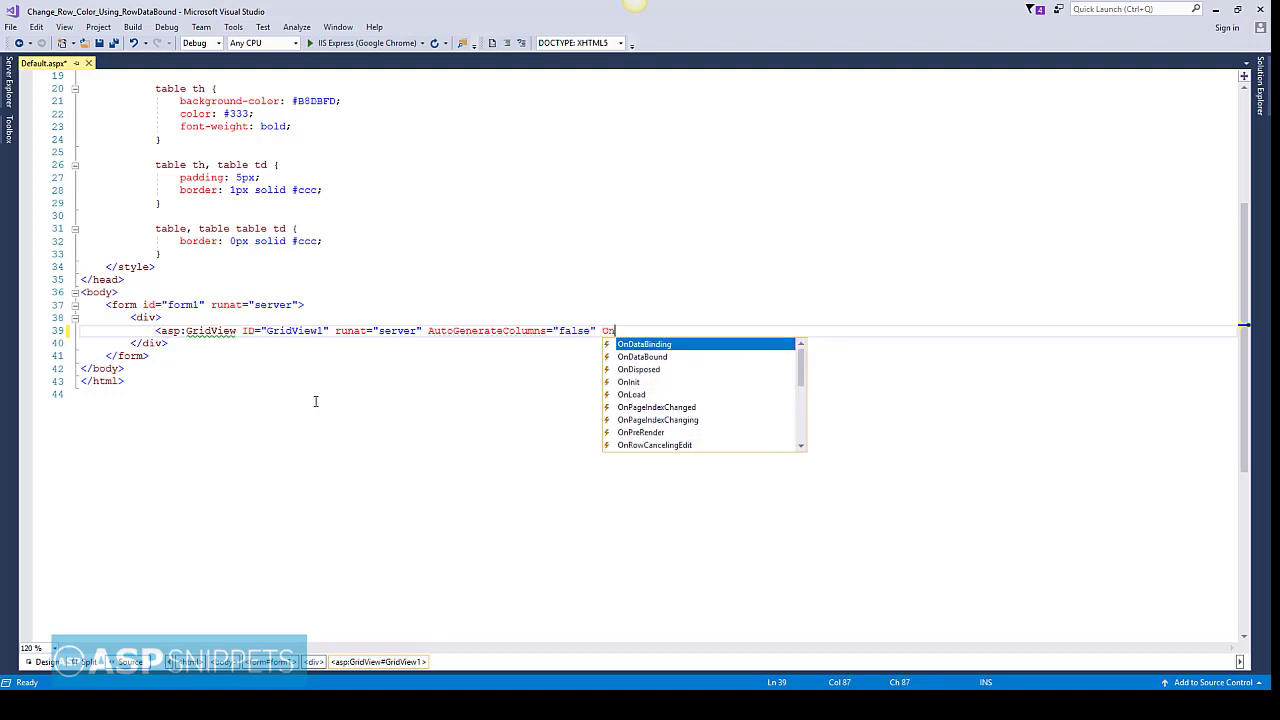
{"action": "type", "text": "RowData"}
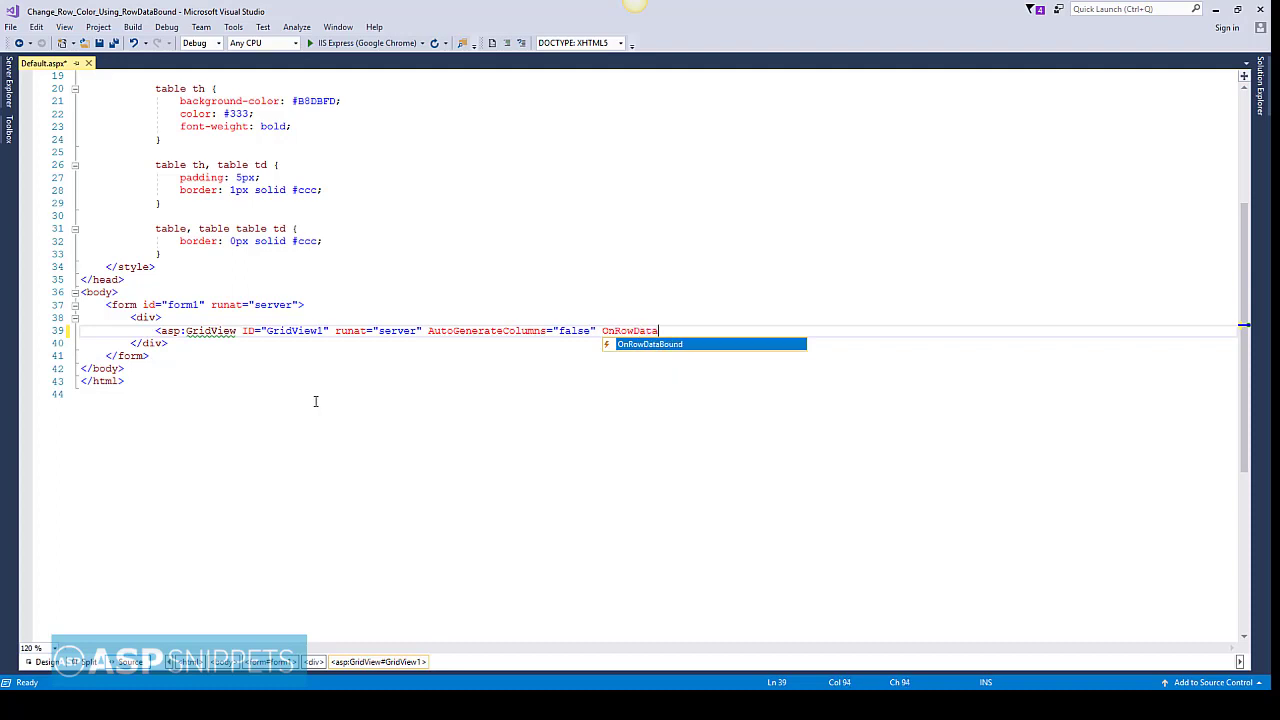
{"action": "key", "text": "tab"}
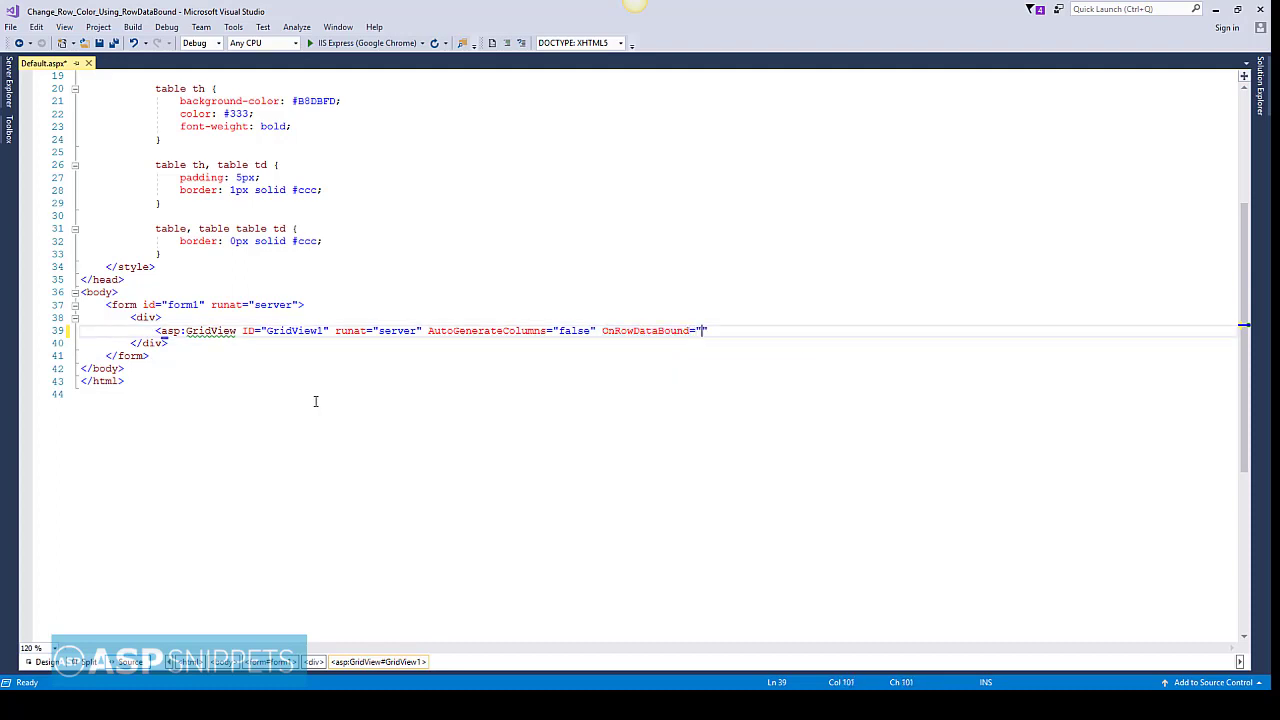
{"action": "type", "text": "OnRowDataBound"}
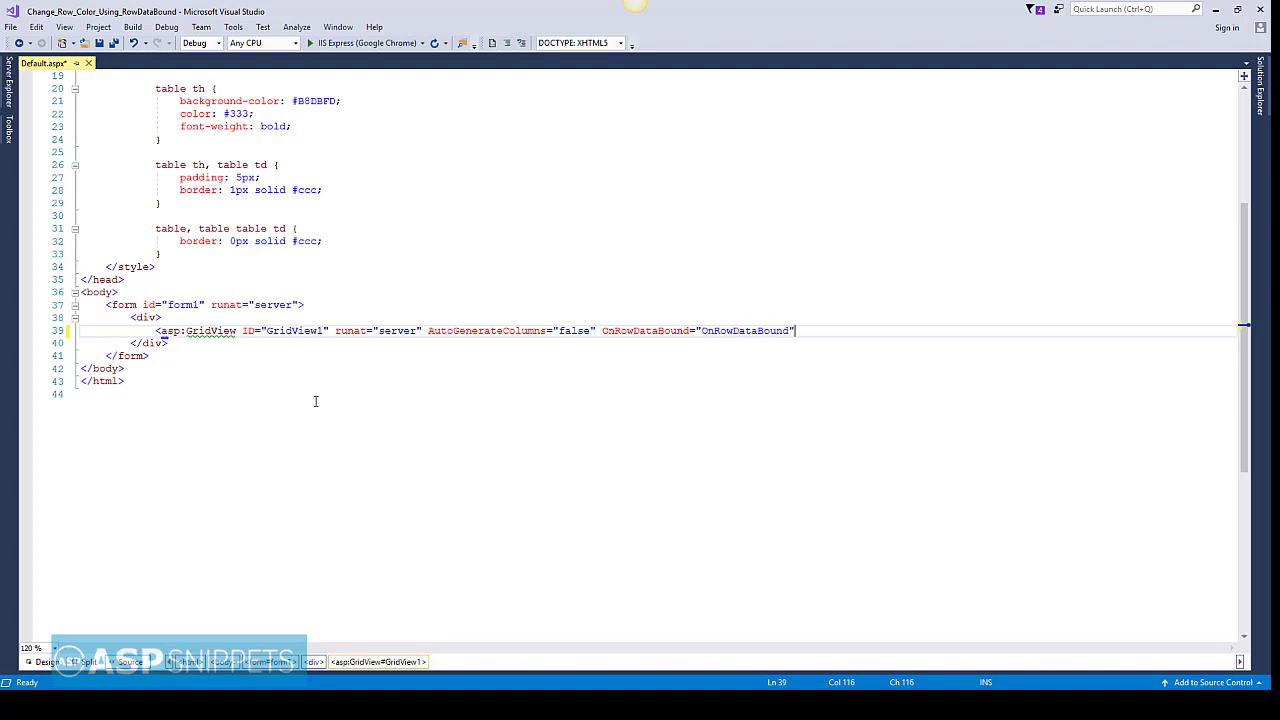
{"action": "type", "text": "></asp:GridView>"}
{"action": "type", "text": "<Columns></Columns>"}
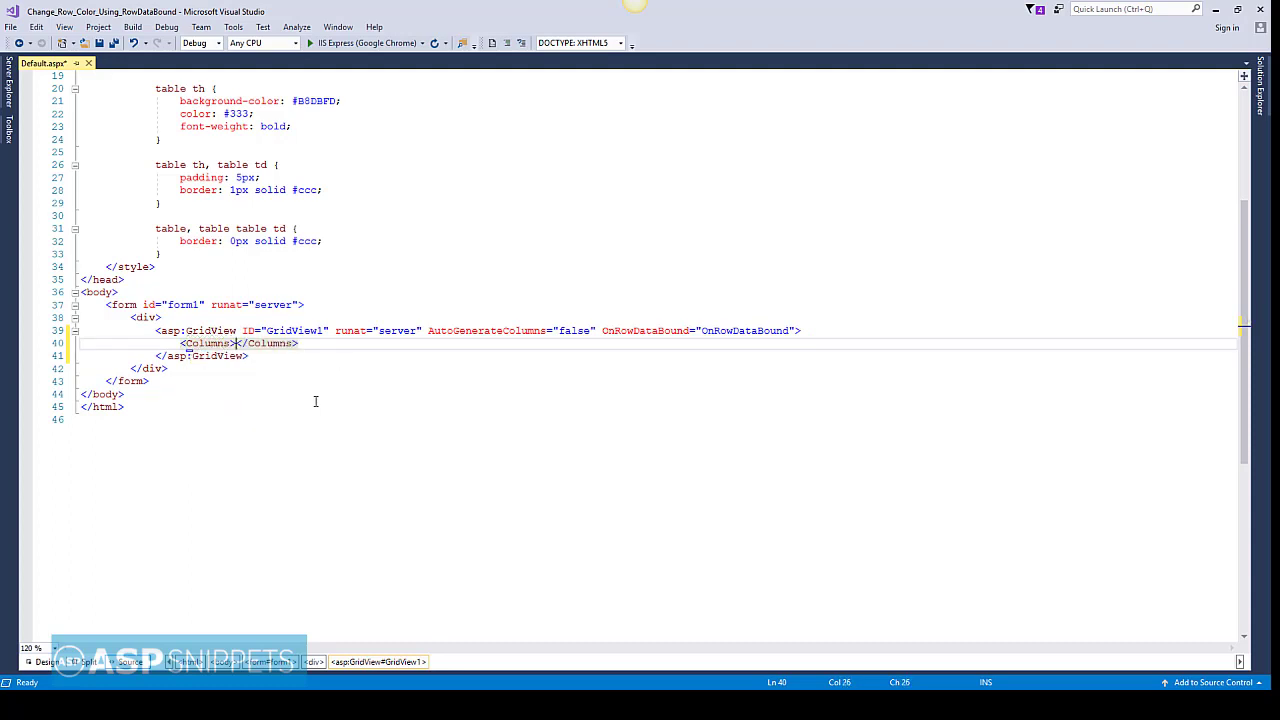
Add a BoundField with DataField="Item" and HeaderText="Item" inside Columns, then save.
{"action": "key", "text": "Enter"}
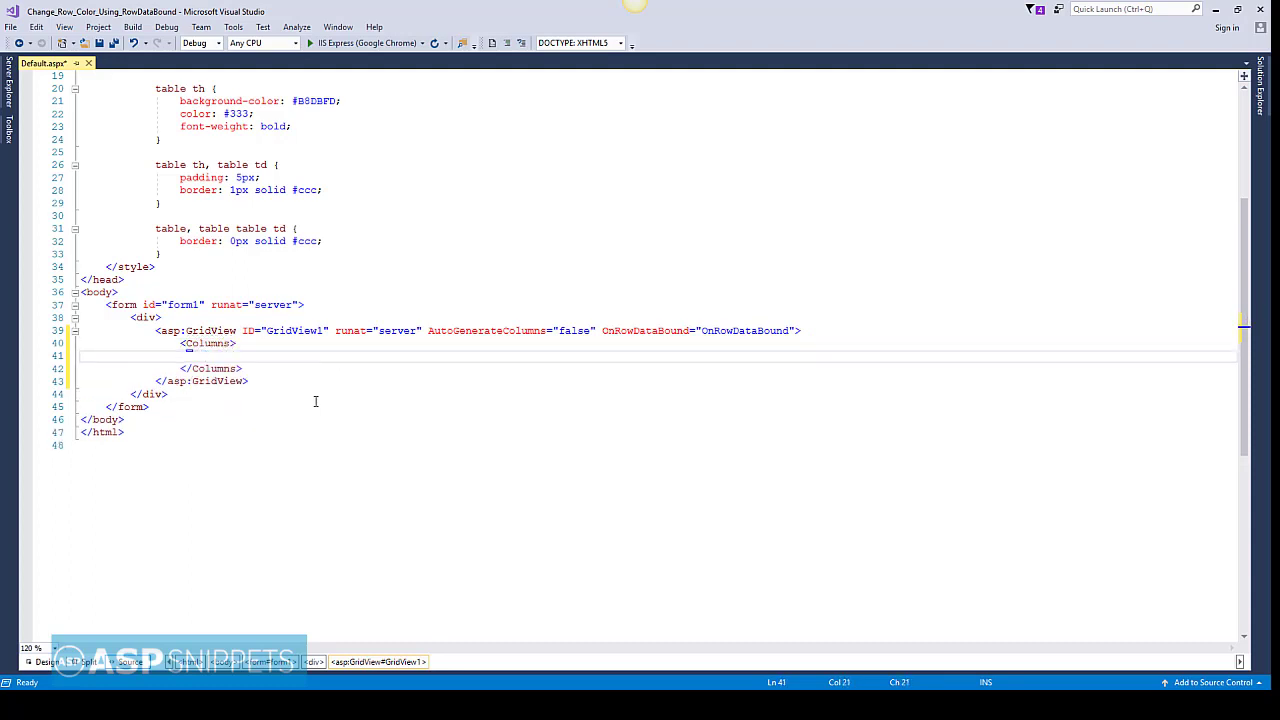
{"action": "type", "text": "<asp:BoundField DataField"}
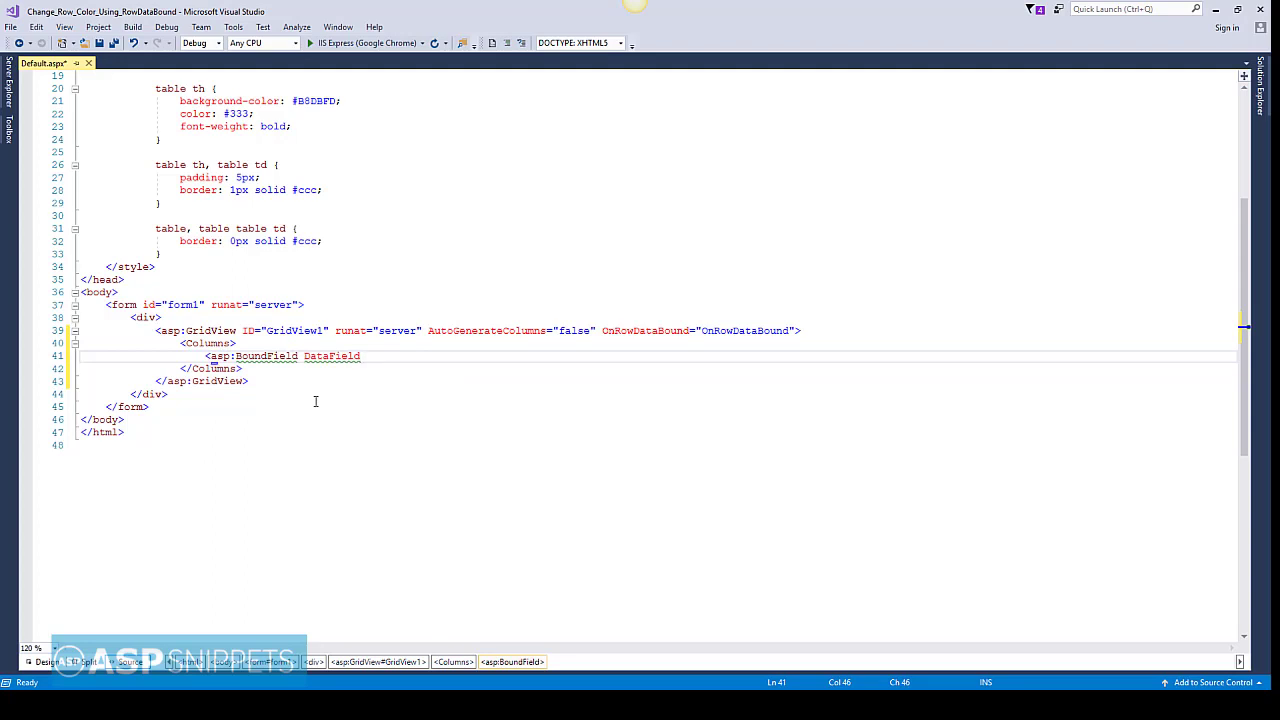
{"action": "type", "text": "=\"Item\""}
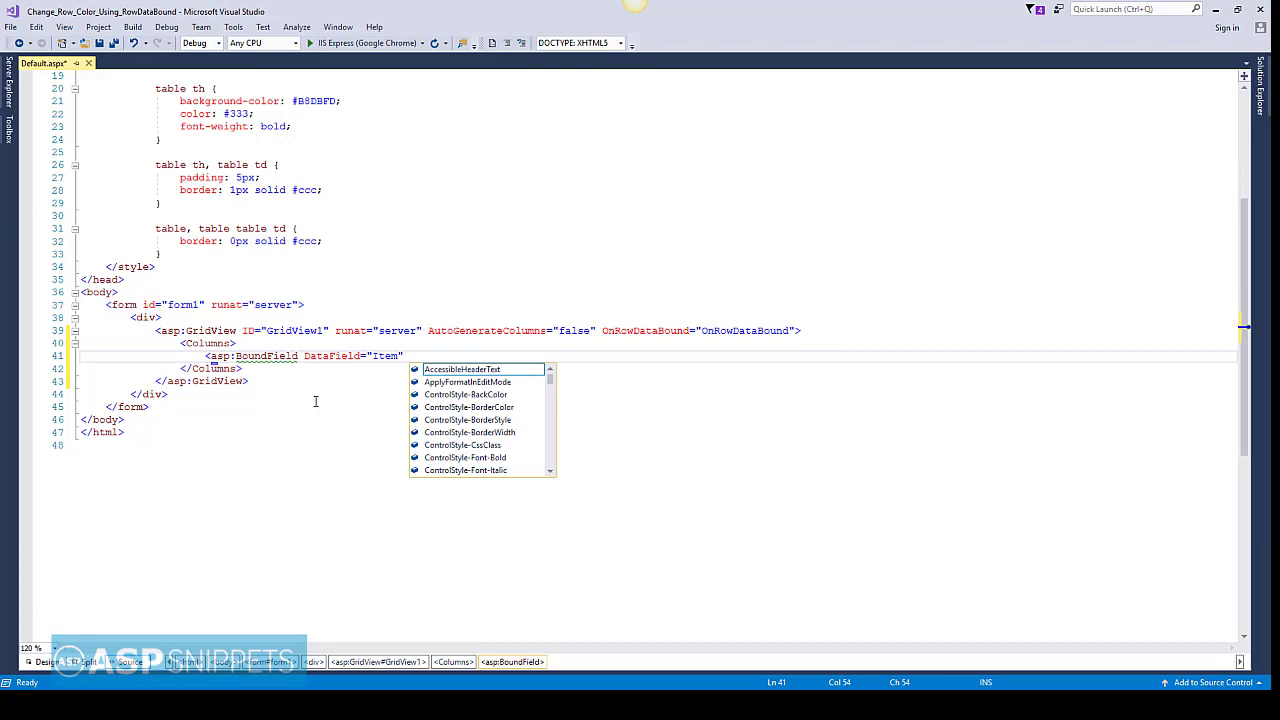
{"action": "type", "text": "Heade"}
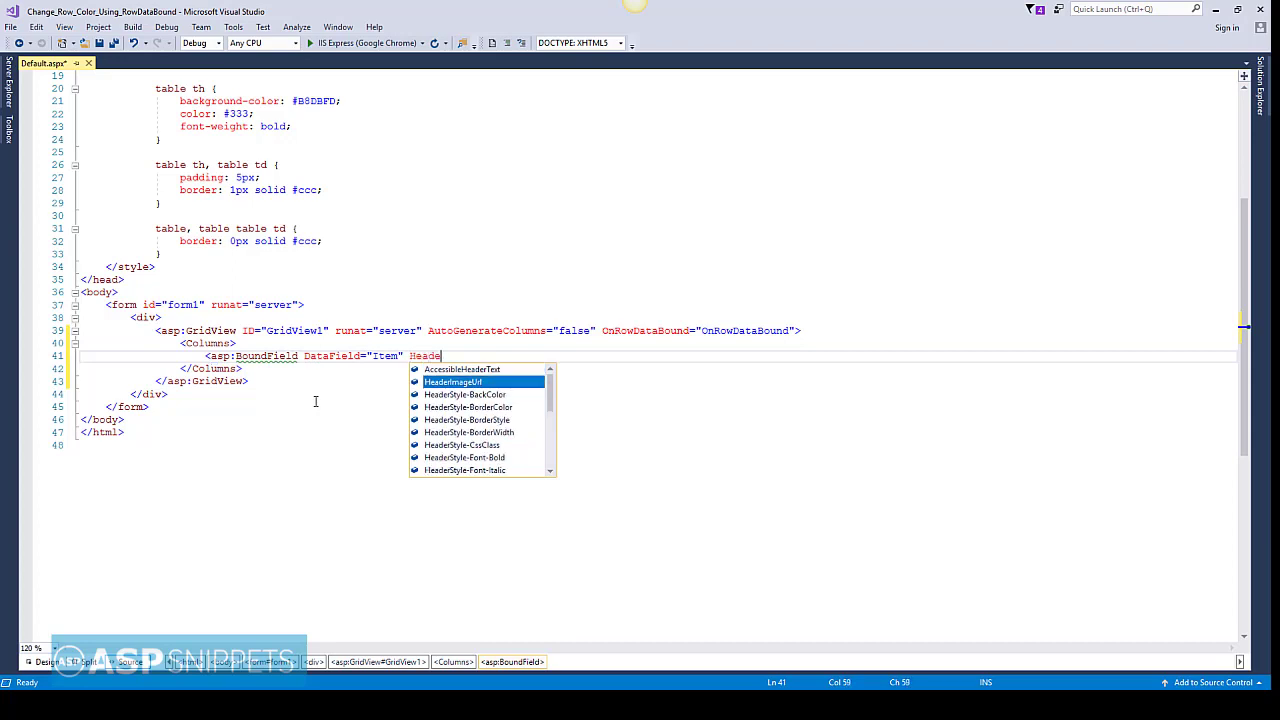
{"action": "type", "text": "t=\""}
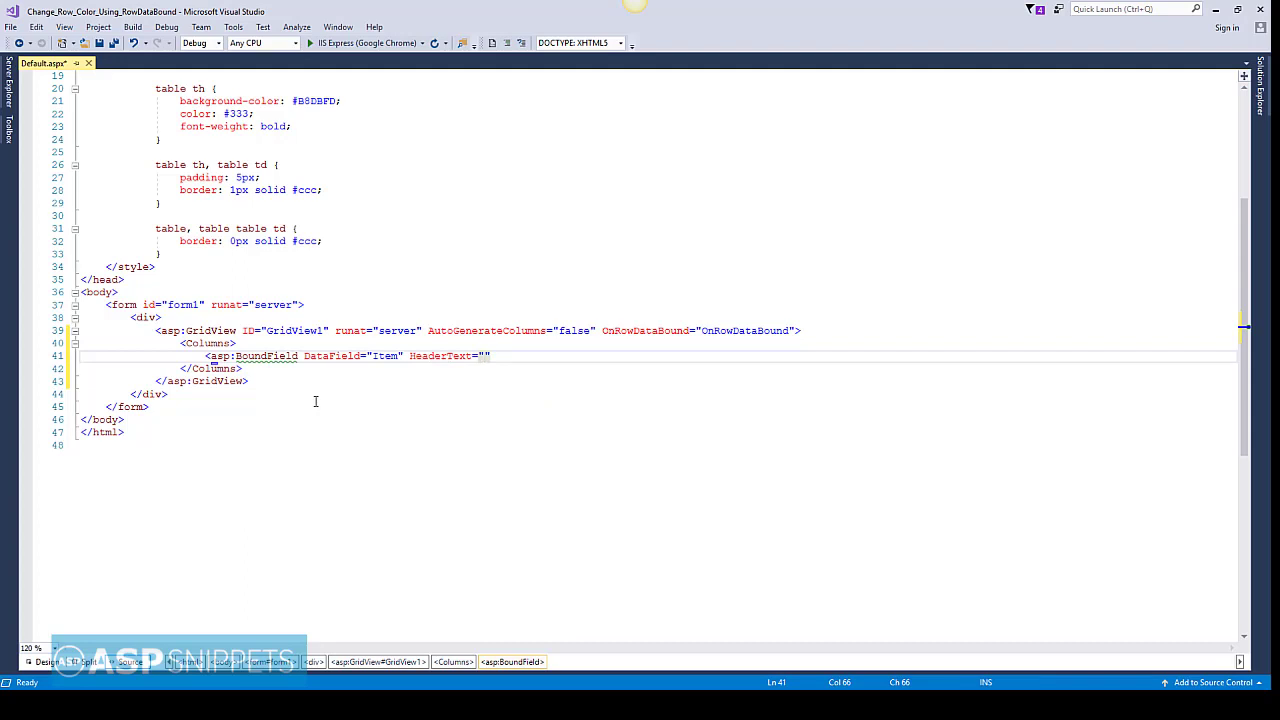
{"action": "type", "text": "Item"}
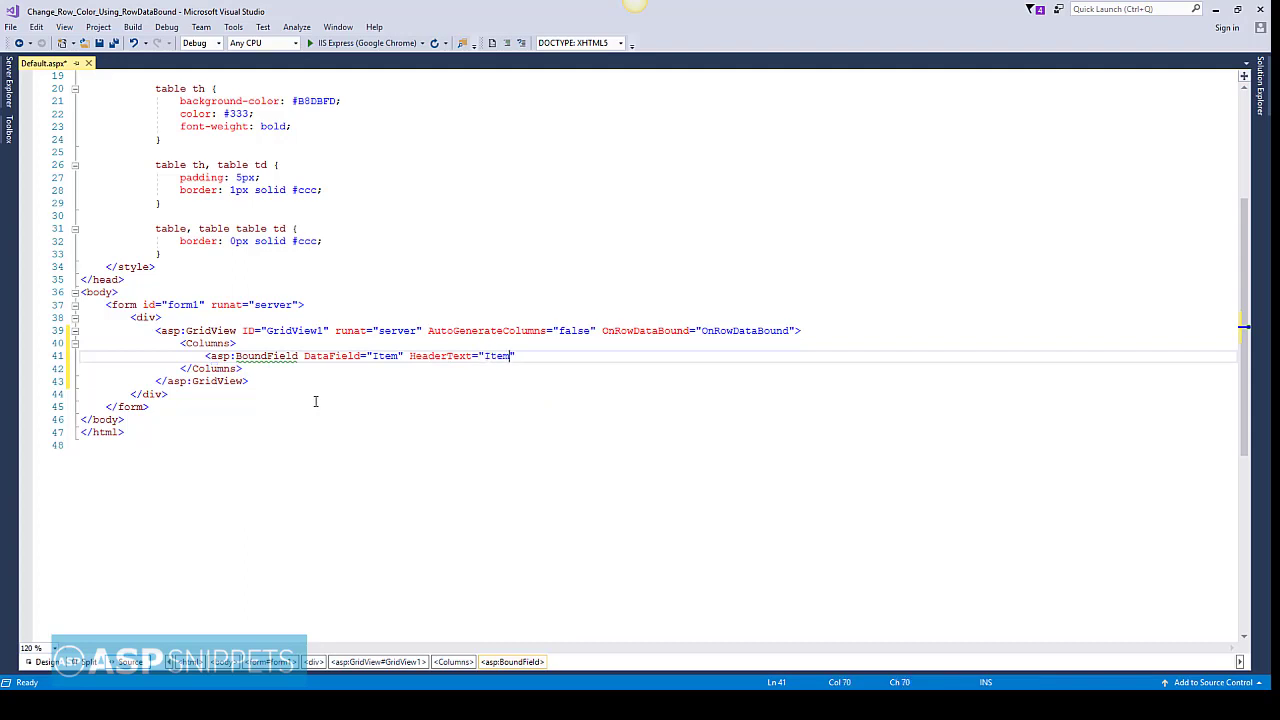
{"action": "type", "text": "/>"}
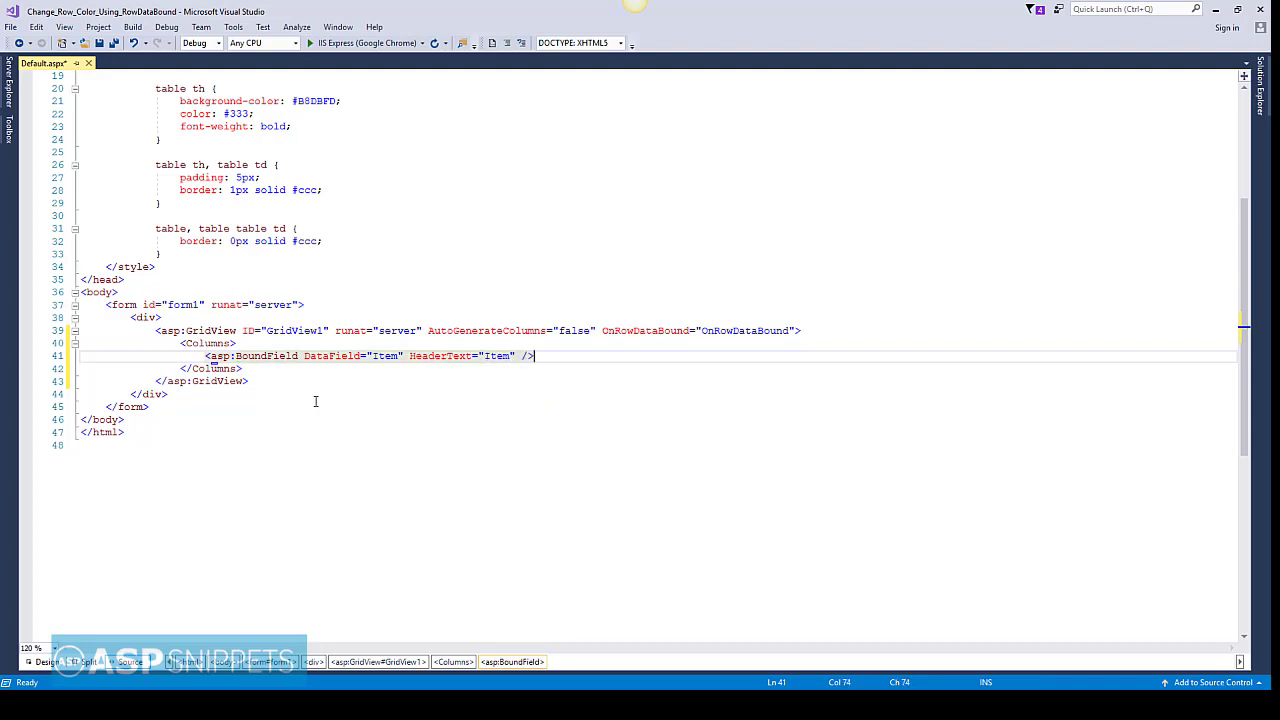
{"action": "key", "text": "ctrl+s"}
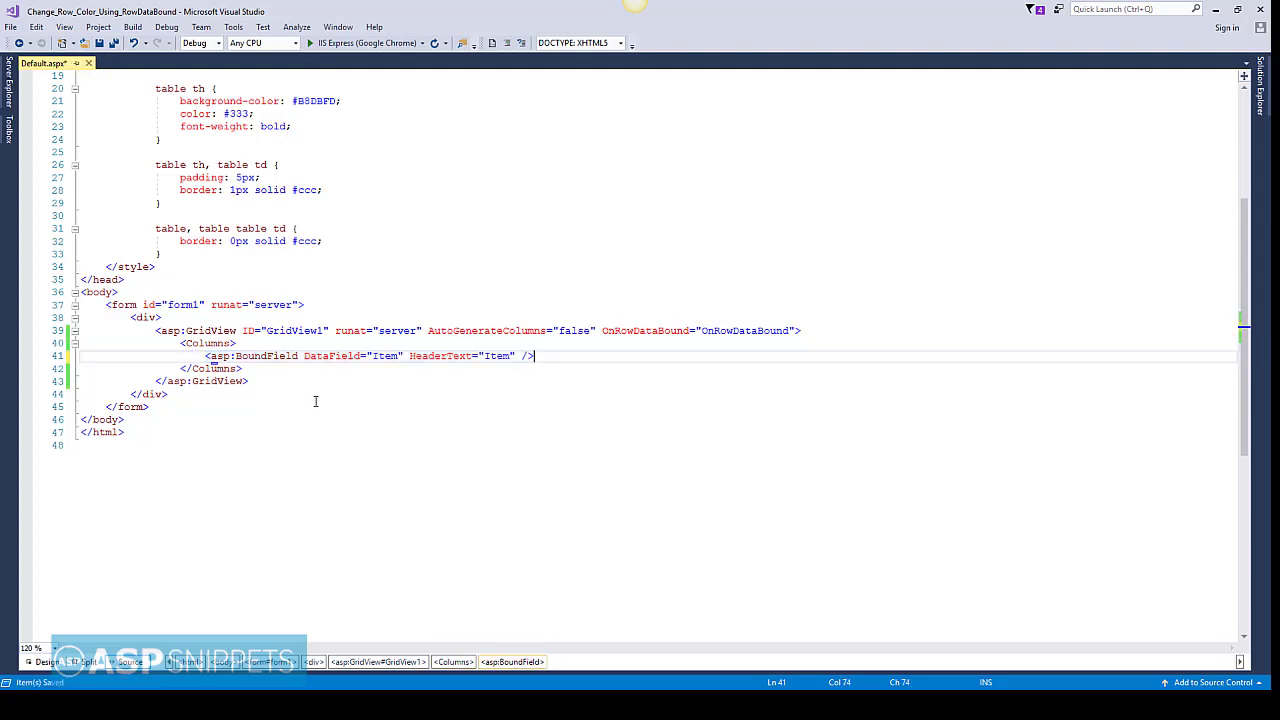
Add a second BoundField with DataField="Quantity" and HeaderText="Quantity".
{"action": "type", "text": "<asp:BoundField DataField=\"Item\" HeaderText=\"Item\" />"}
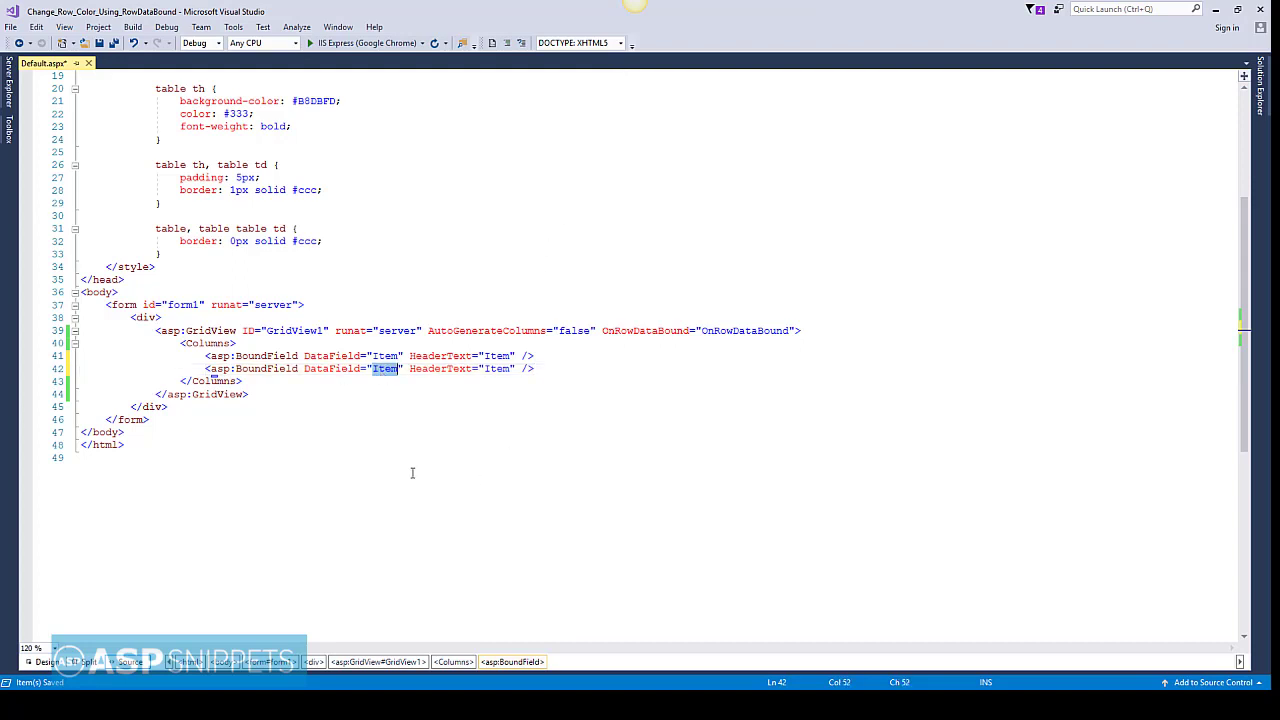
{"action": "type", "text": "Quantity"}
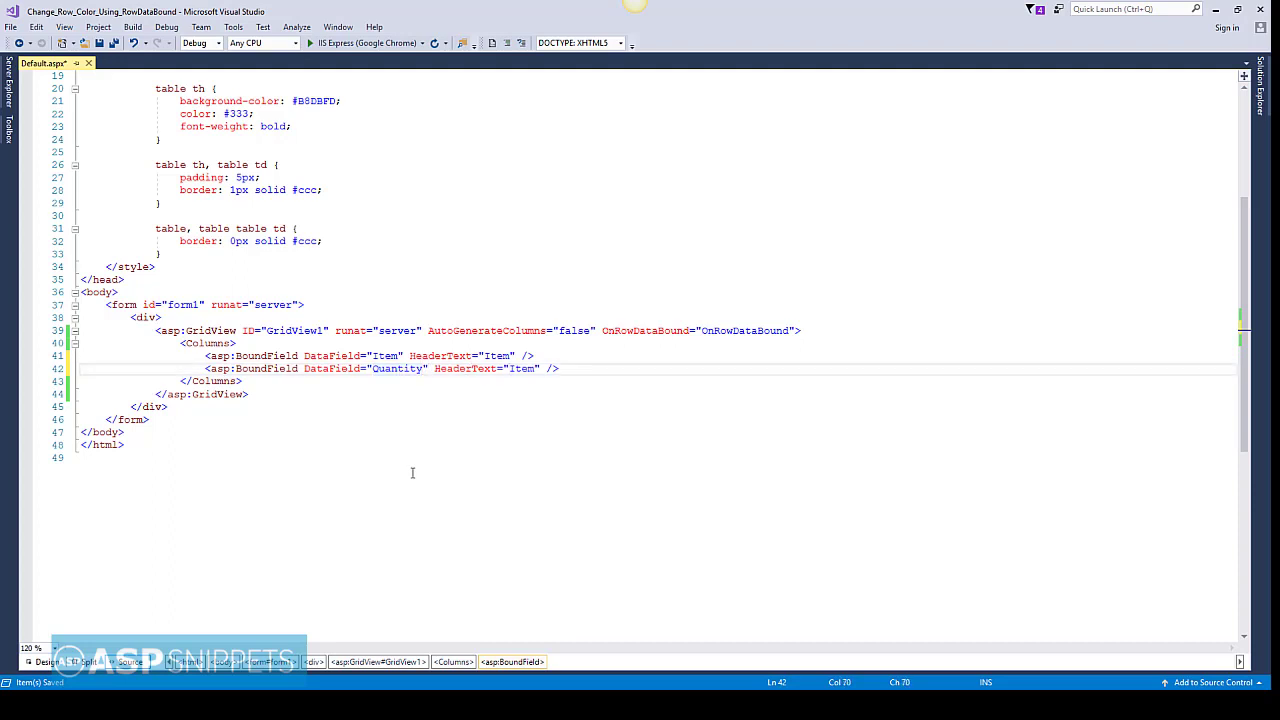
{"action": "type", "text": "Quantity"}
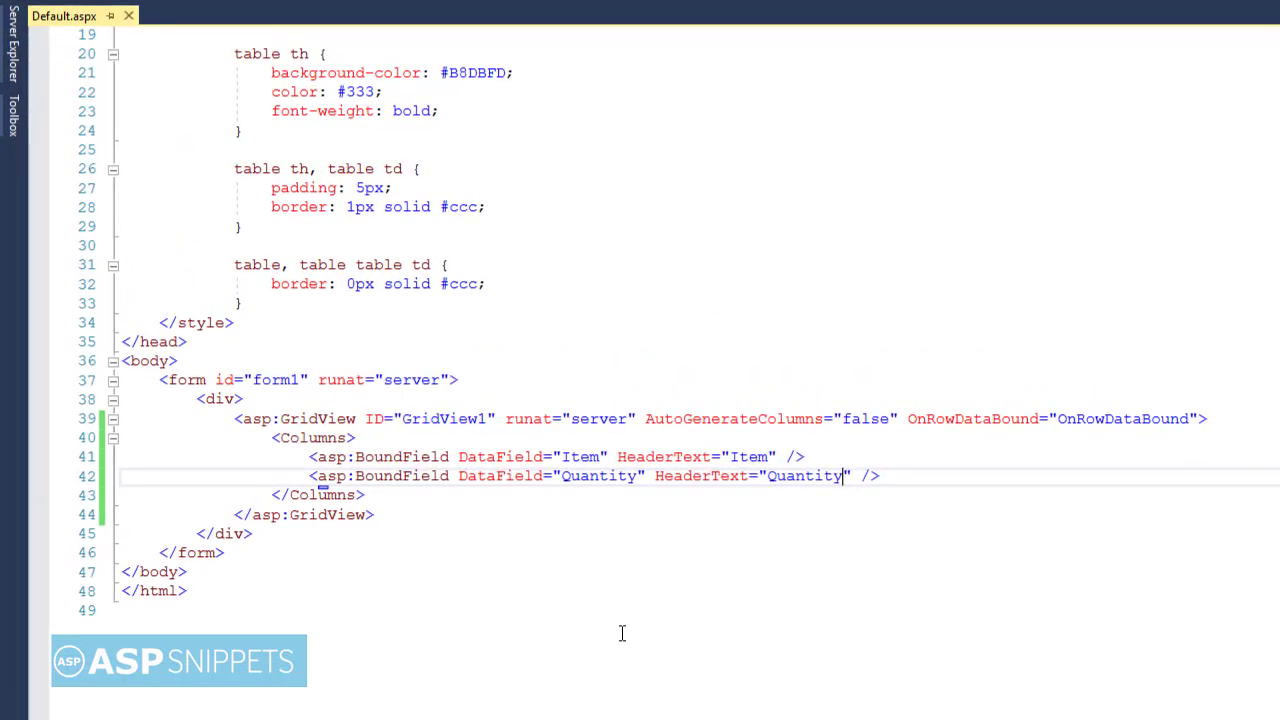
{"action": "mouse_move", "coordinate": [870, 704]}
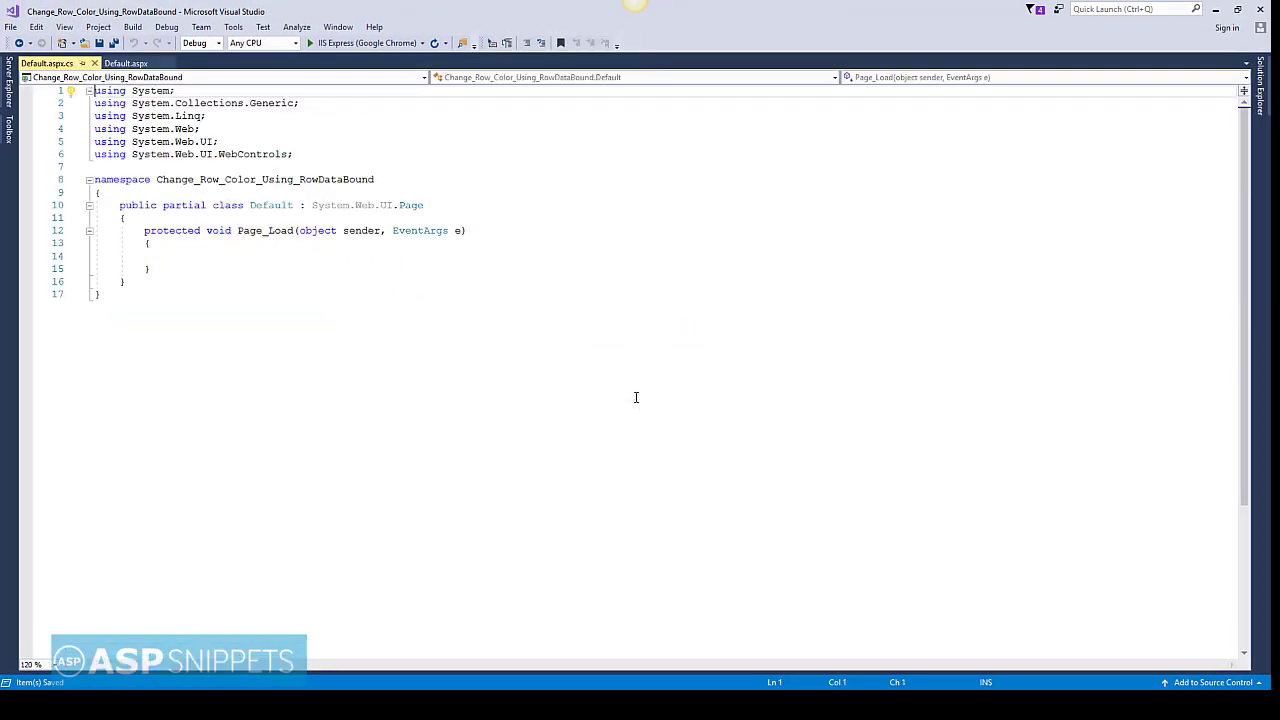
{"action": "mouse_move", "coordinate": [556, 388]}
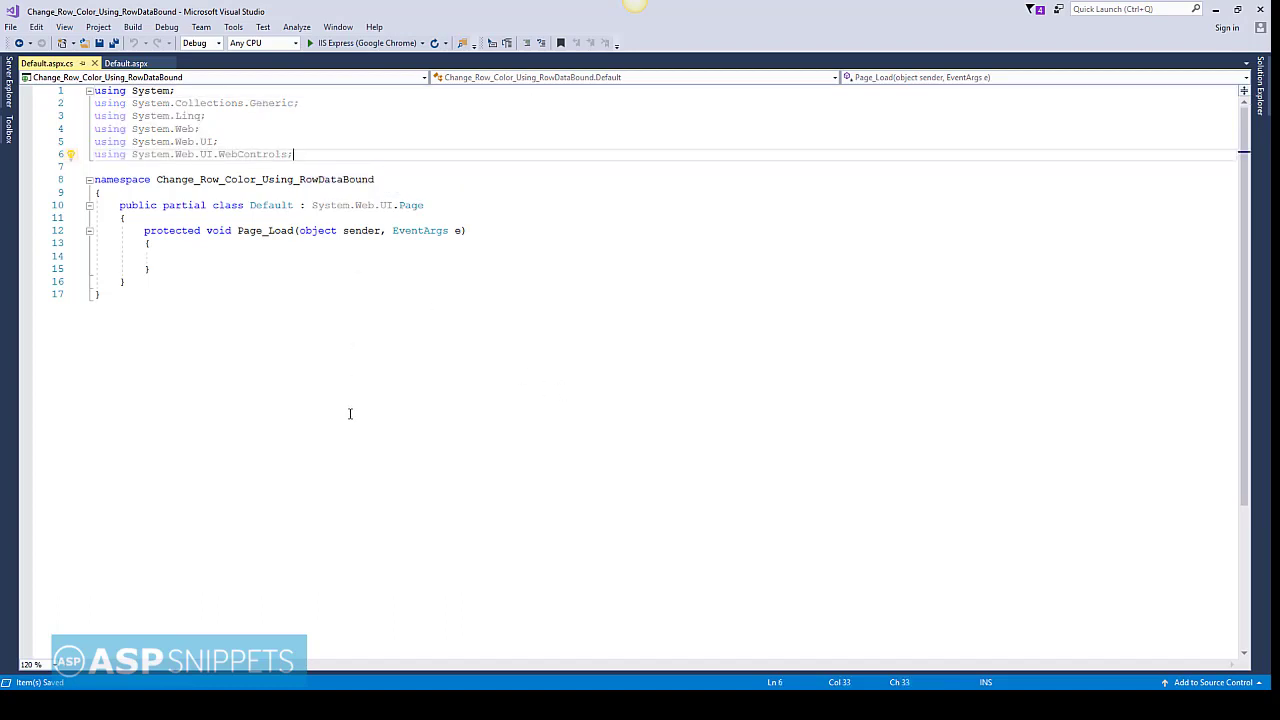
Add 'using System.Data;' and 'using System.Drawing;' to the code-behind's using directives.
{"action": "key", "text": "enter"}
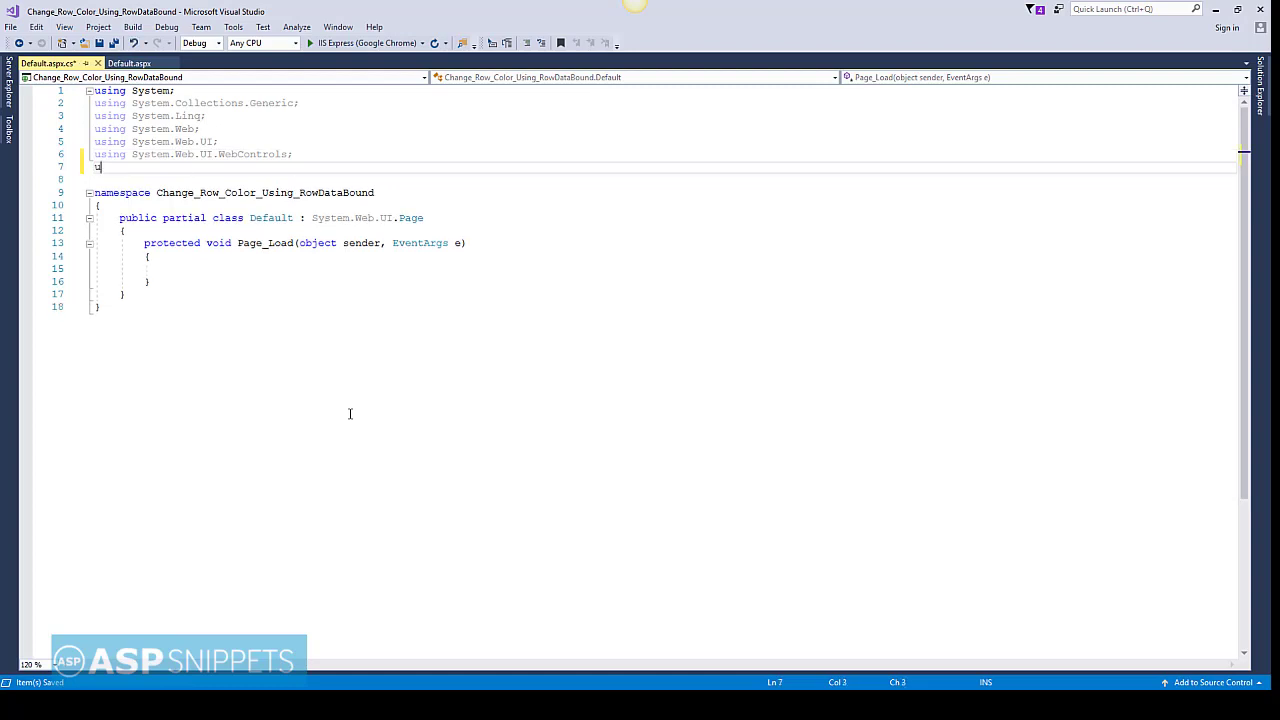
{"action": "type", "text": "sys"}
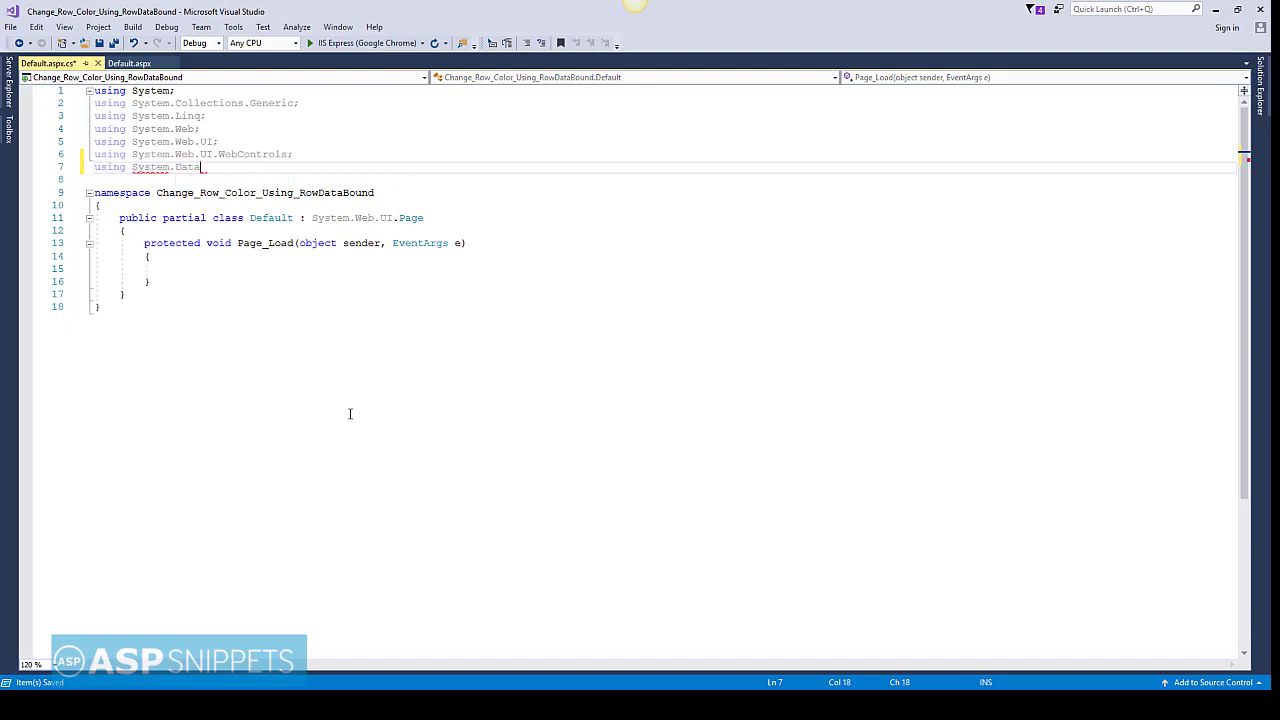
{"action": "type", "text": ";"}
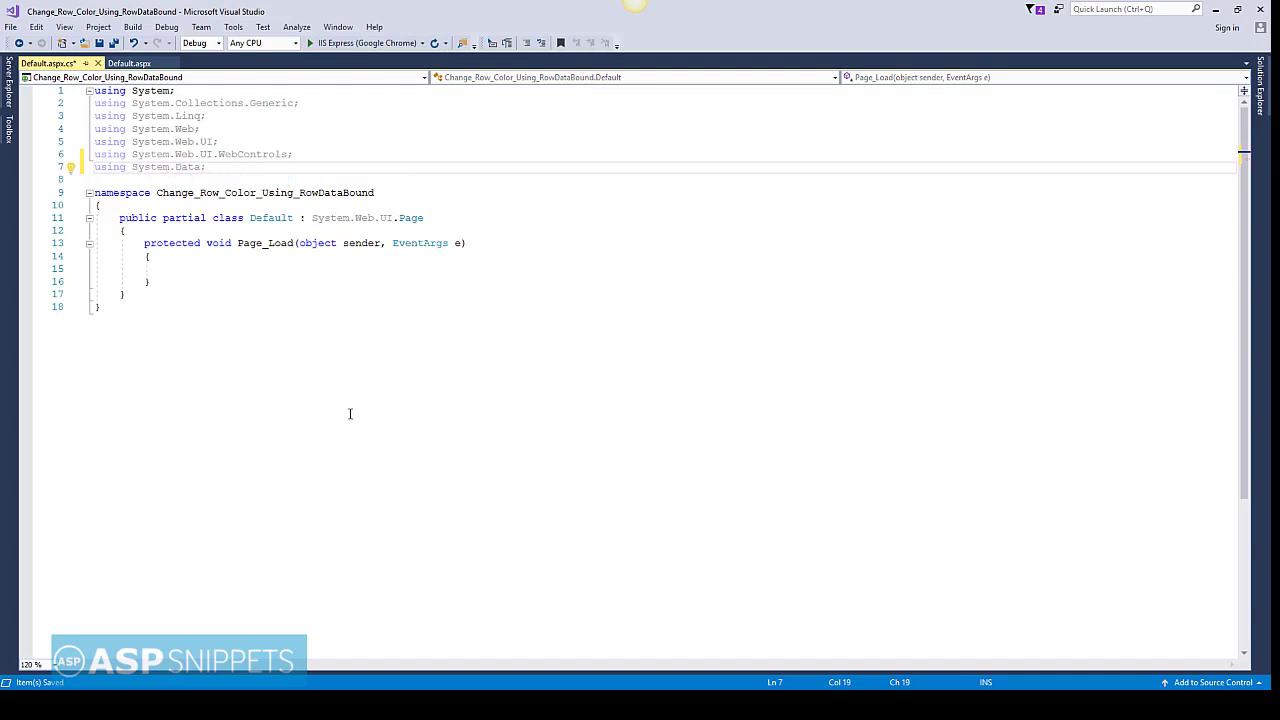
{"action": "type", "text": "using"}
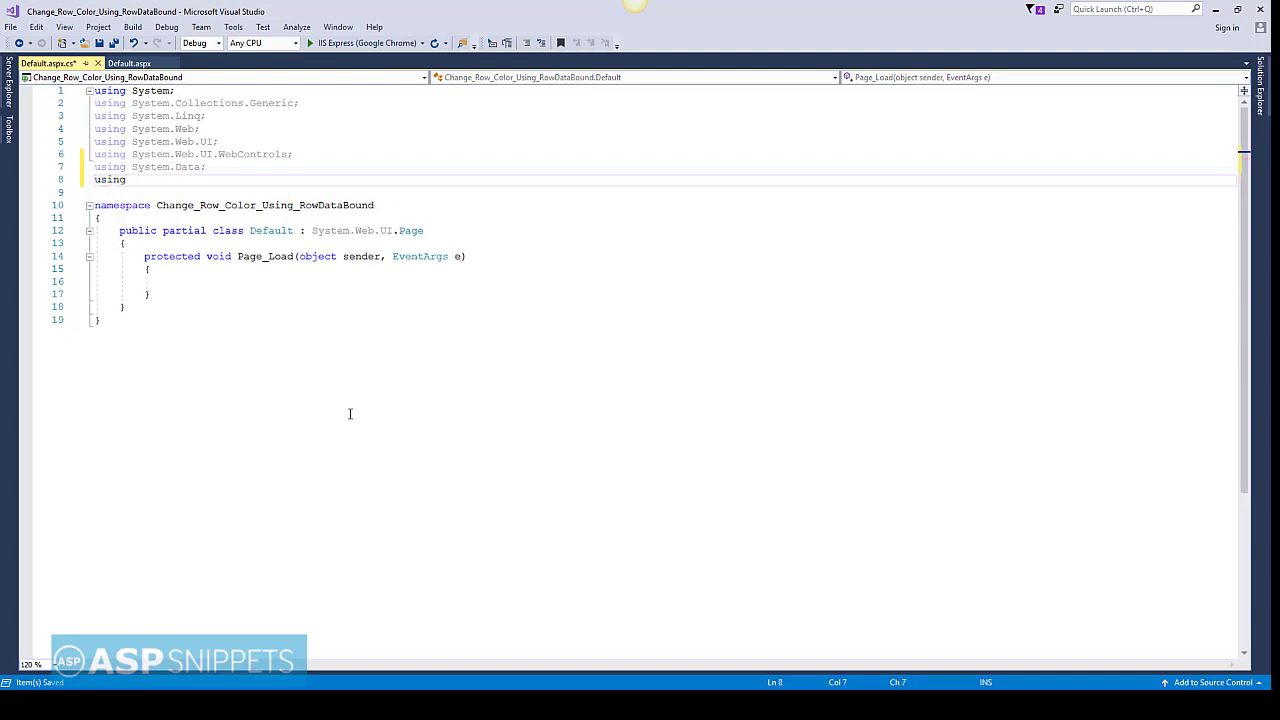
{"action": "type", "text": "sysy"}
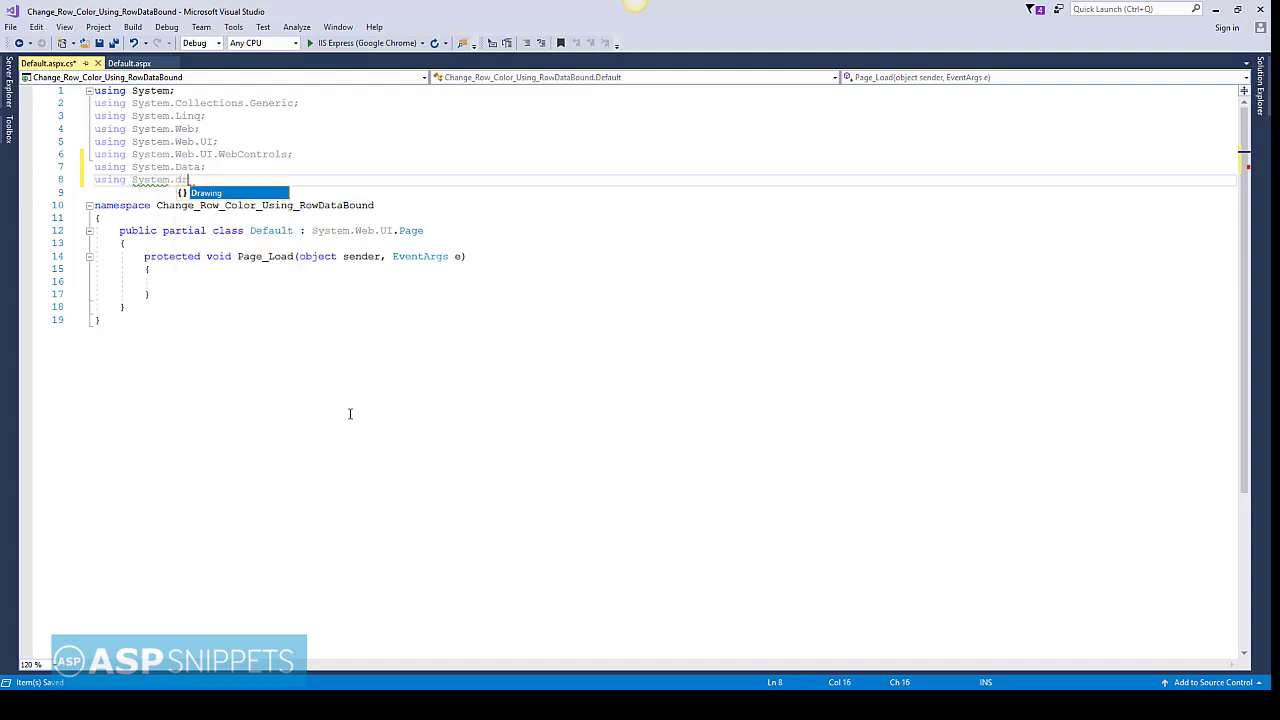
{"action": "type", "text": "Drawing;"}
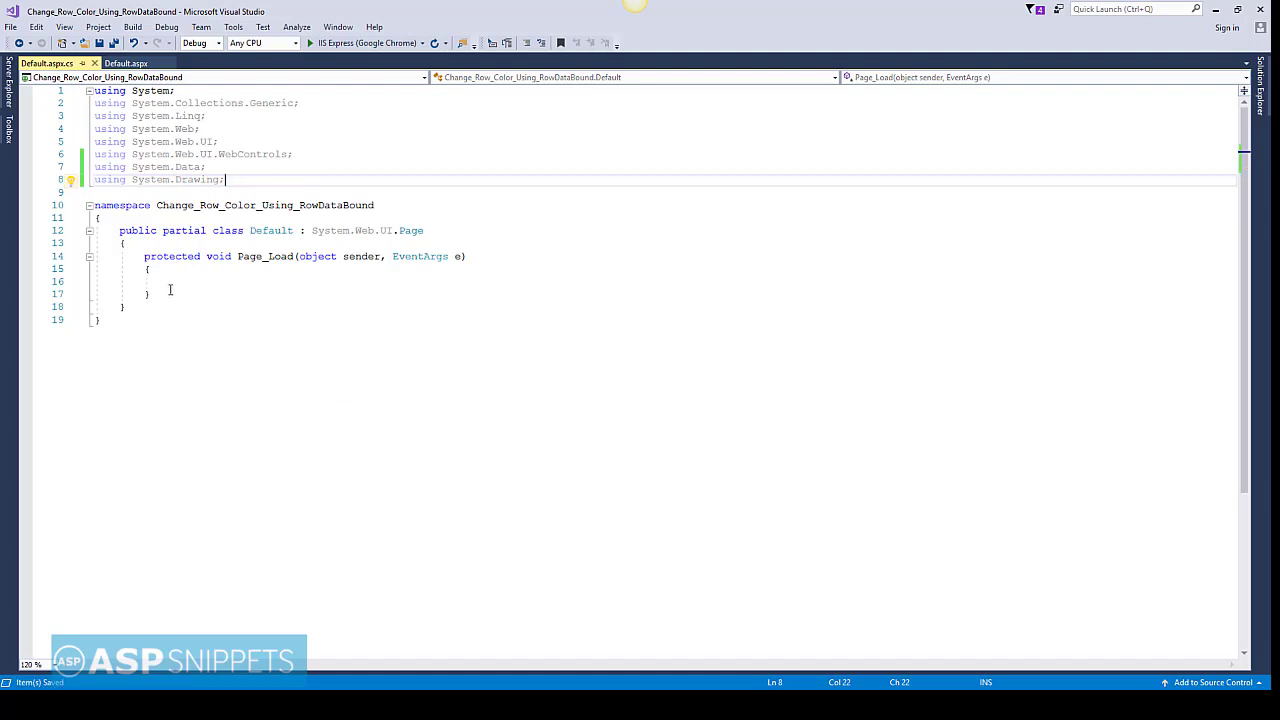
{"action": "left_click", "coordinate": [150, 268]}
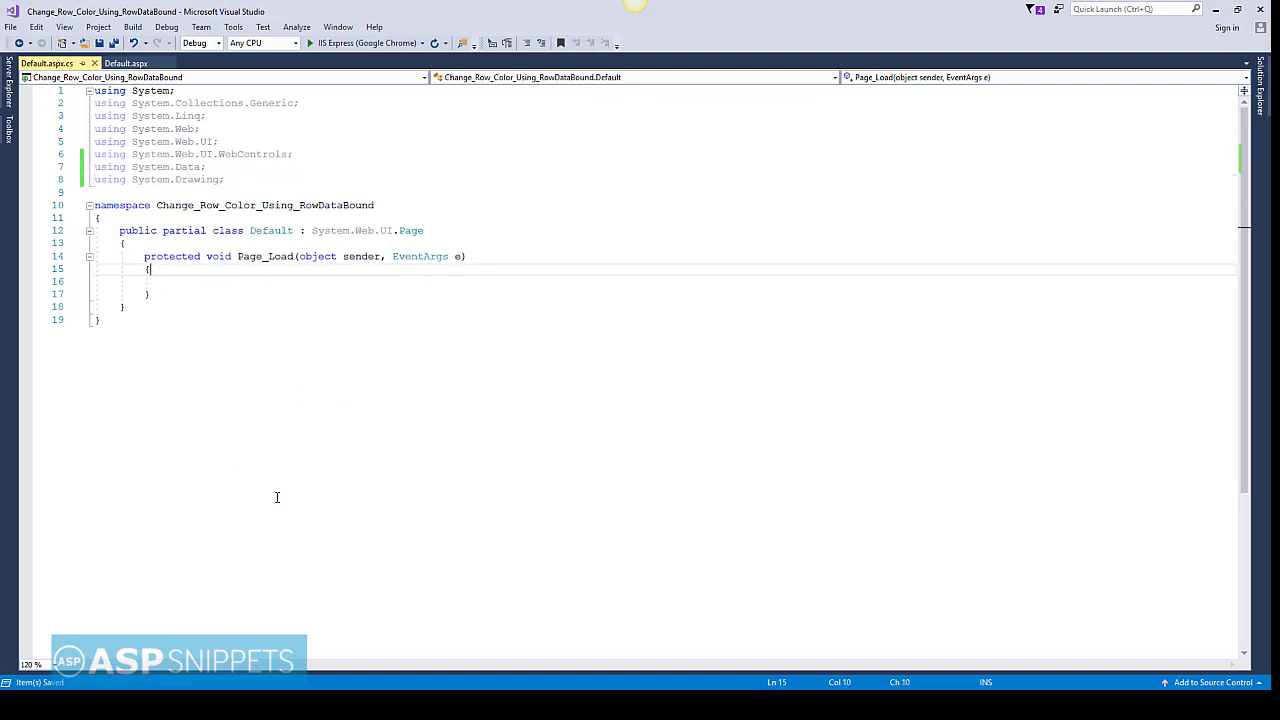
In Page_Load, add an if(!this.IsPostBack) block declaring DataTable dt = new DataTable().
{"action": "key", "text": "enter"}
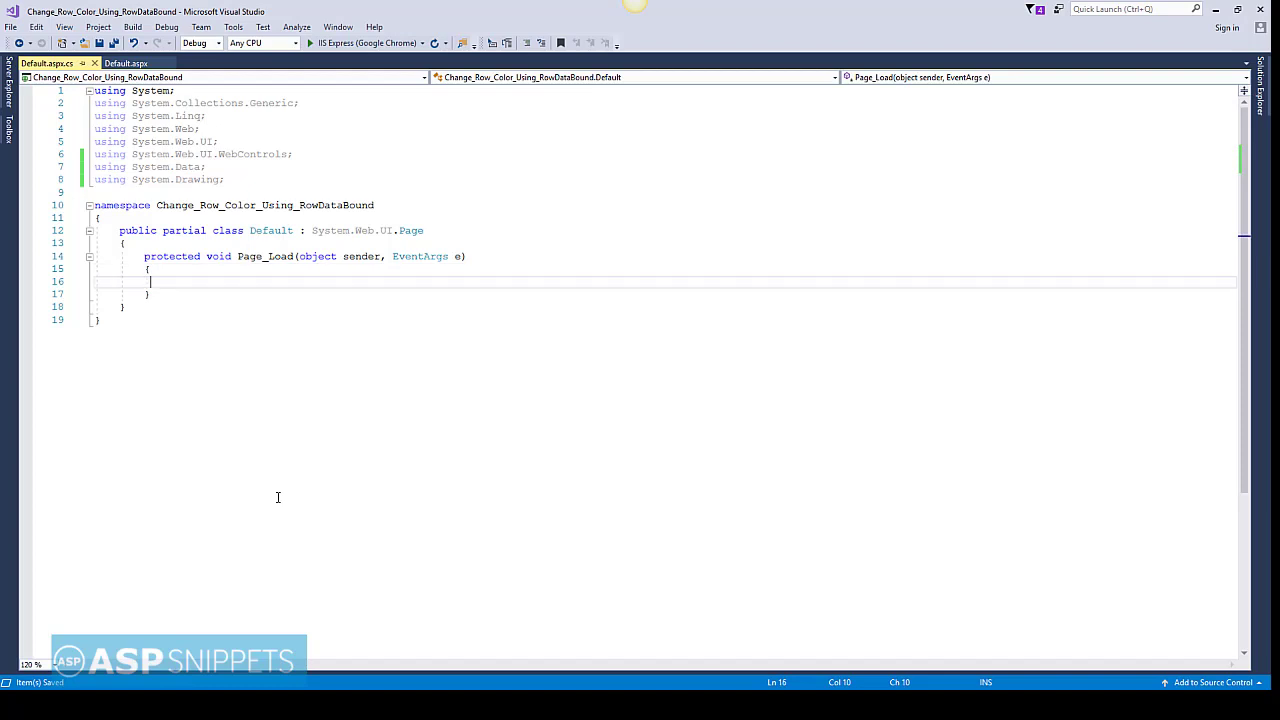
{"action": "type", "text": "if()"}
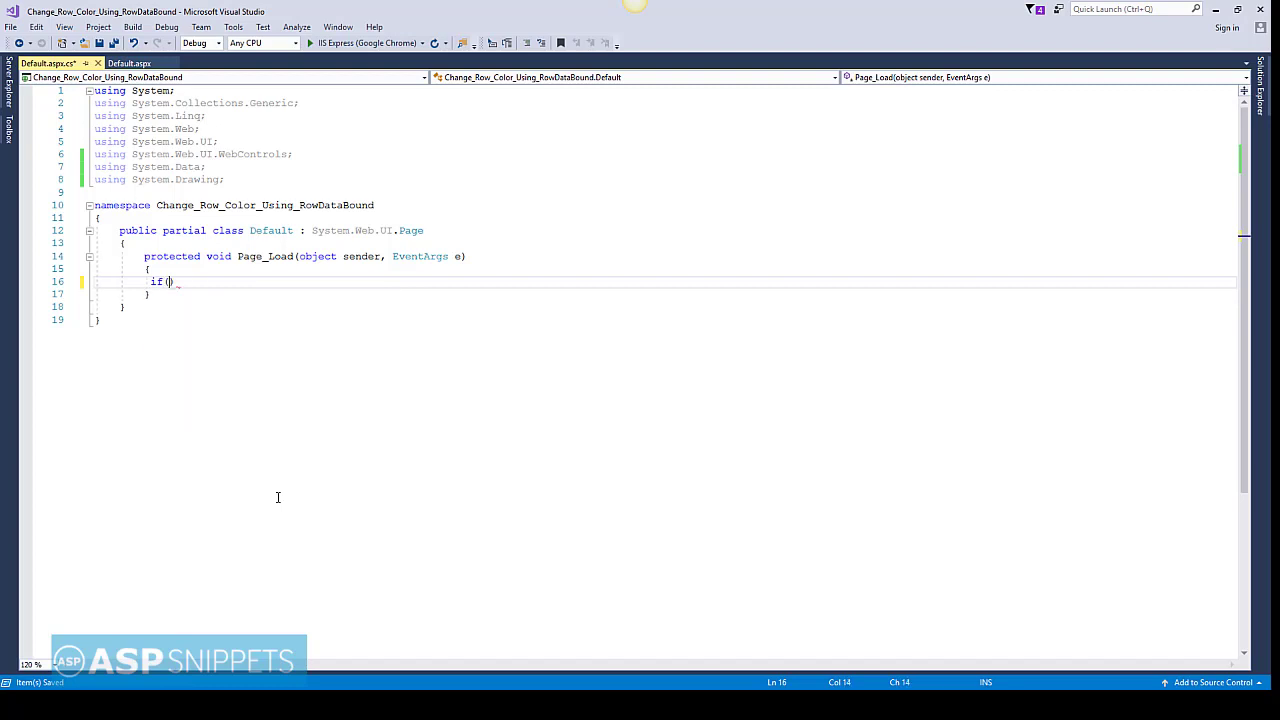
{"action": "type", "text": "!this.IsPostBack"}
{"action": "type", "text": "{"}
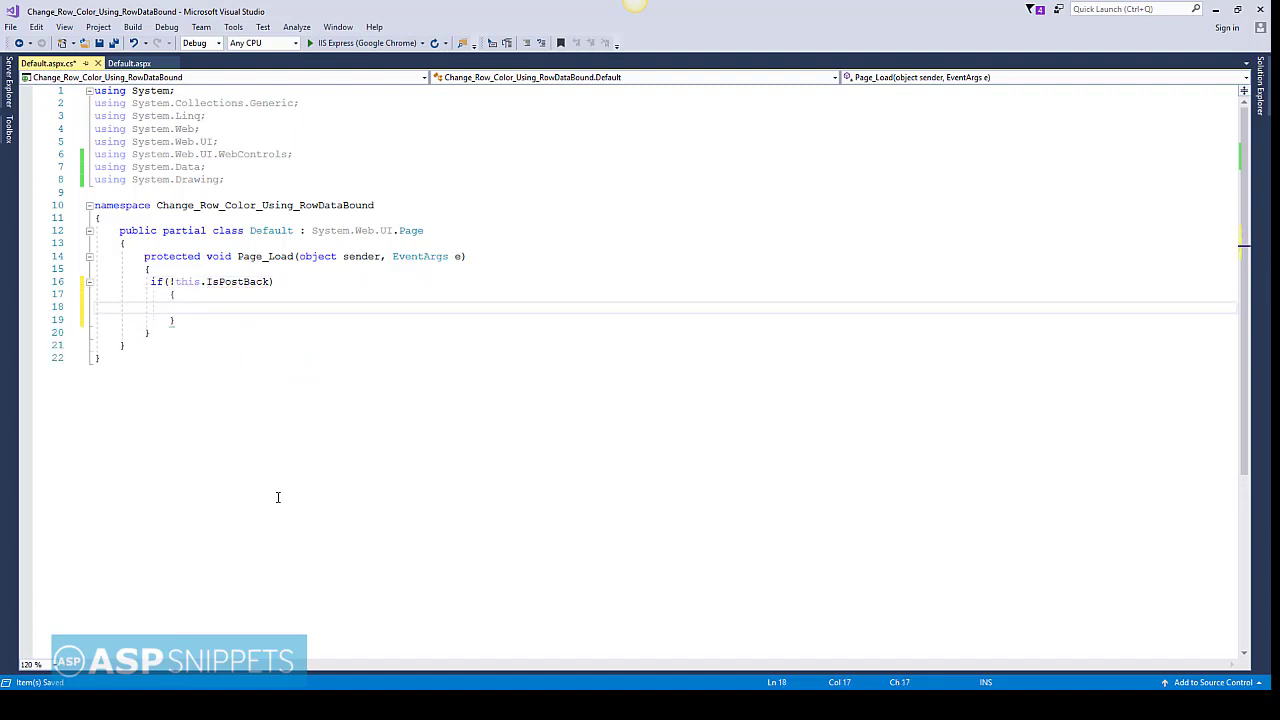
{"action": "type", "text": "DataTable"}
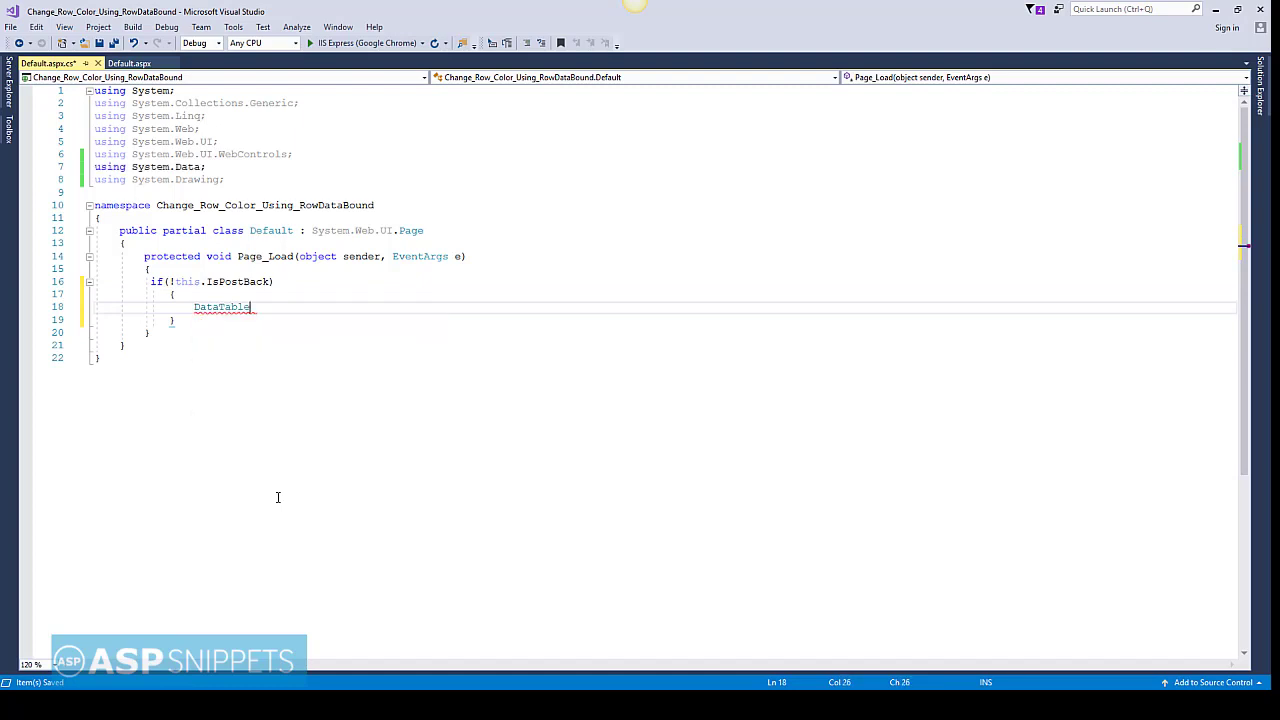
{"action": "type", "text": "dt ="}
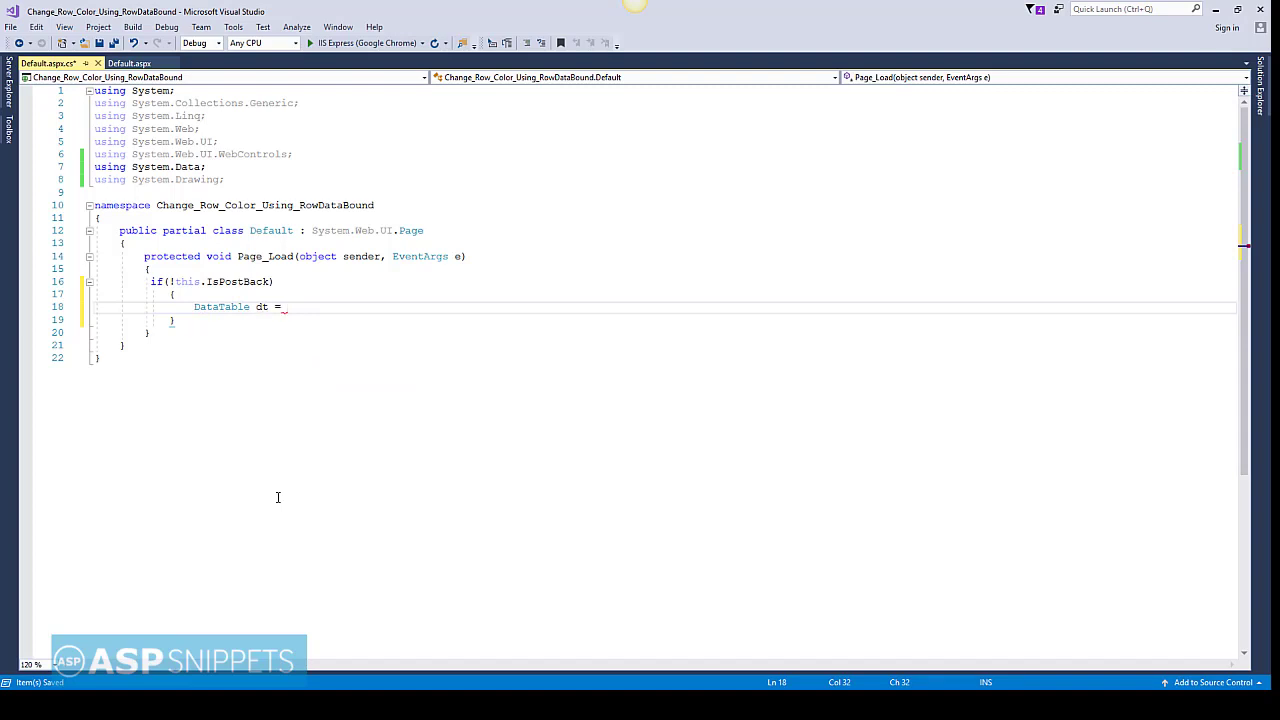
{"action": "type", "text": "new"}
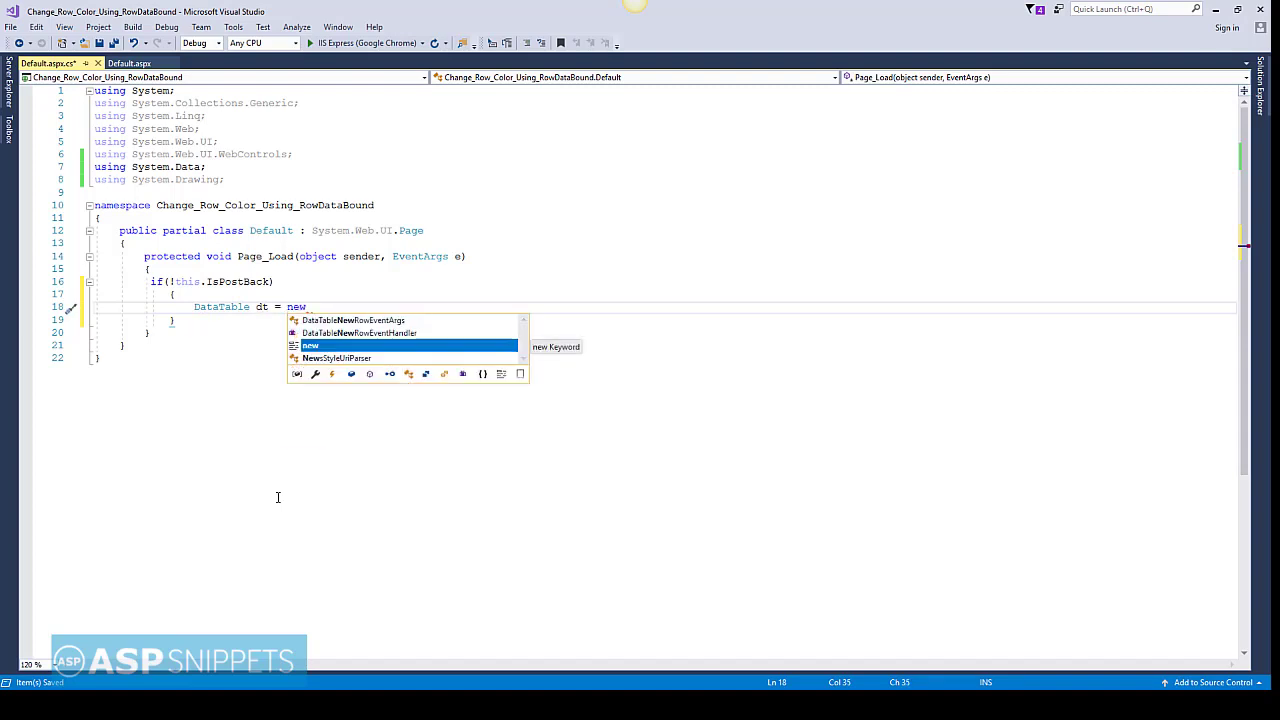
{"action": "type", "text": "DataTable"}
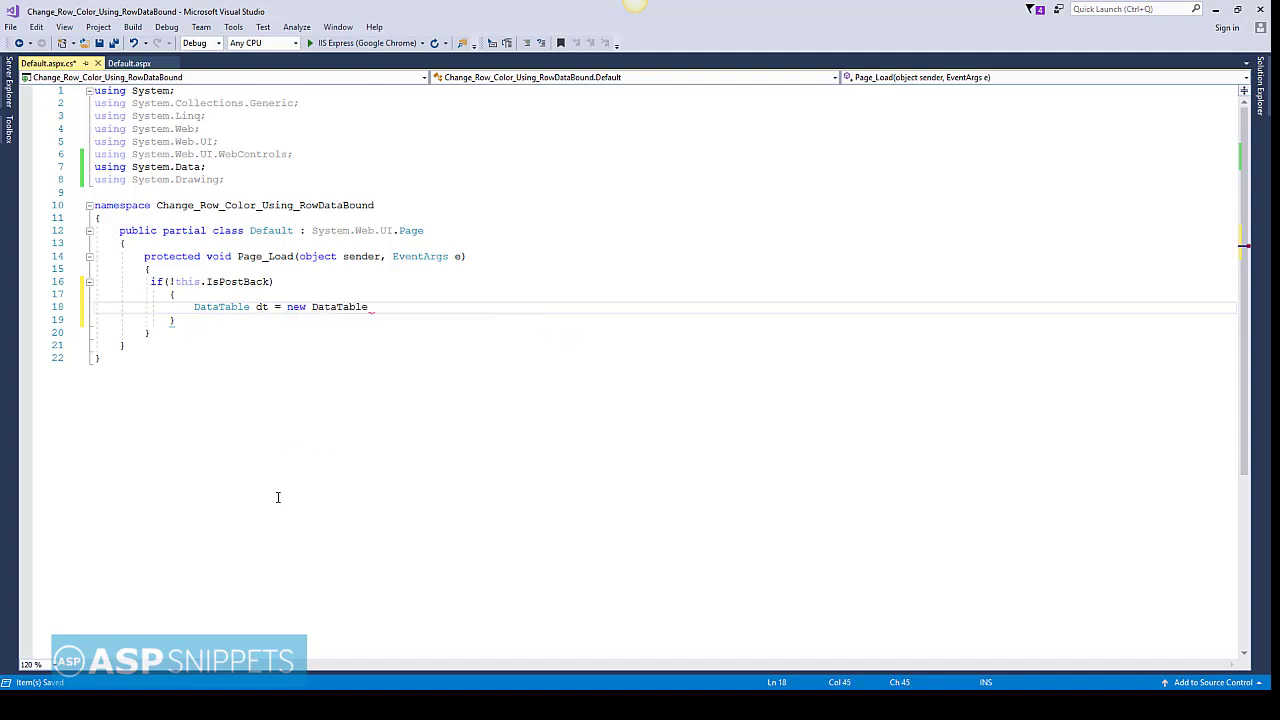
{"action": "type", "text": "();"}
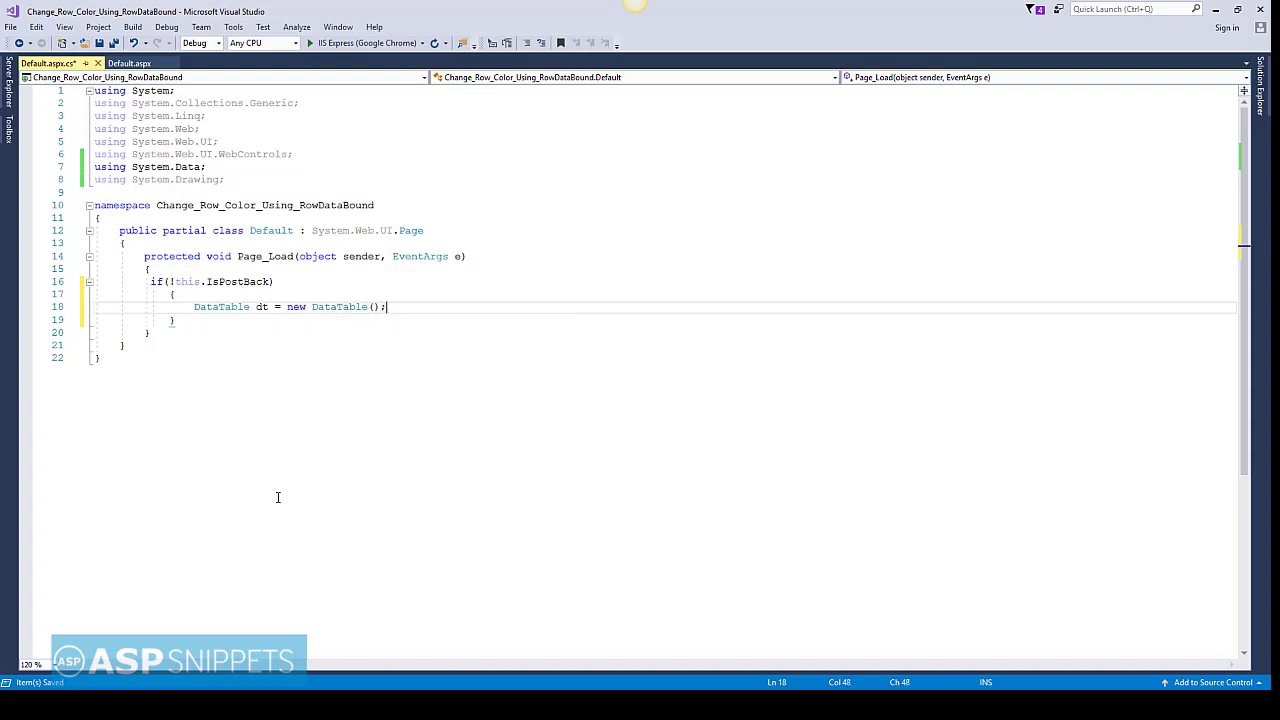
Call dt.Columns.AddRange with a DataColumn[2] array holding Item and Quantity columns.
{"action": "type", "text": "dt.C"}
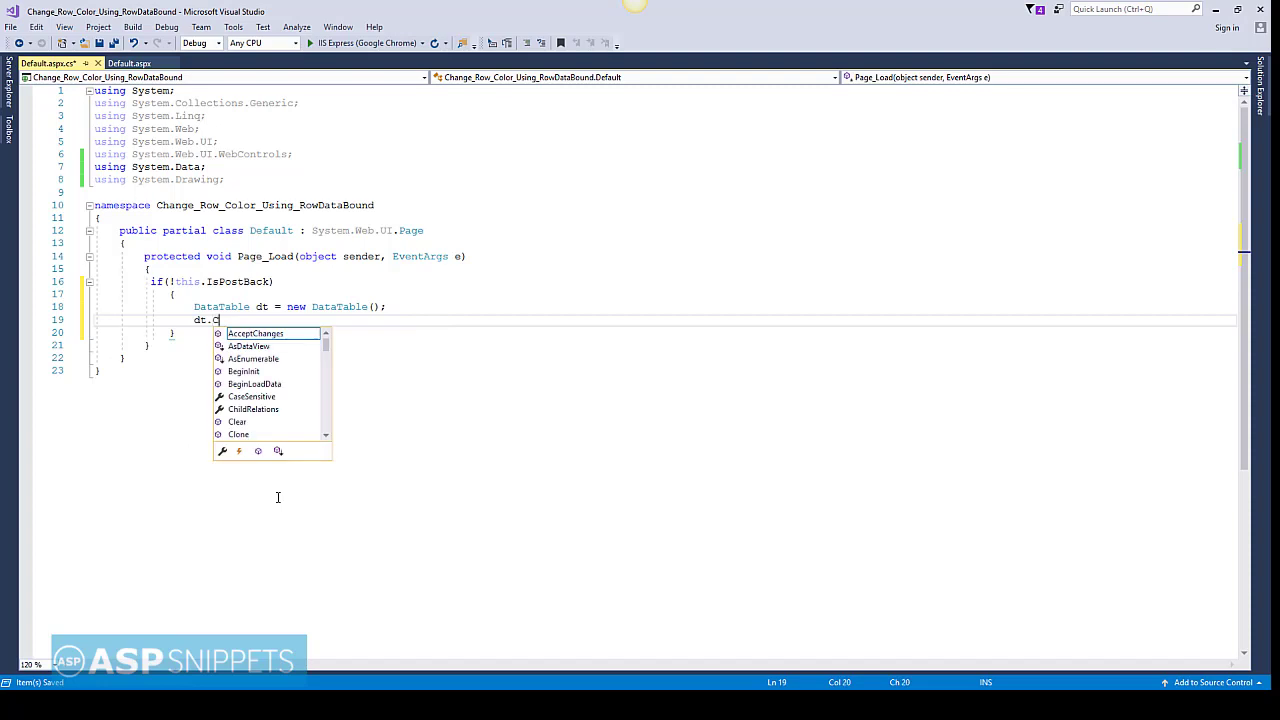
{"action": "type", "text": "olumns"}
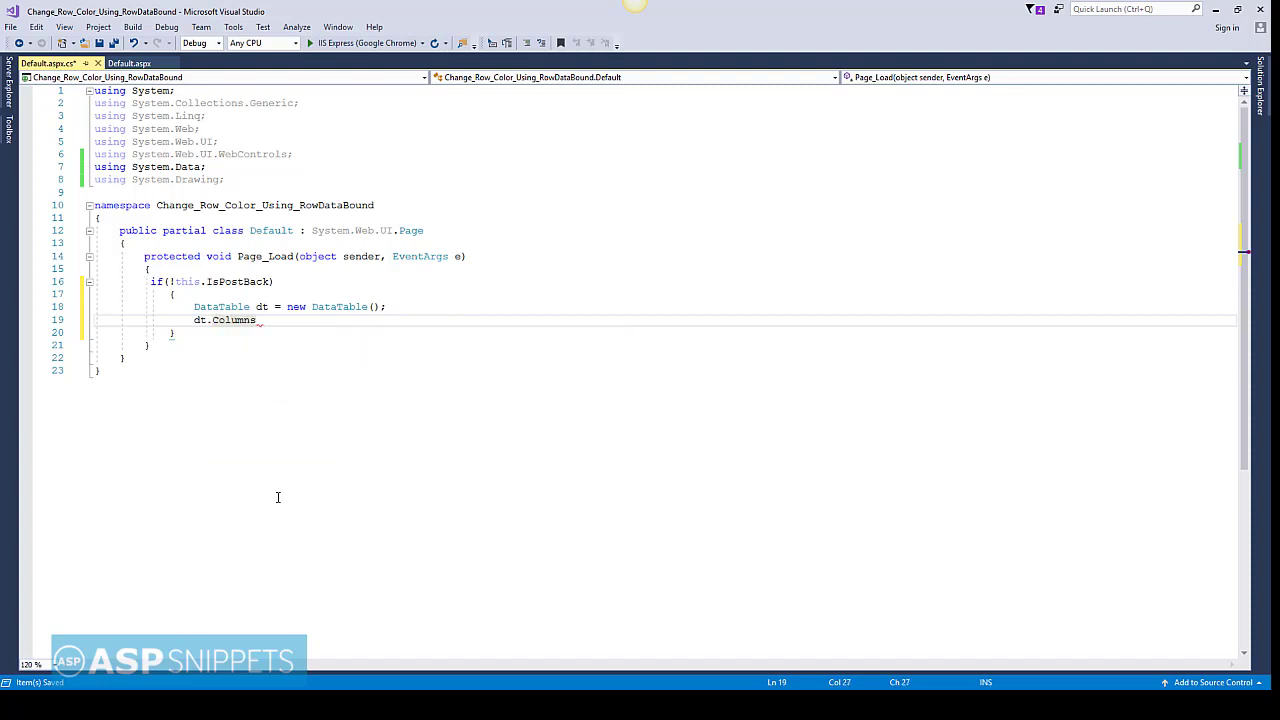
{"action": "type", "text": ".AddRange"}
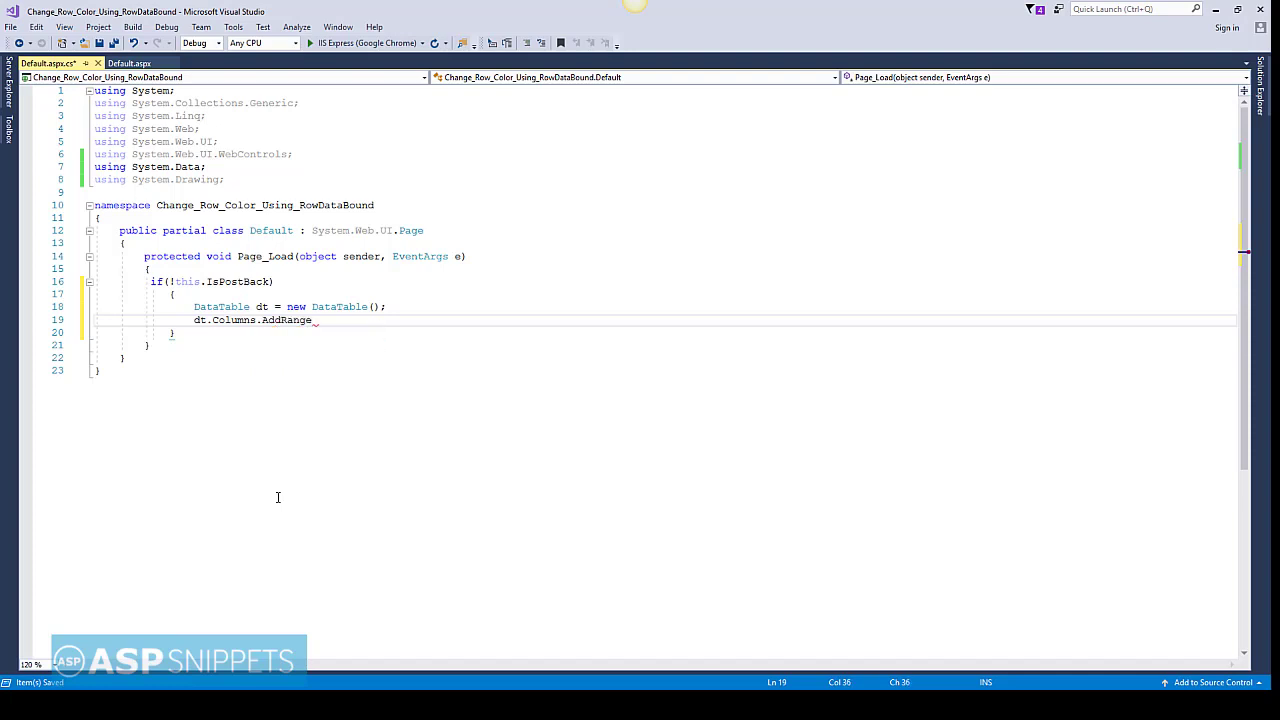
{"action": "type", "text": "("}
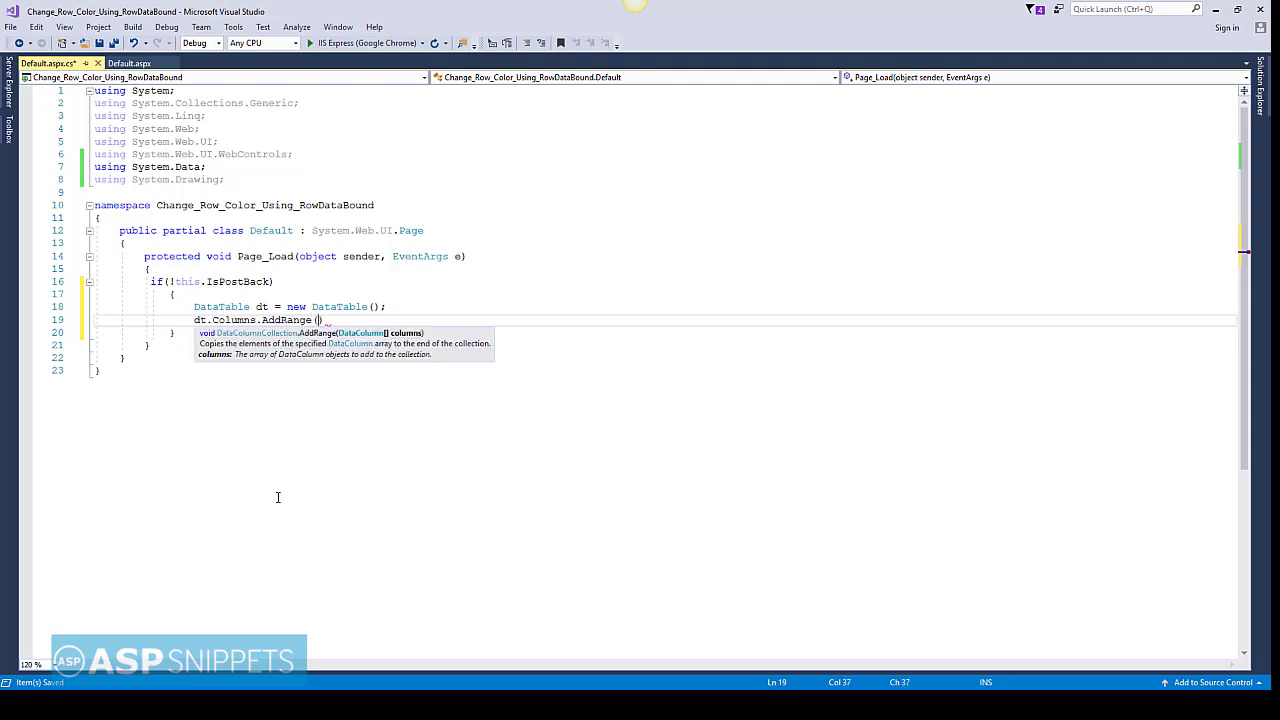
{"action": "type", "text": "new datac"}
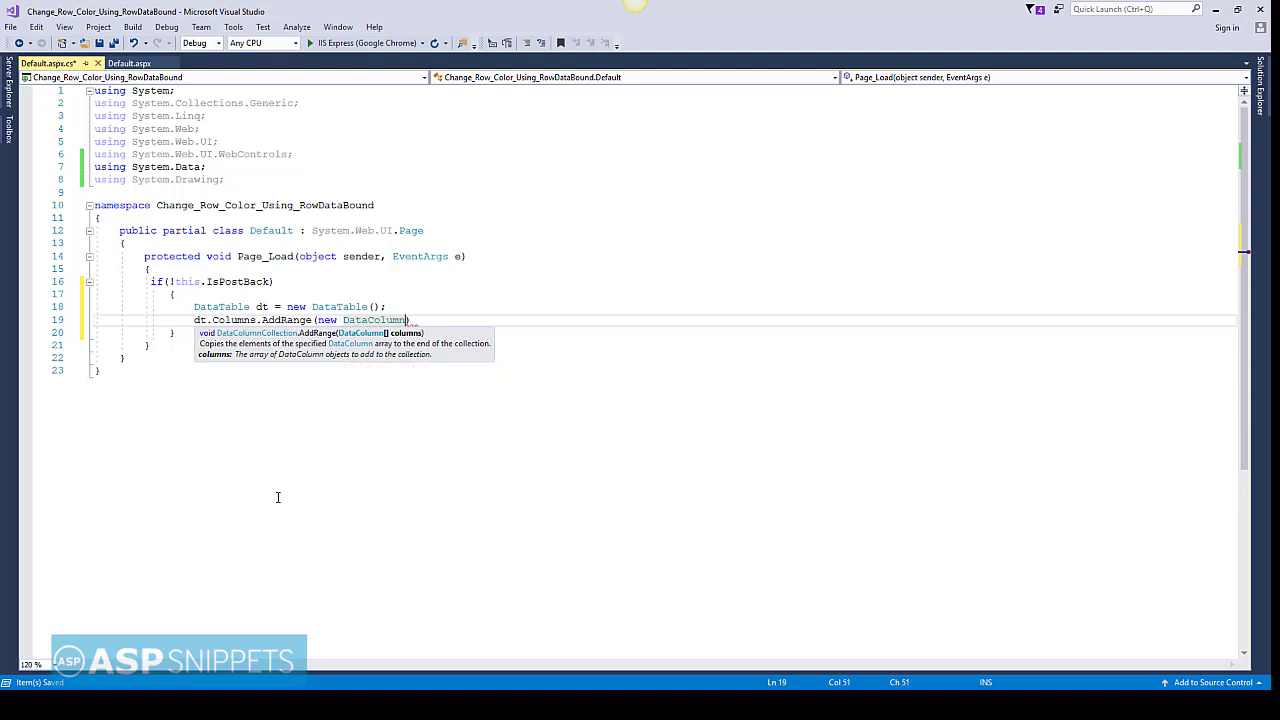
{"action": "type", "text": "[2] {"}
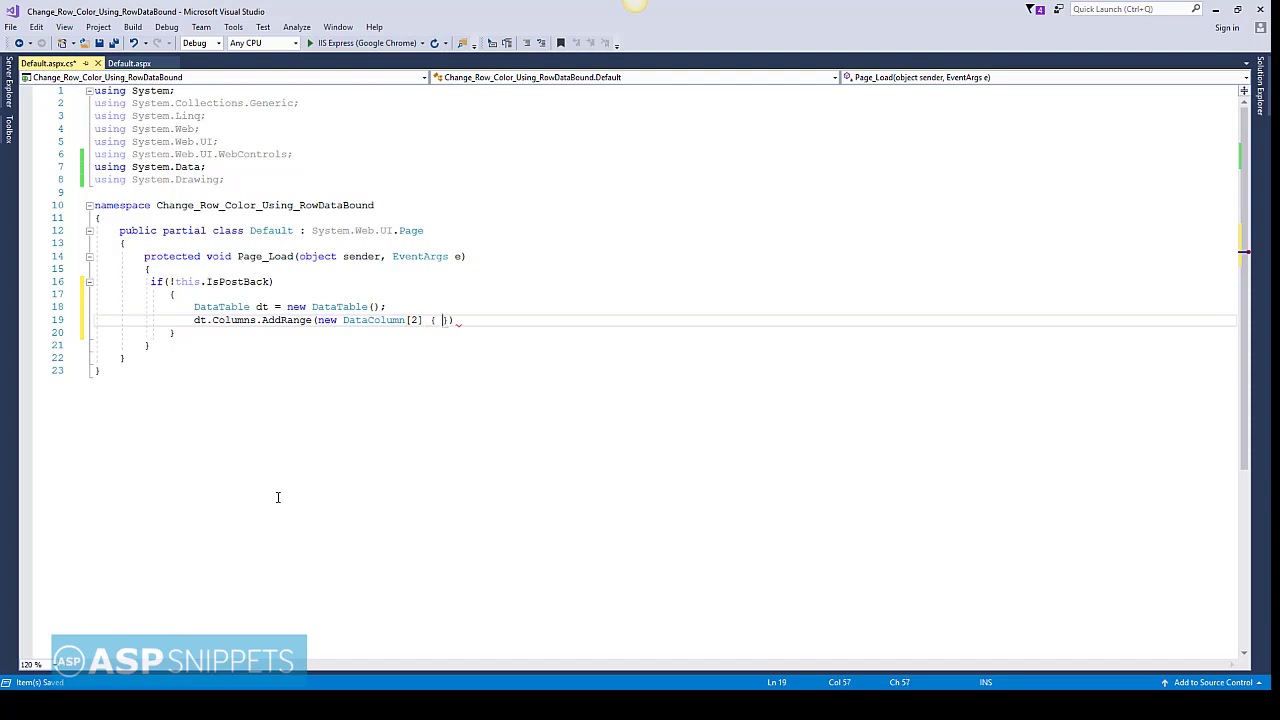
{"action": "type", "text": "n"}
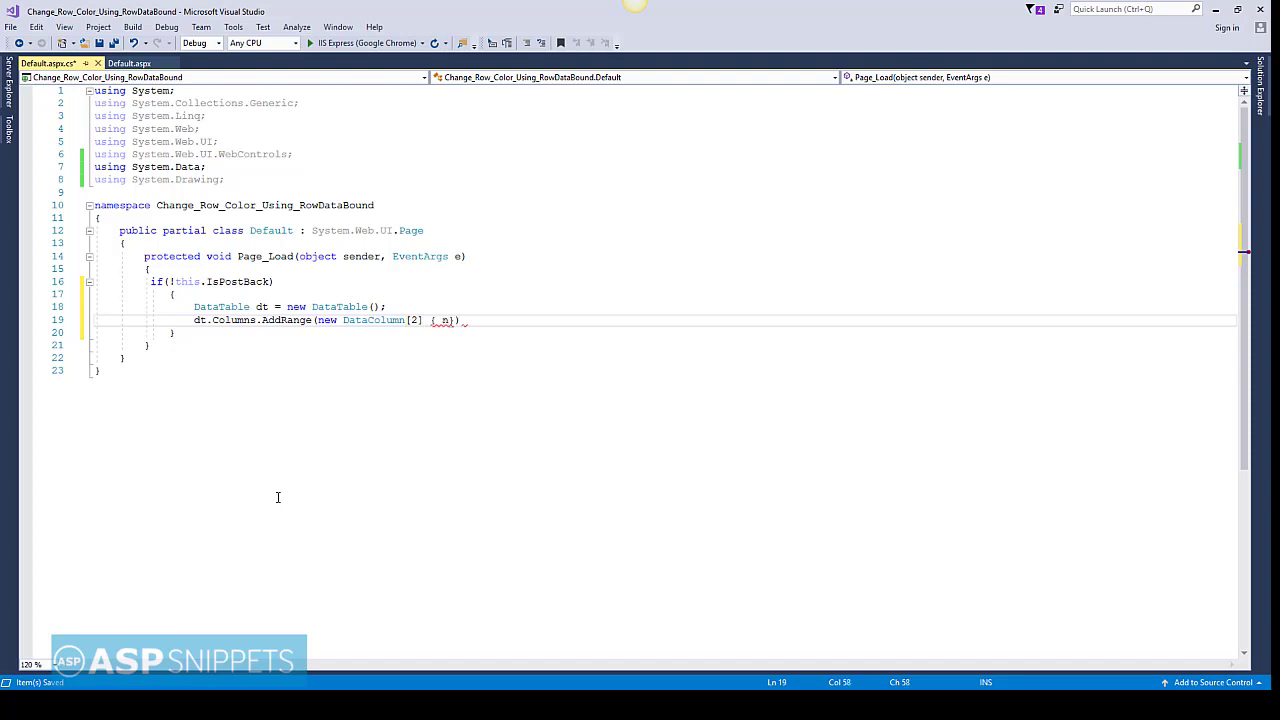
{"action": "type", "text": "new DataColumn"}
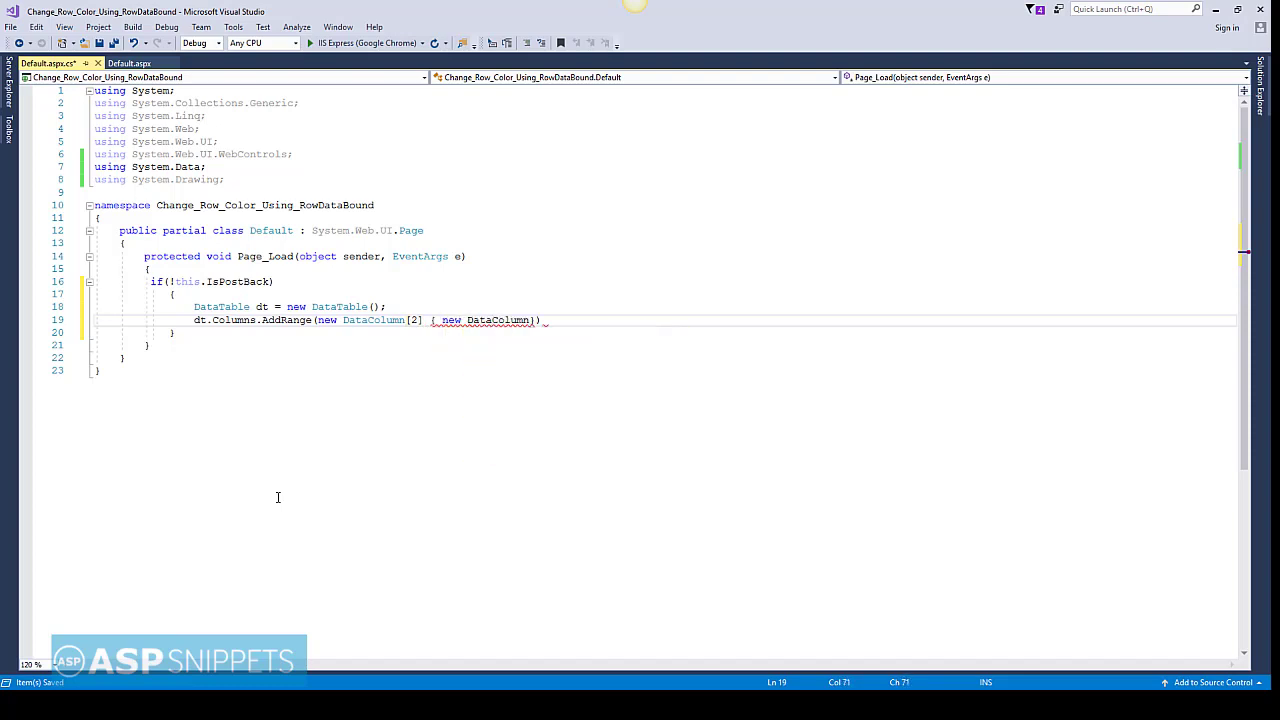
{"action": "type", "text": "(\"Item\"), new DataColumn("}
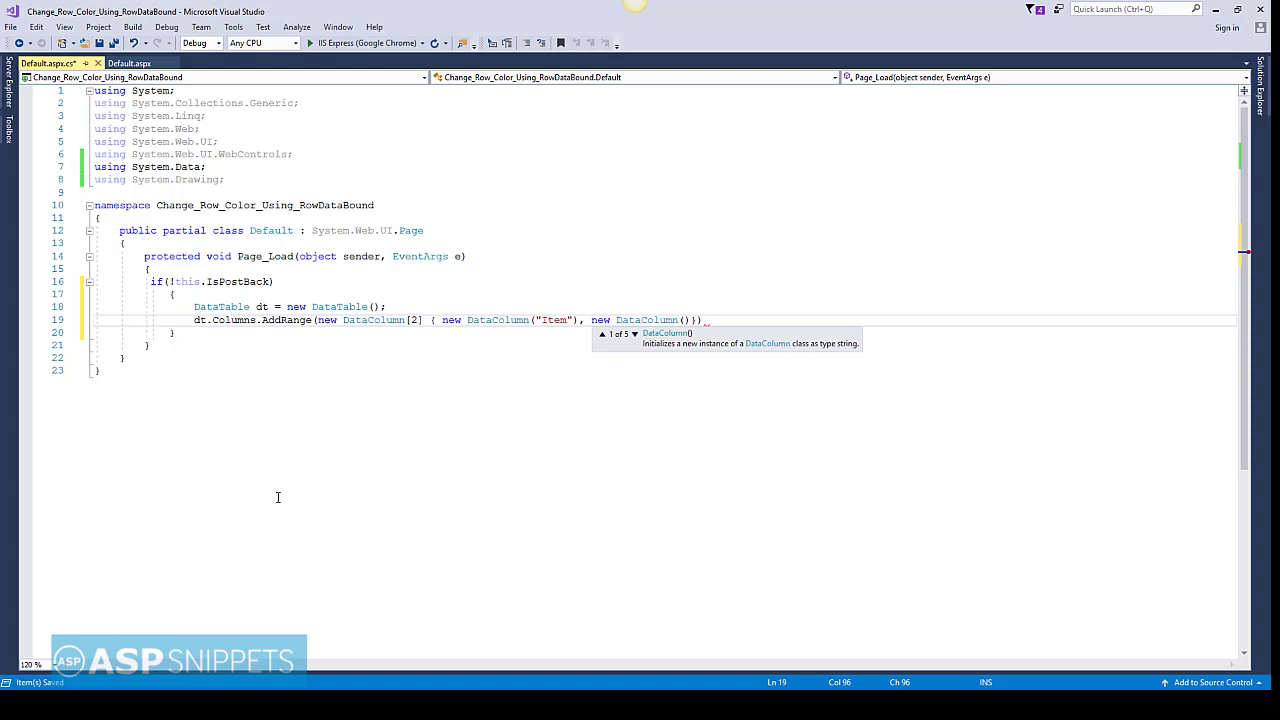
{"action": "type", "text": "Q\""}
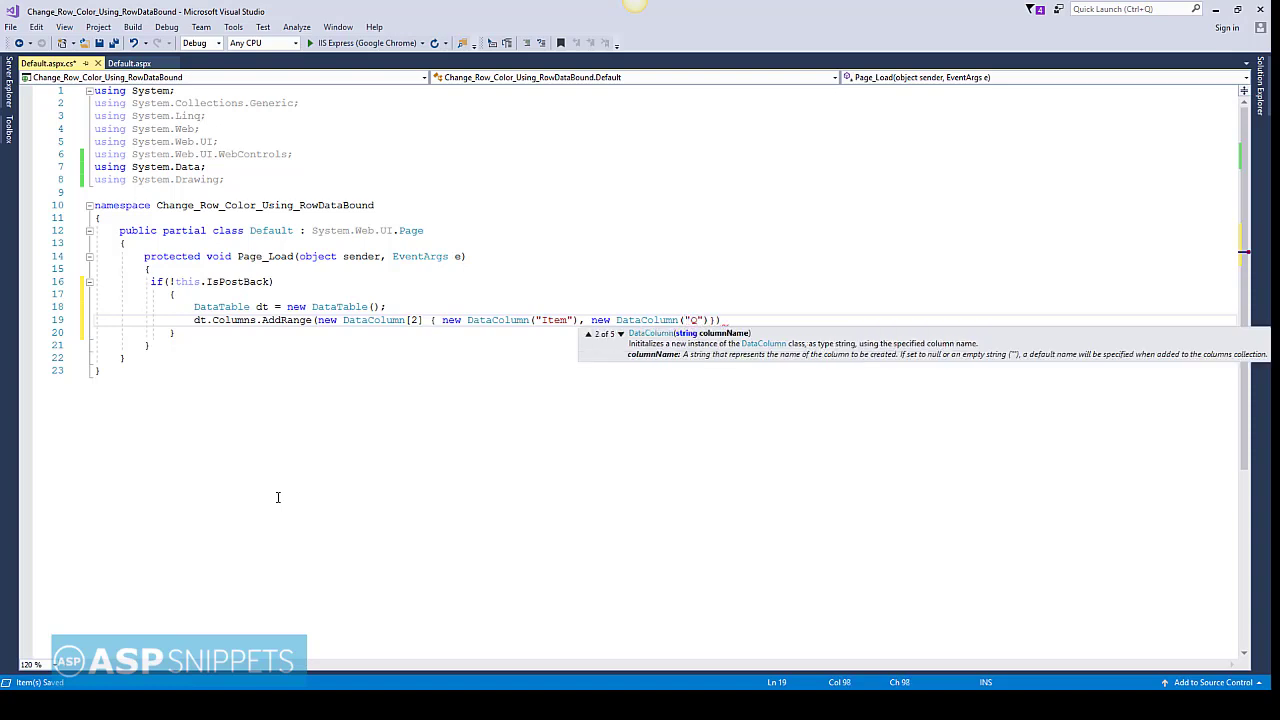
{"action": "type", "text": "uantity"}
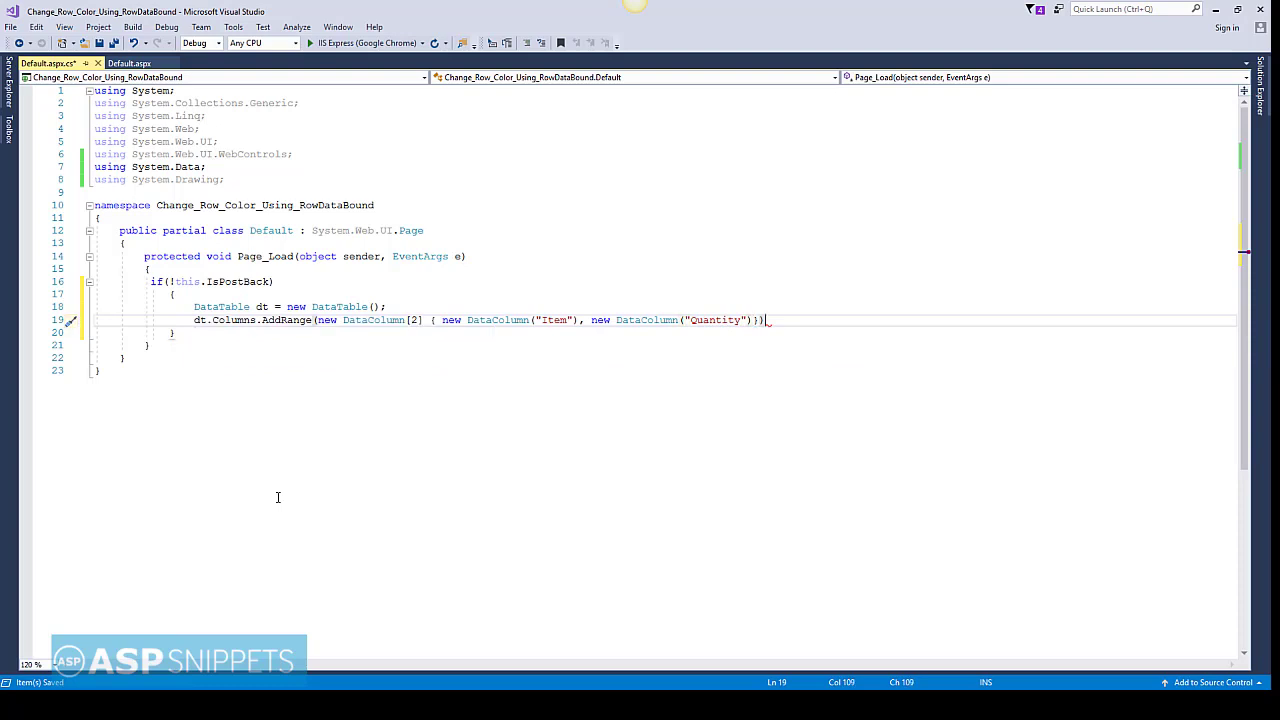
{"action": "type", "text": ";"}
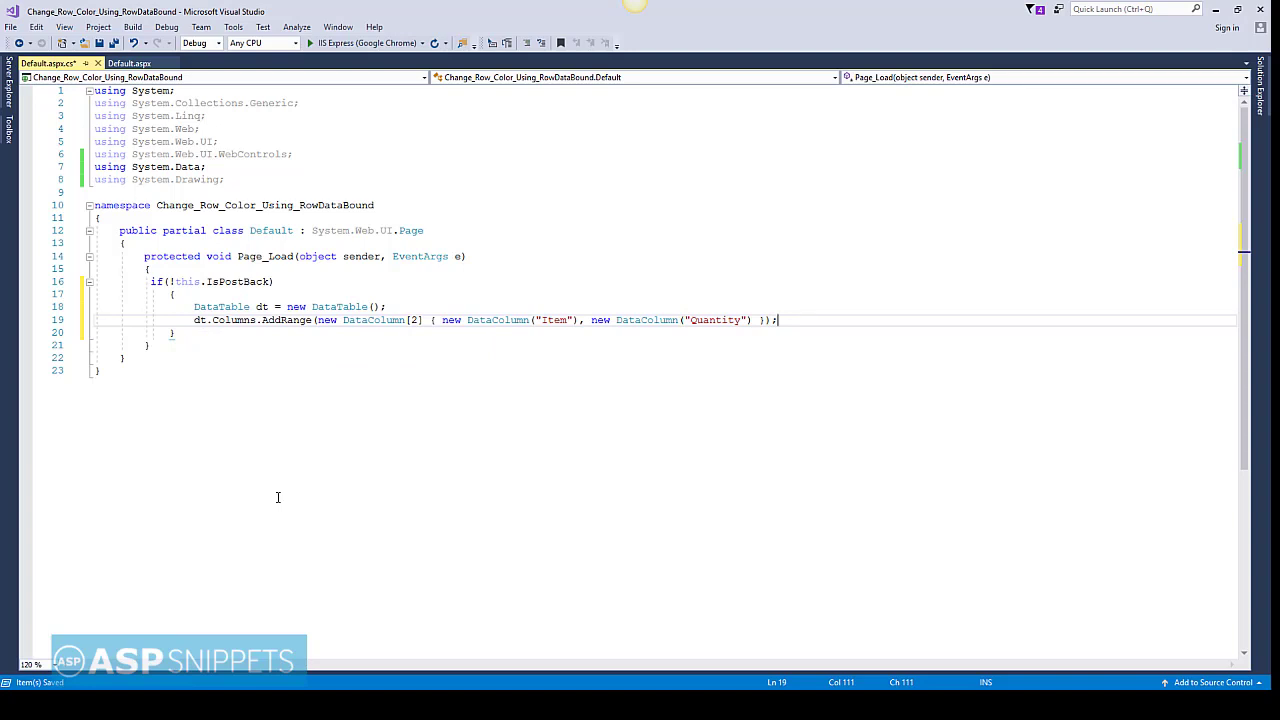
{"action": "type", "text": "d"}
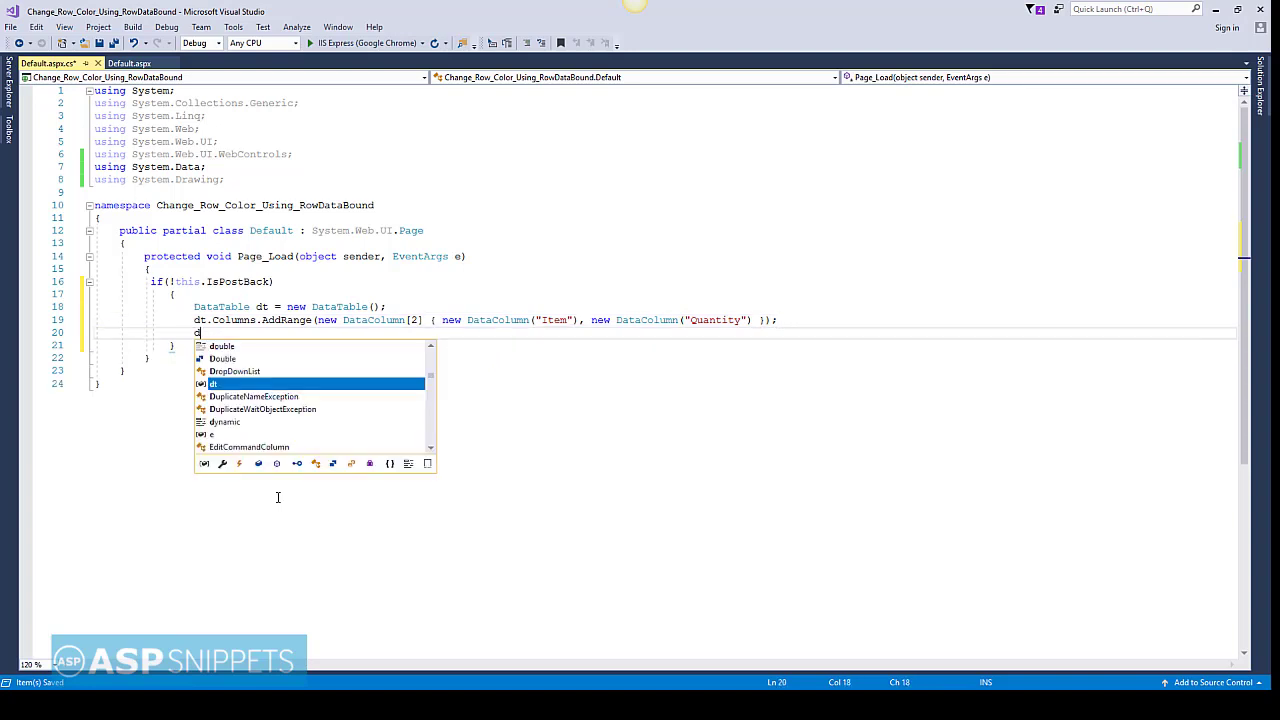
Add dt.Rows.Add lines for Shirt 145, Jeans, Trousers, Tie, Cap, Hat, Scarf and Belt 150.
{"action": "type", "text": "rows"}
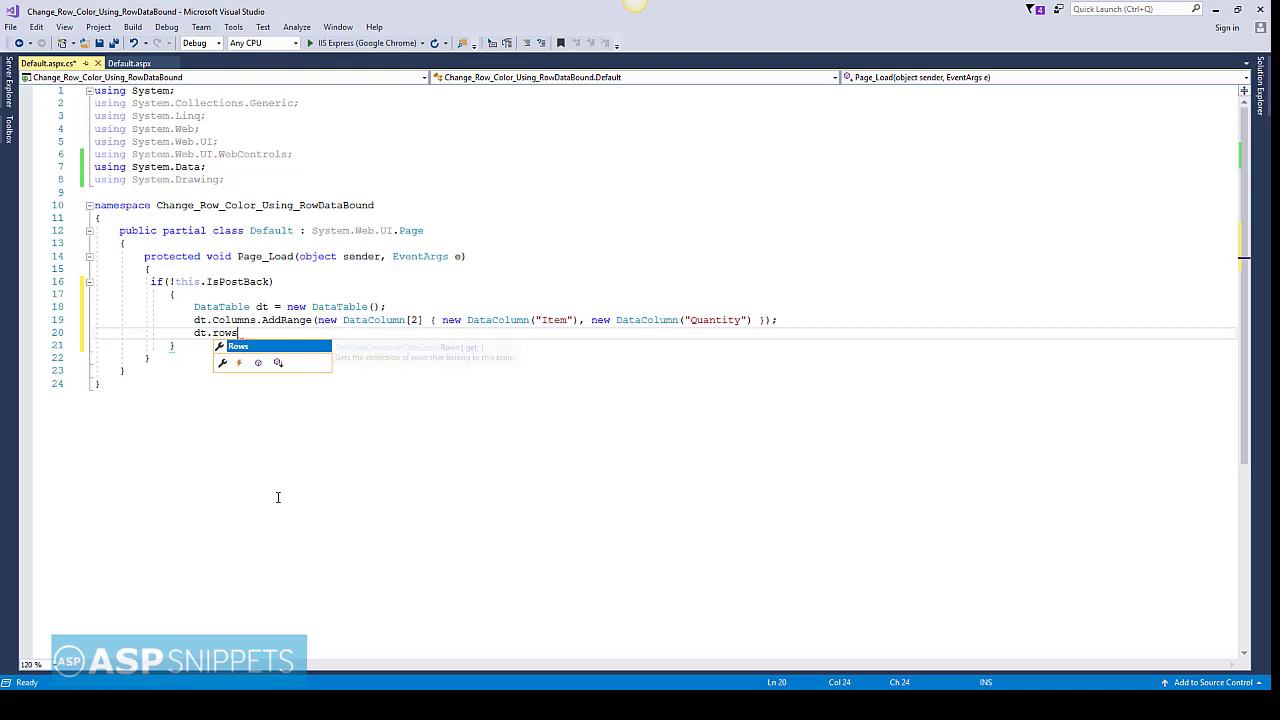
{"action": "type", "text": ".Add"}
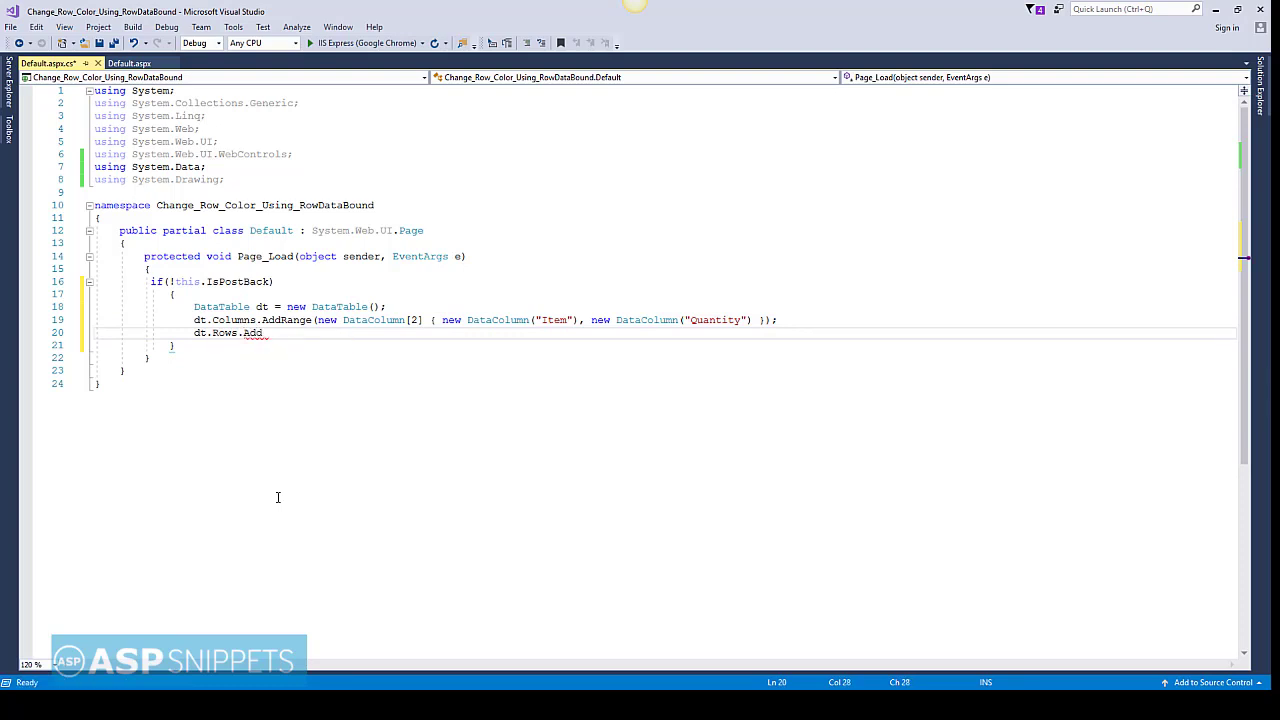
{"action": "type", "text": "("}
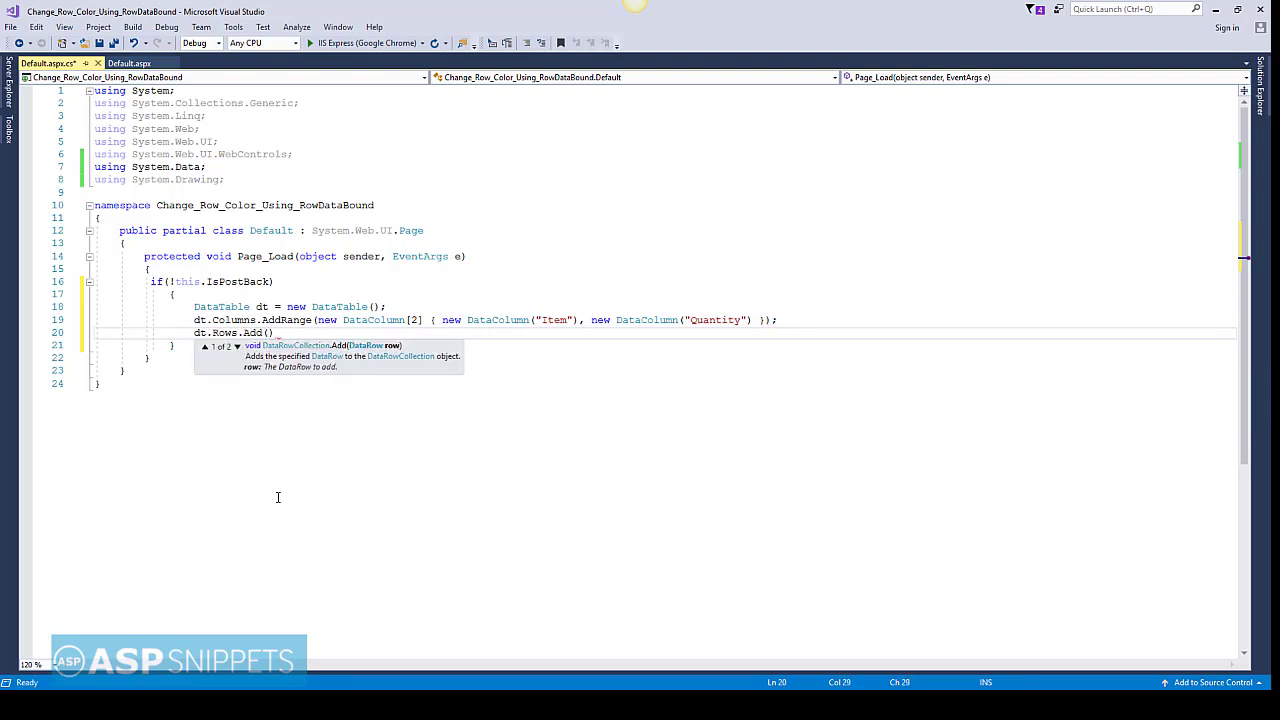
{"action": "type", "text": "\""}
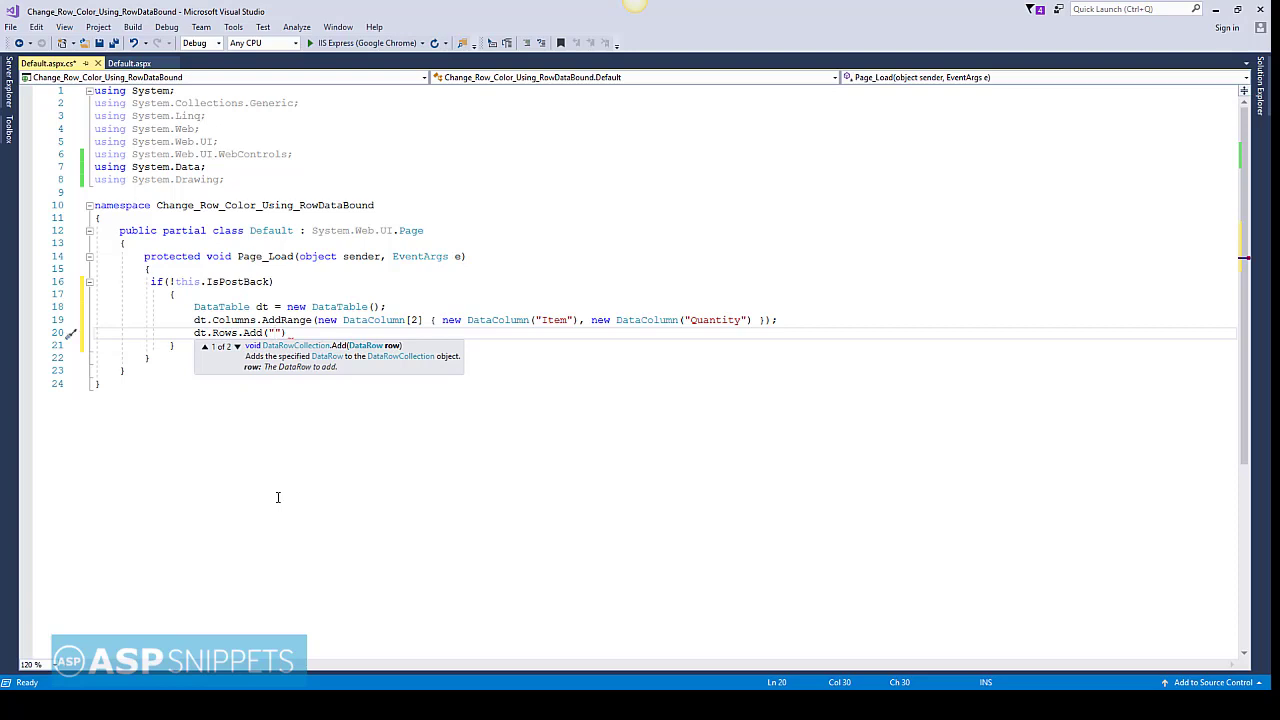
{"action": "type", "text": "Shirt"}
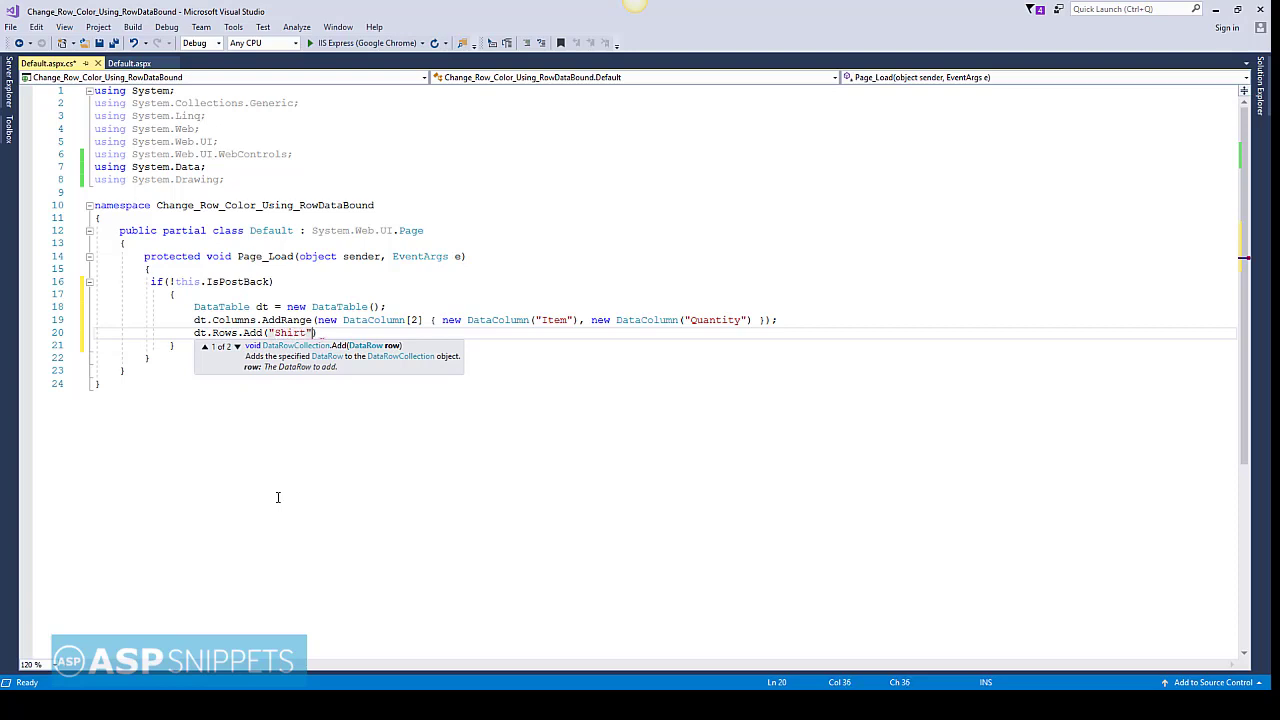
{"action": "type", "text": ", 145"}
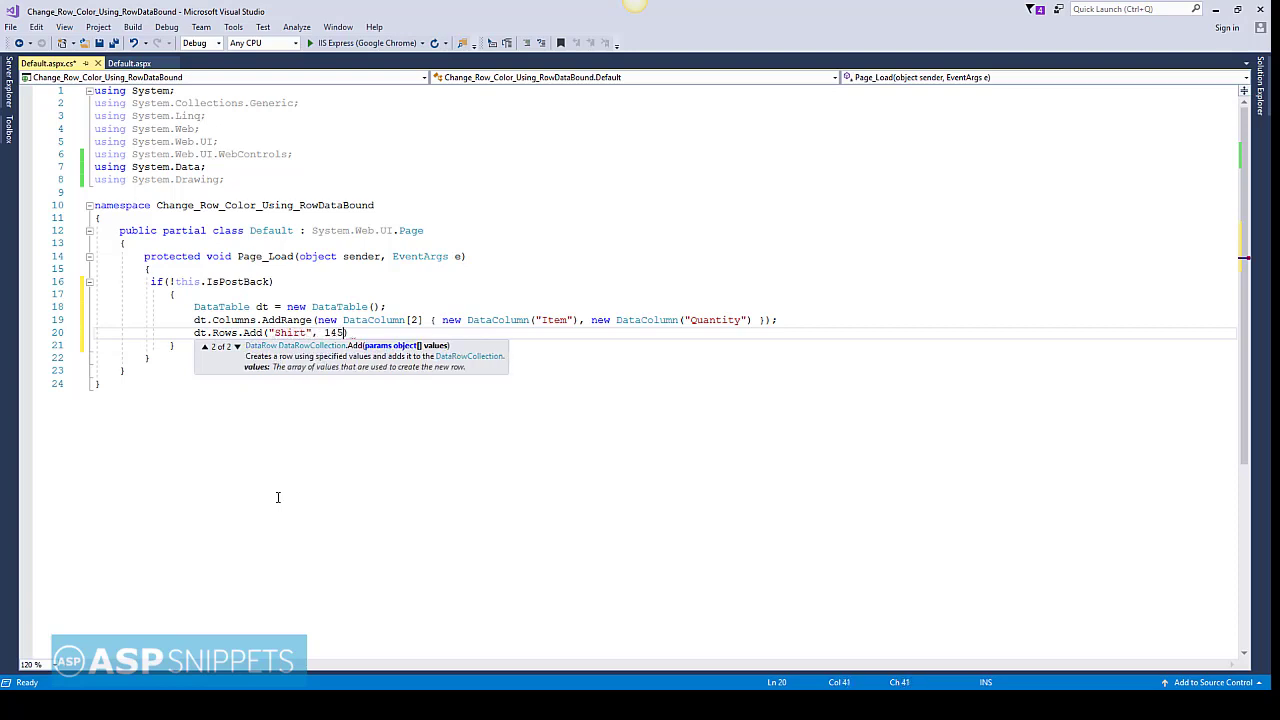
{"action": "type", "text": ");"}
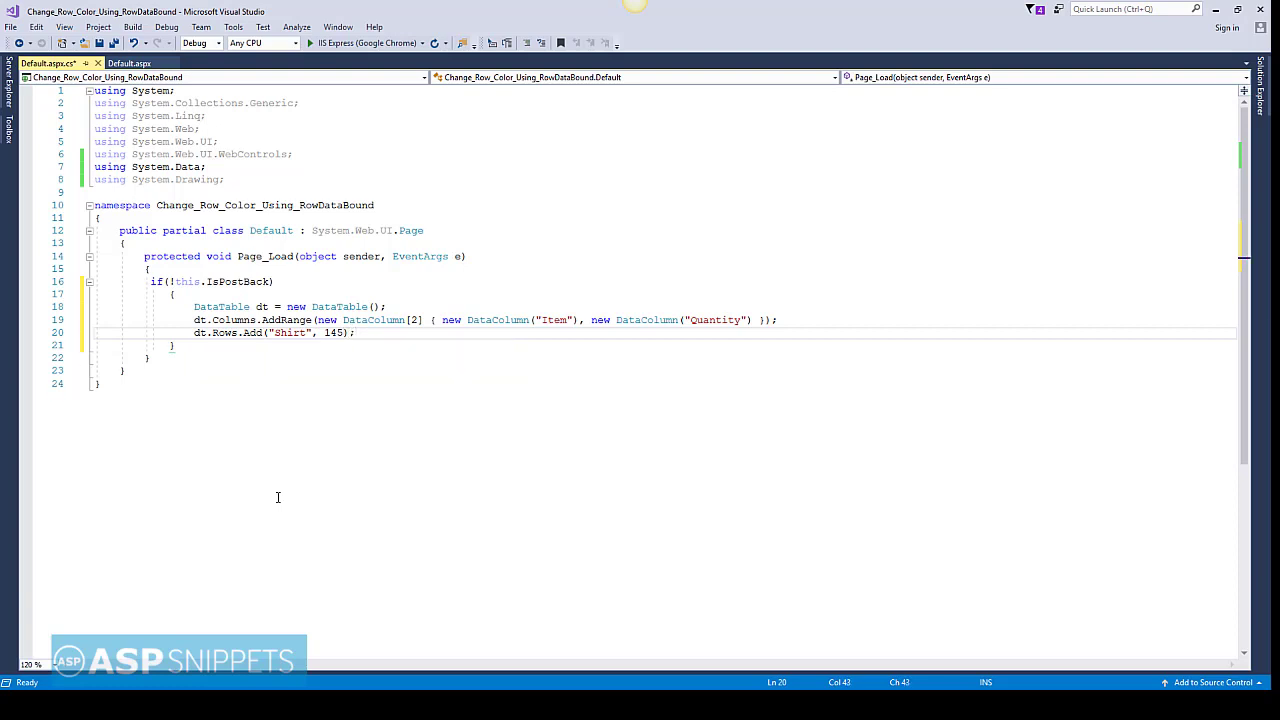
{"action": "type", "text": "dt.Rows.Add(\"Jeans\", 0);"}
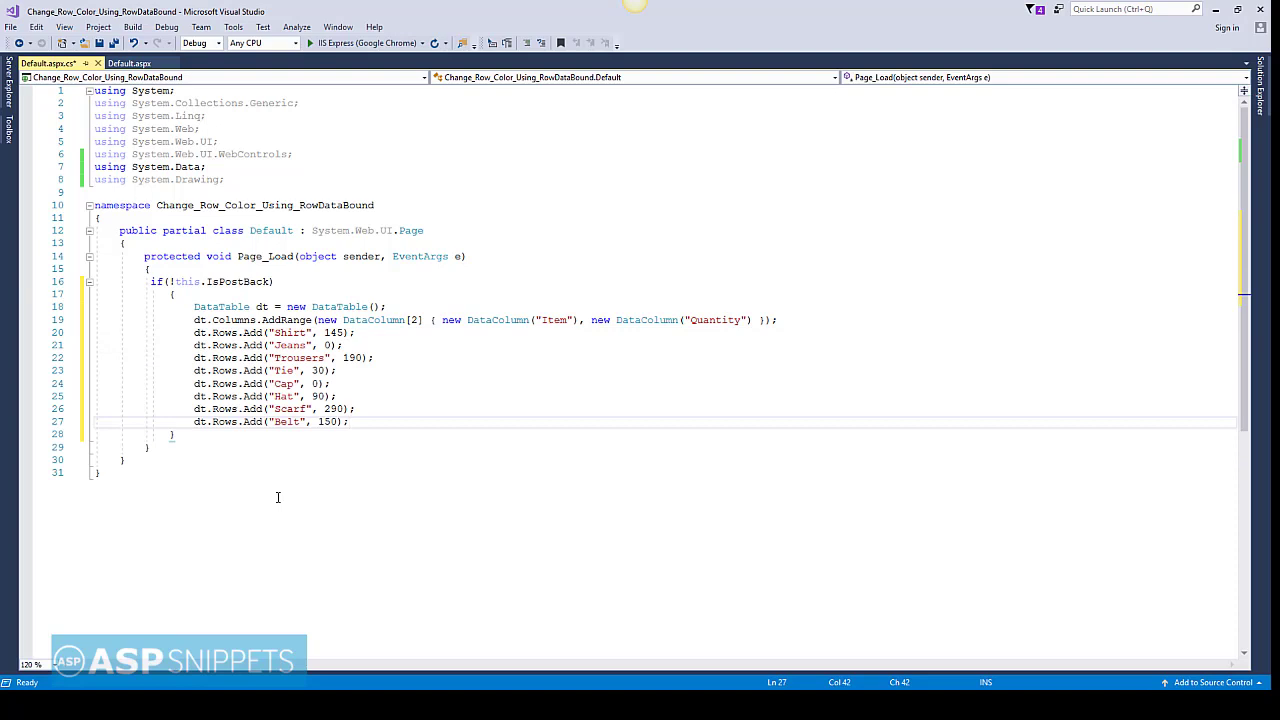
{"action": "type", "text": "G"}
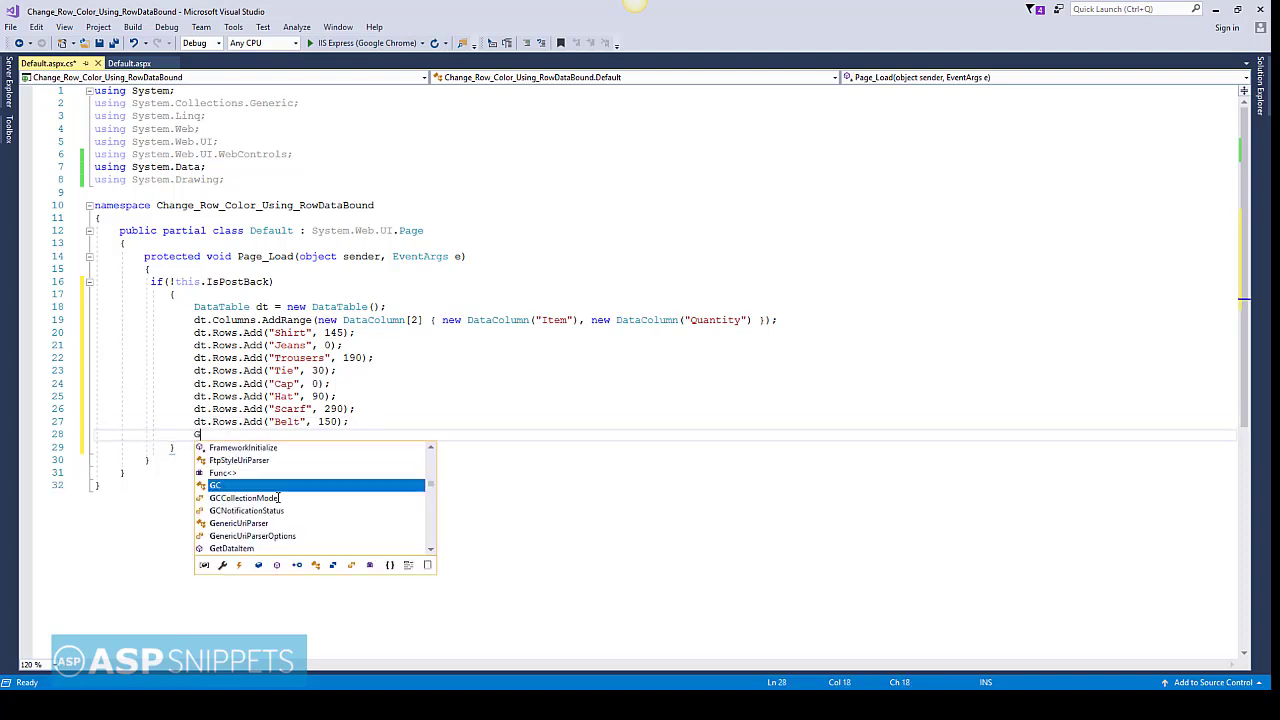
Set GridView1.DataSource = dt and call GridView1.DataBind(), then save.
{"action": "type", "text": "GridView1"}
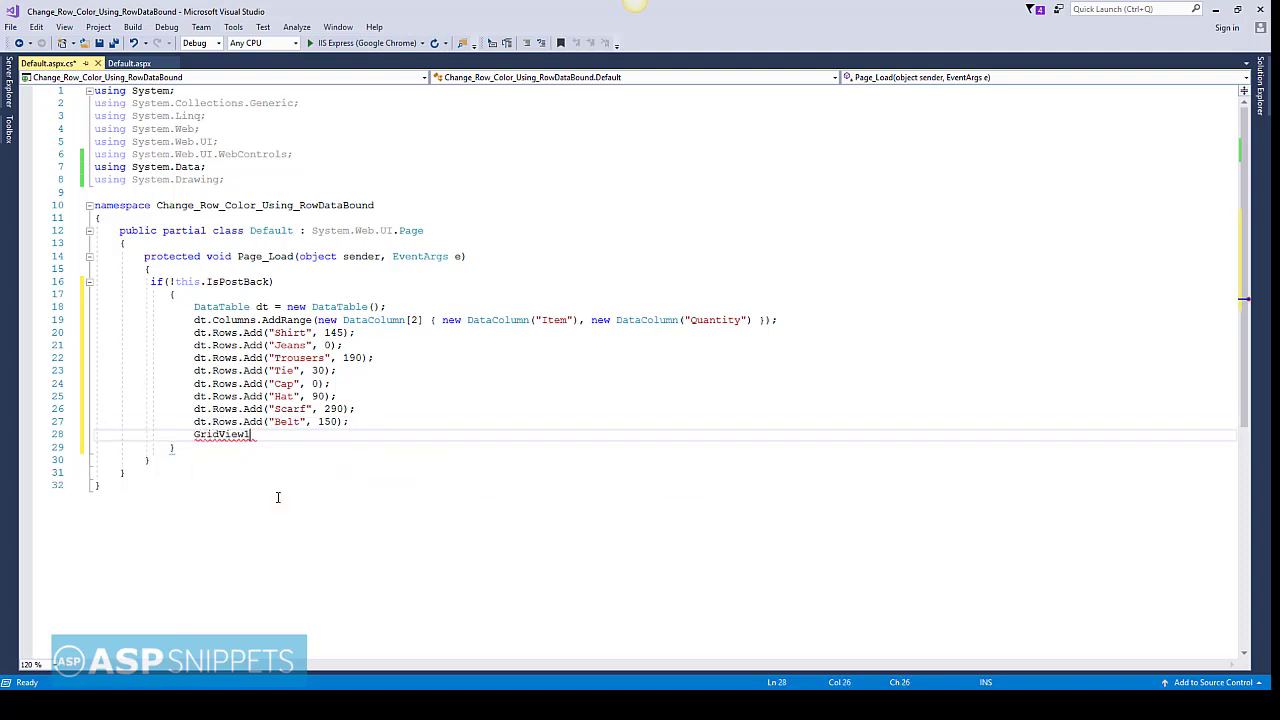
{"action": "type", "text": ".dat"}
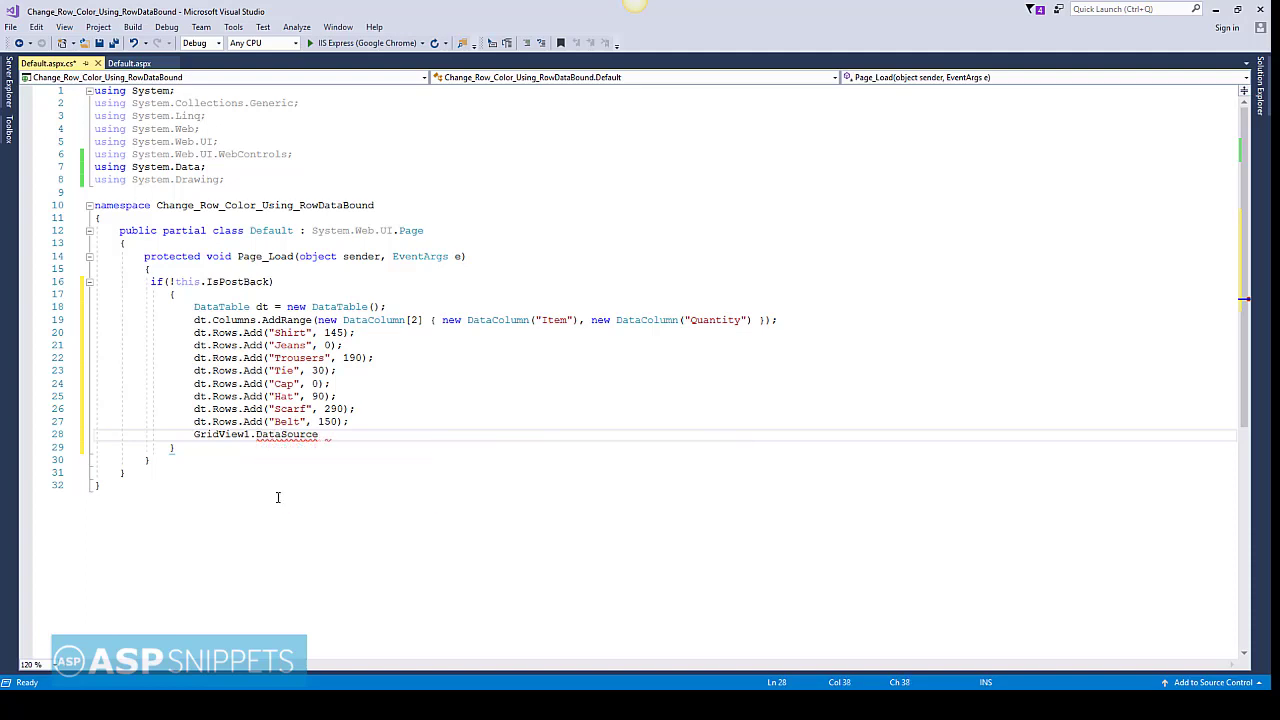
{"action": "type", "text": "= dt;"}
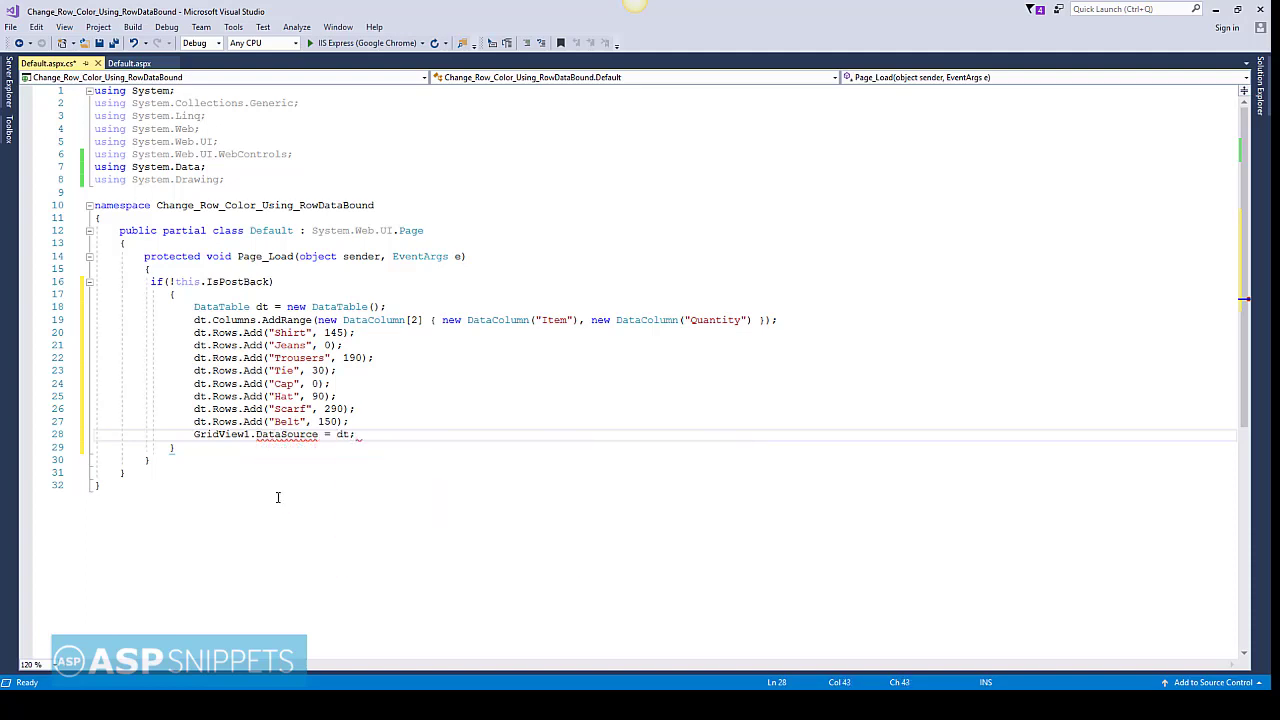
{"action": "type", "text": "Gridview"}
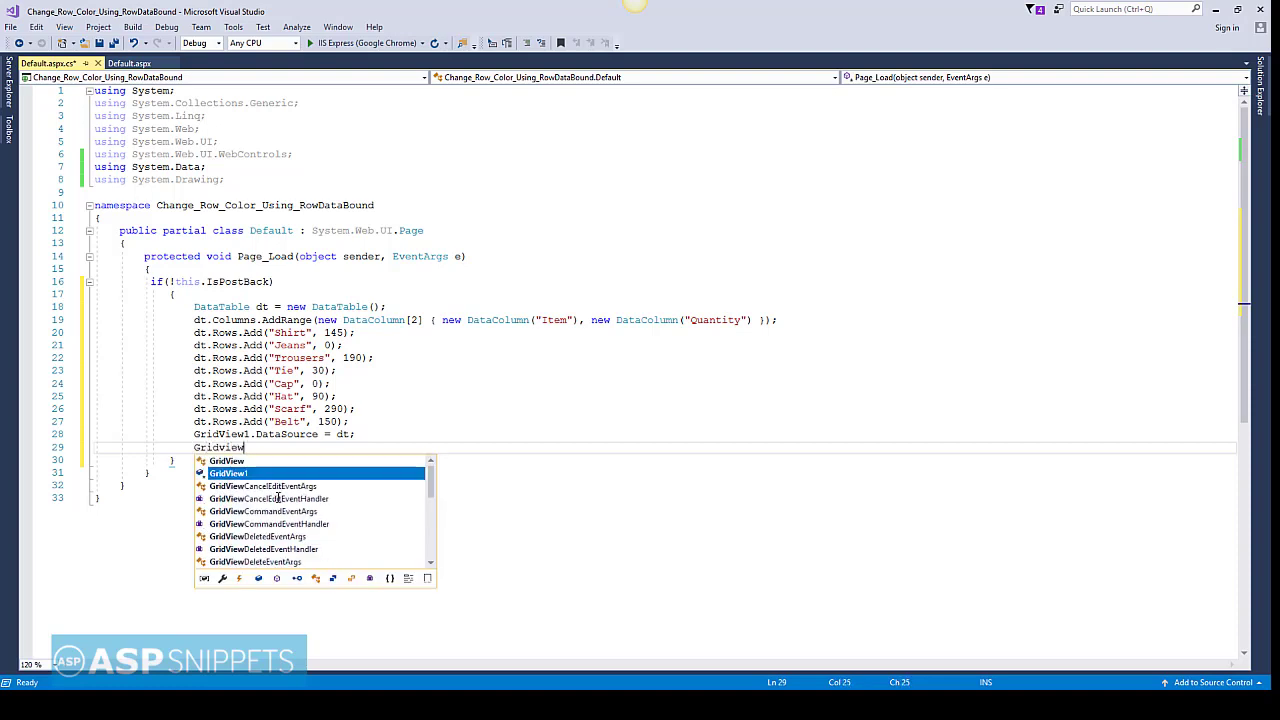
{"action": "type", "text": "1.dataBind"}
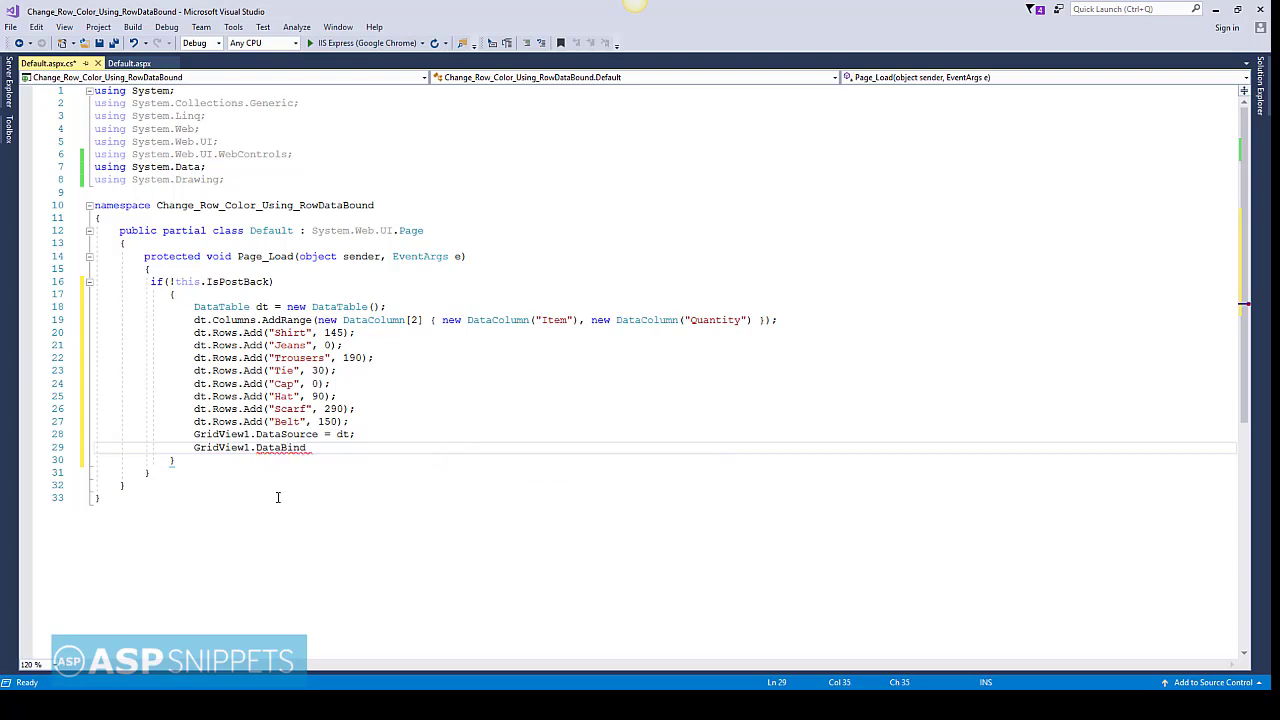
{"action": "type", "text": "();"}
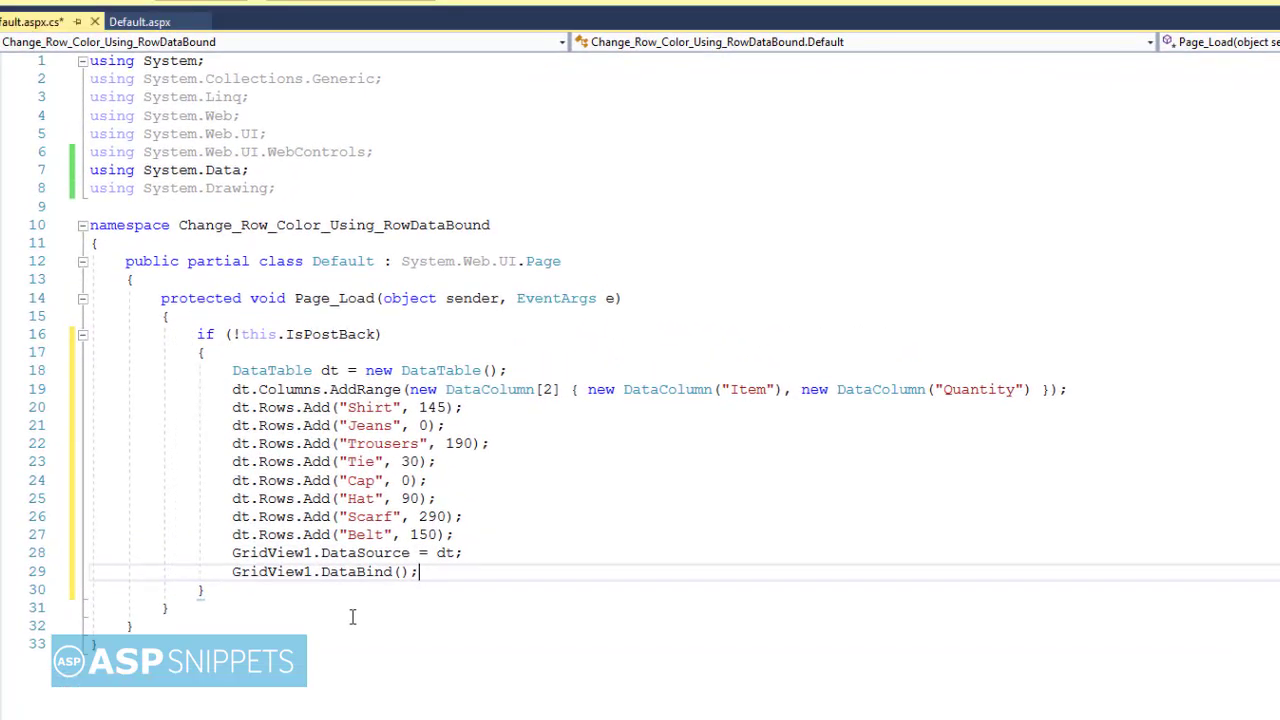
{"action": "key", "text": "ctrl+s"}
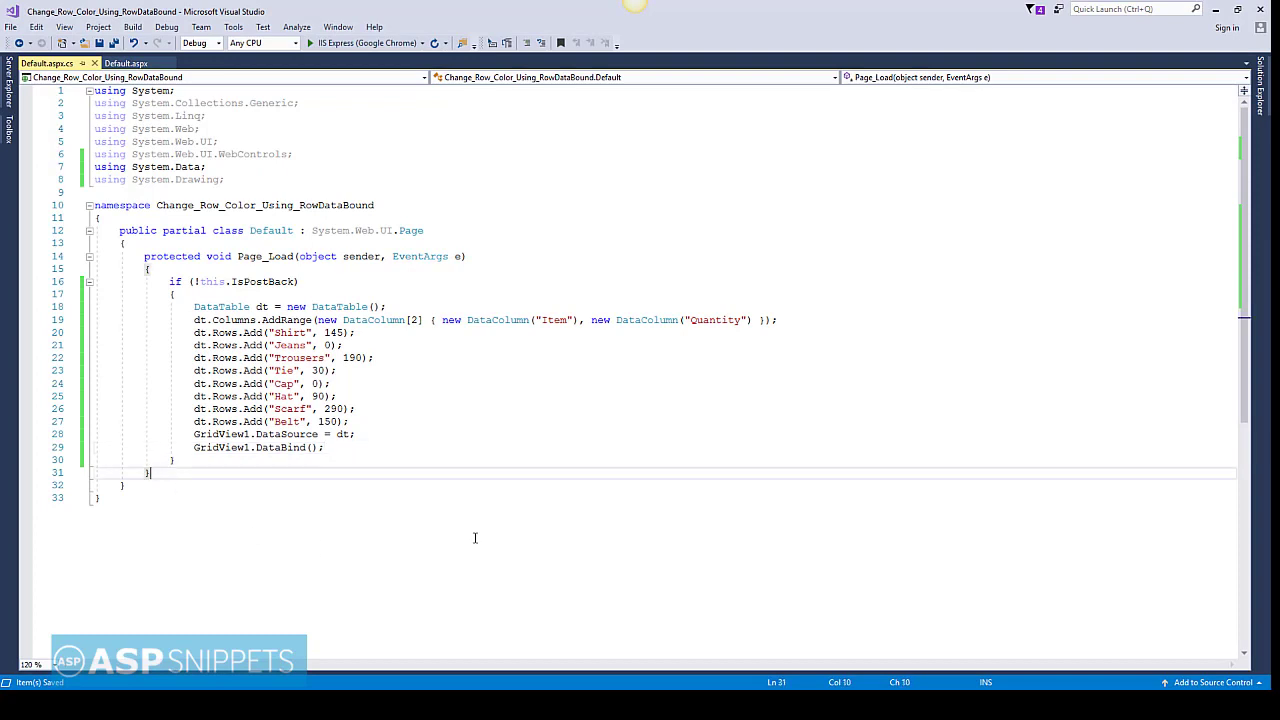
Declare protected void OnRowDataBound(object sender, GridViewRowEventArgs e) with an empty body.
{"action": "key", "text": "enter"}
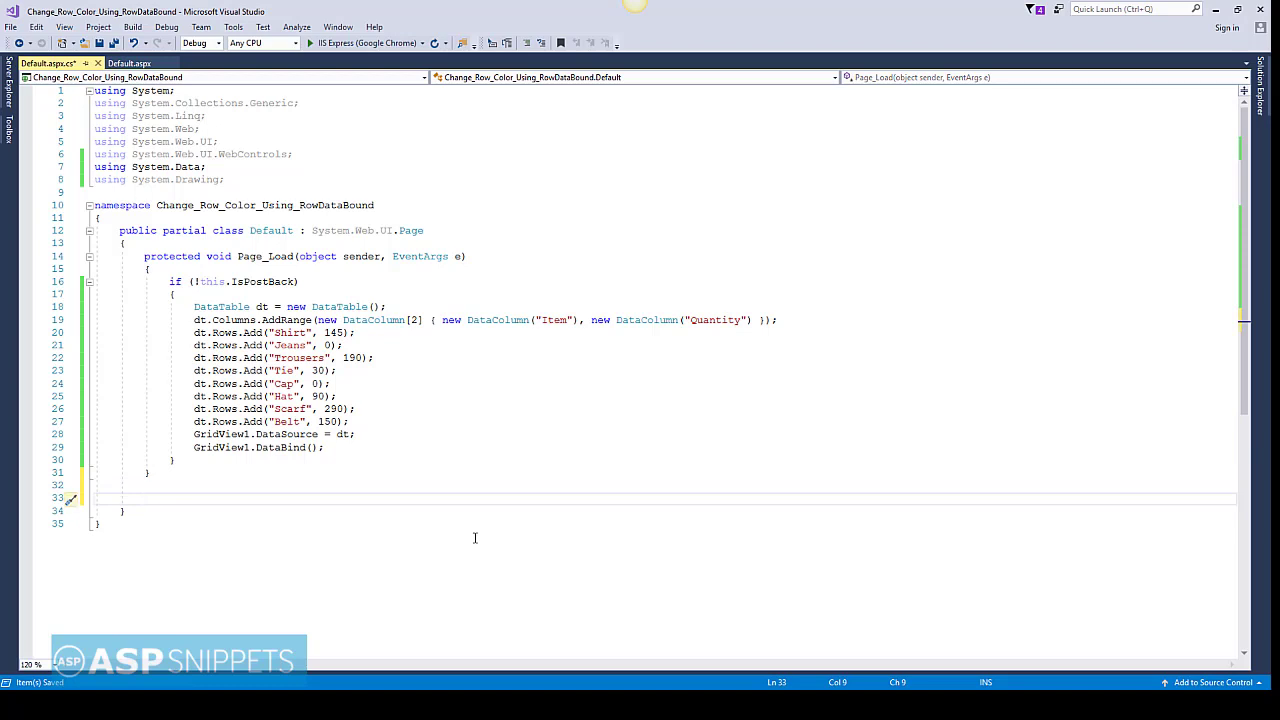
{"action": "type", "text": "protected"}
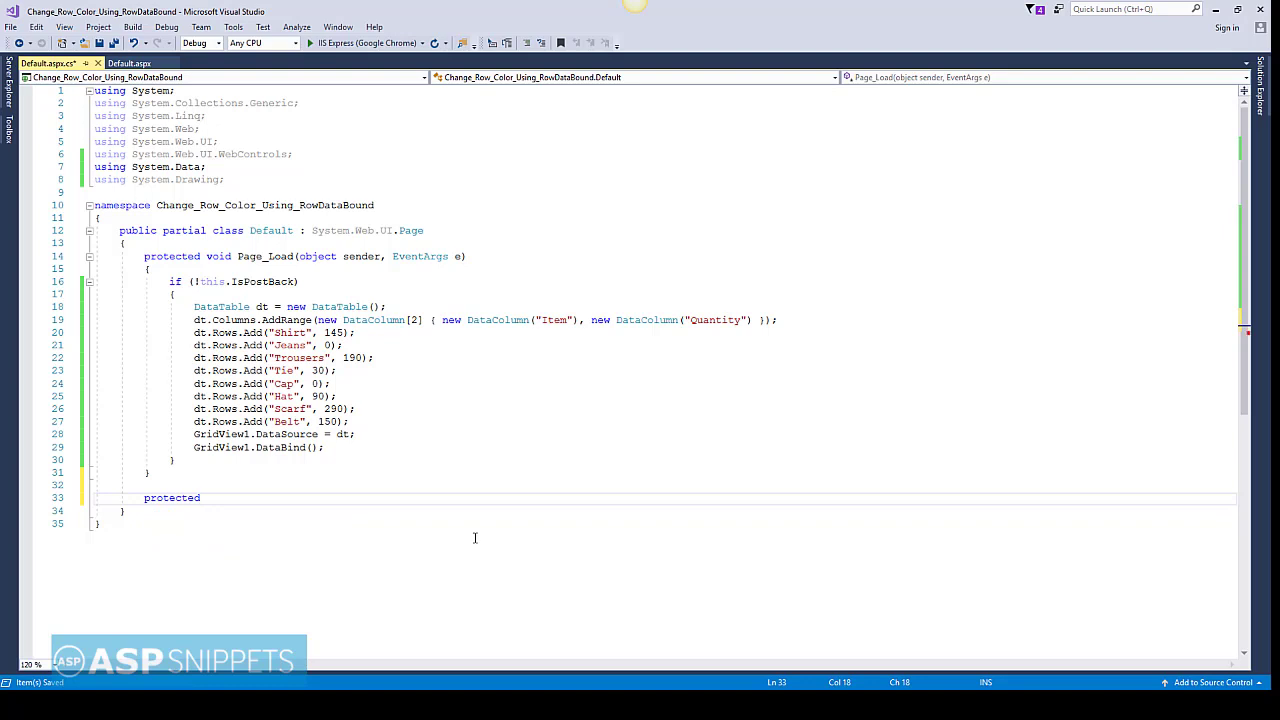
{"action": "type", "text": "void"}
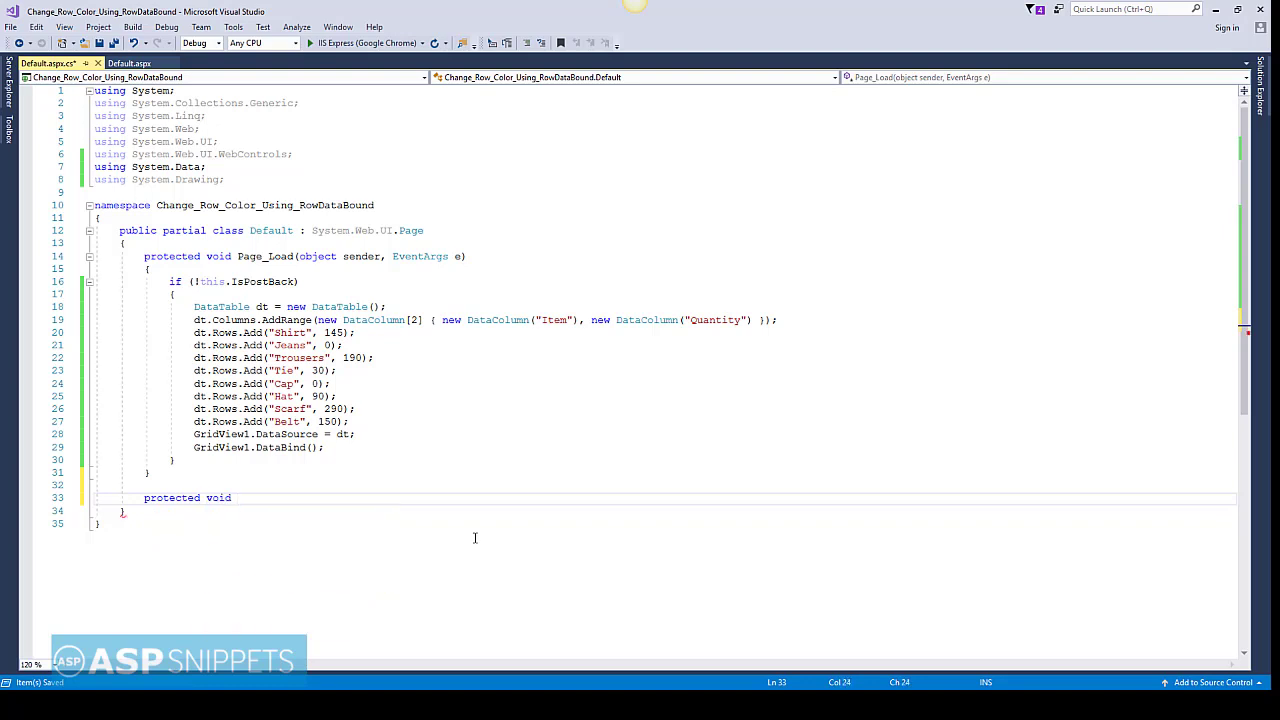
{"action": "type", "text": "OnRowData"}
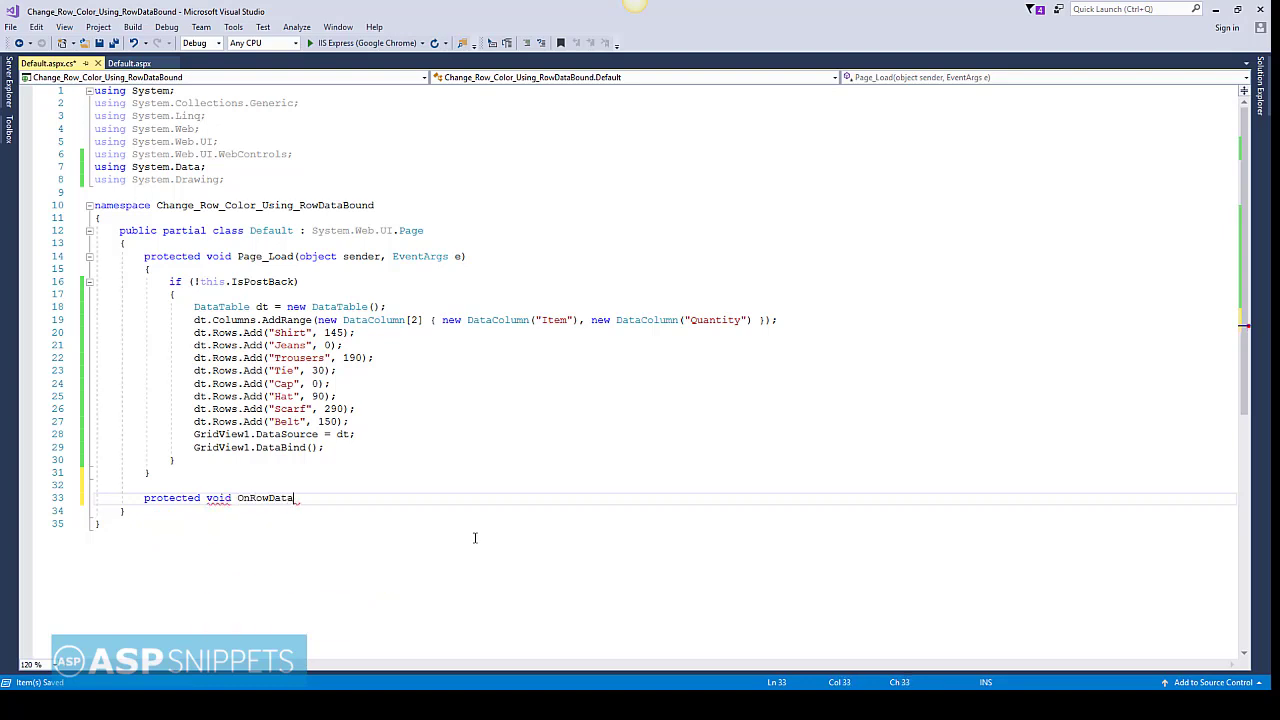
{"action": "type", "text": "Bound"}
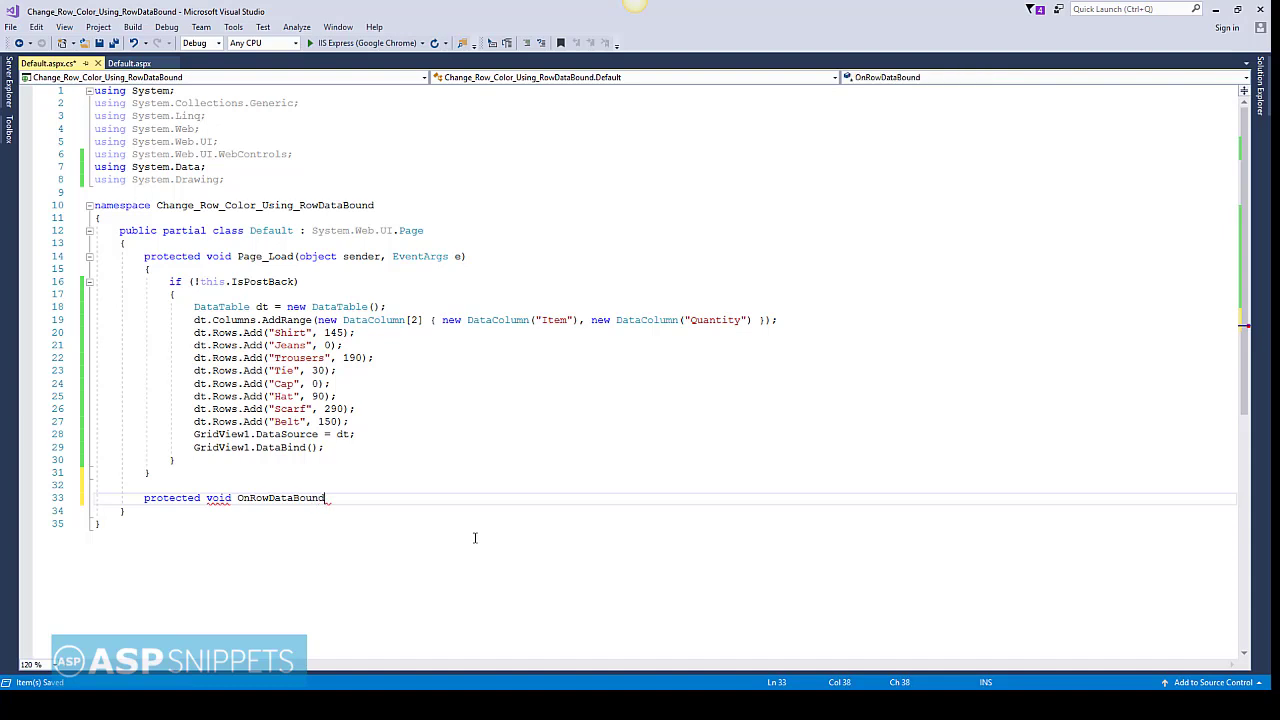
{"action": "type", "text": "(O"}
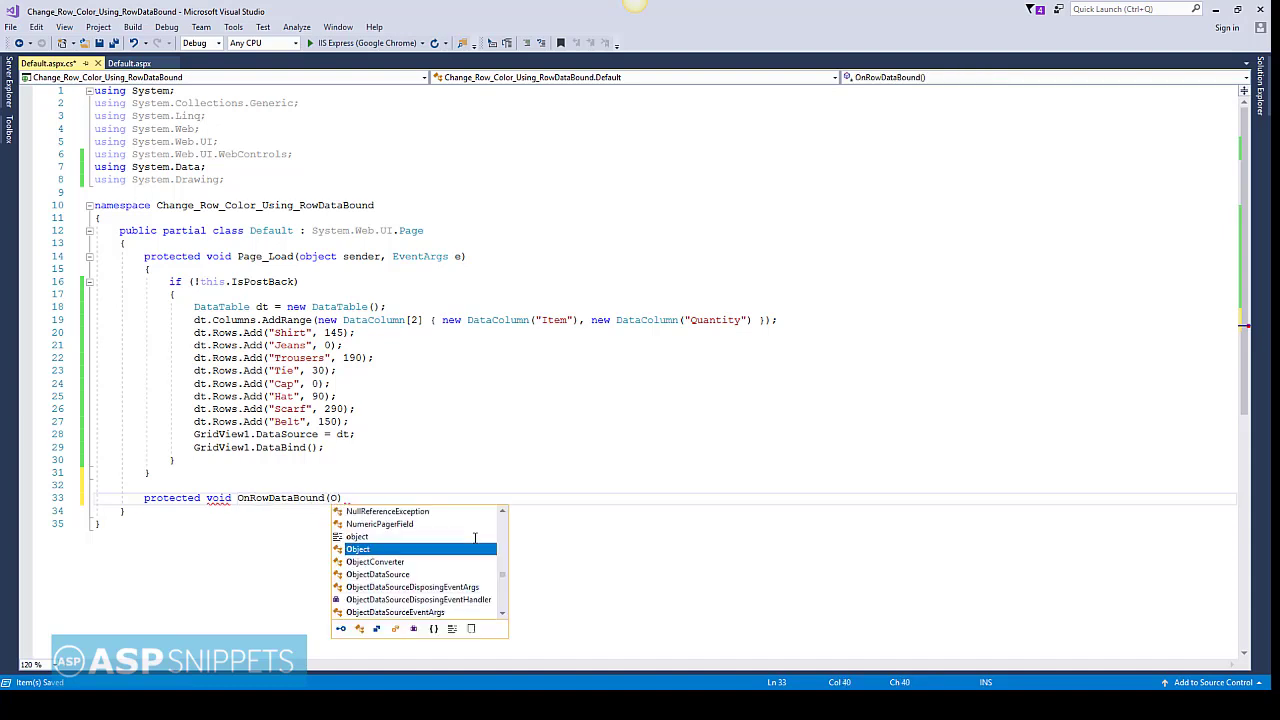
{"action": "type", "text": "Object sender,"}
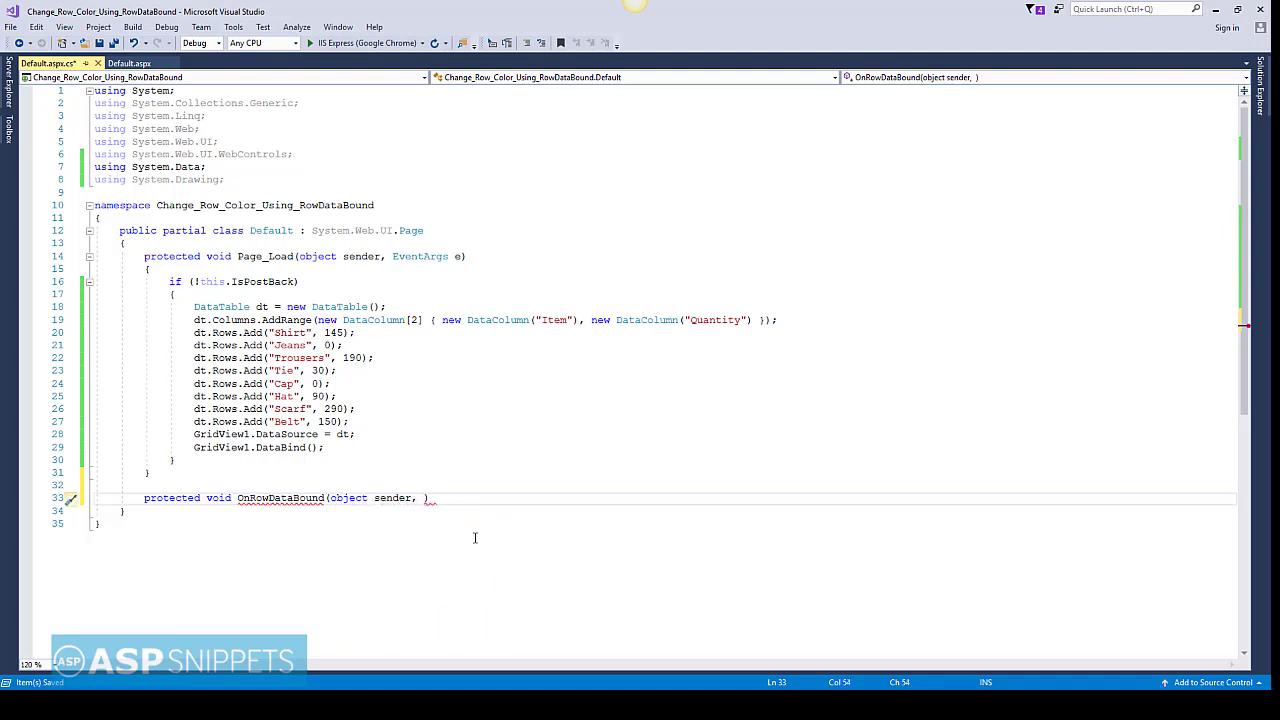
{"action": "type", "text": "Gridviewr"}
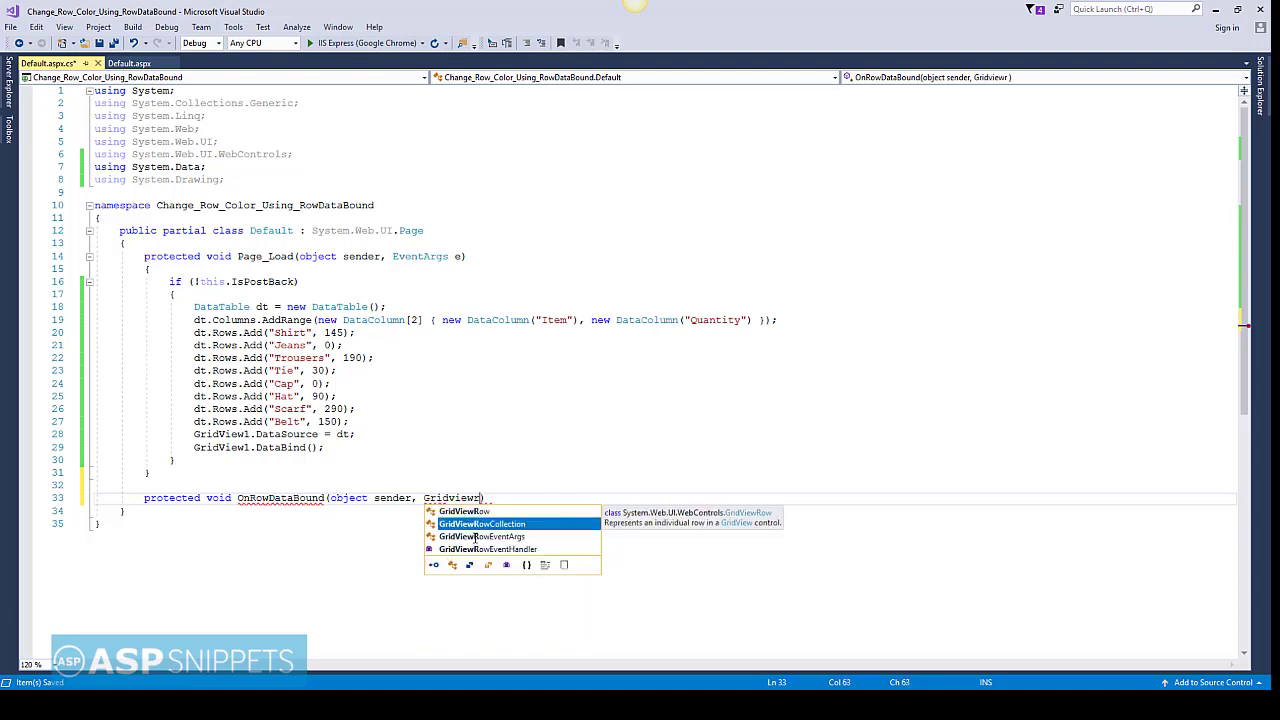
{"action": "type", "text": "RowEventArgs e)"}
{"action": "type", "text": "{ }"}
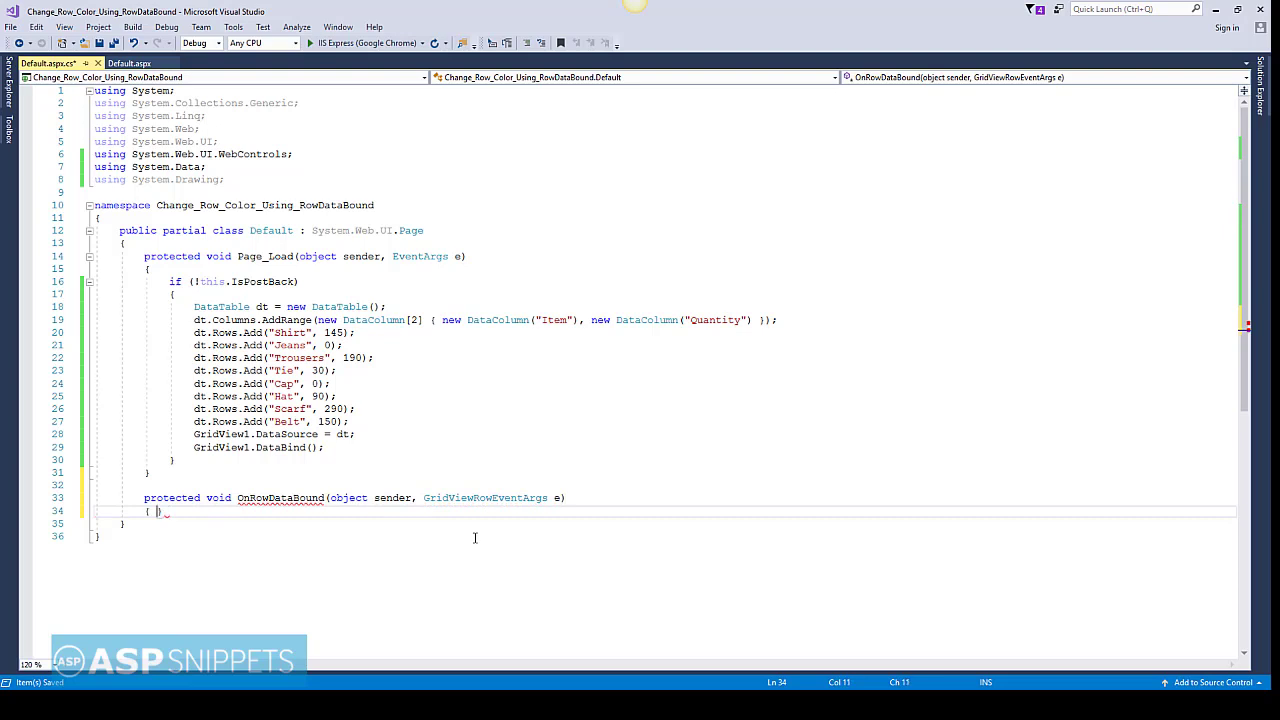
{"action": "key", "text": "enter"}
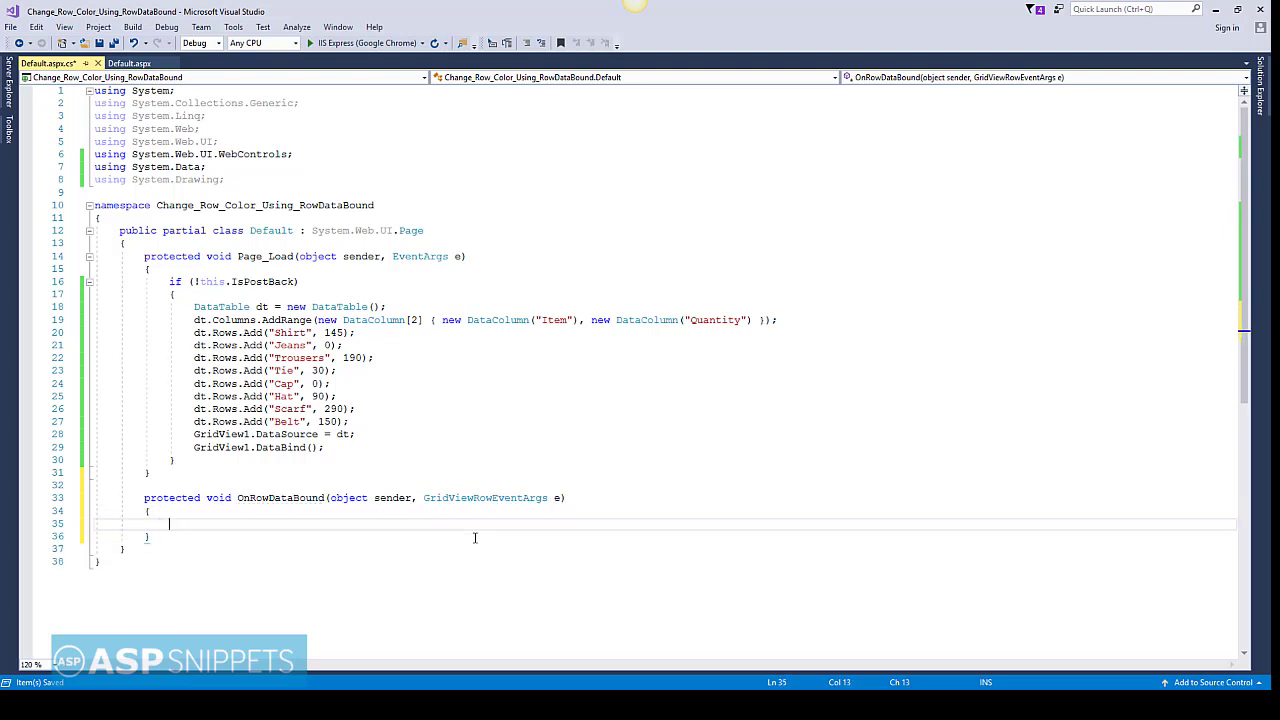
Add if(e.Row.RowType == DataControlRowType.DataRow) in the handler and begin an int declaration.
{"action": "type", "text": "if("}
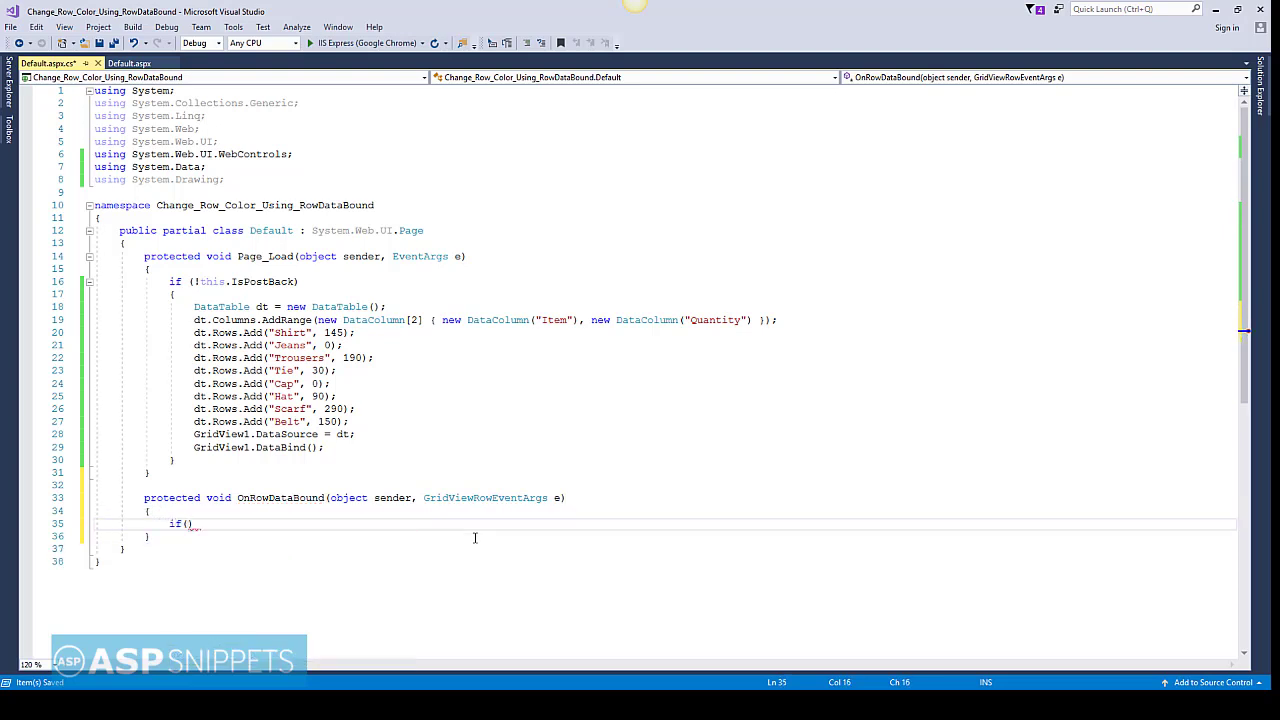
{"action": "type", "text": "e.row.row"}
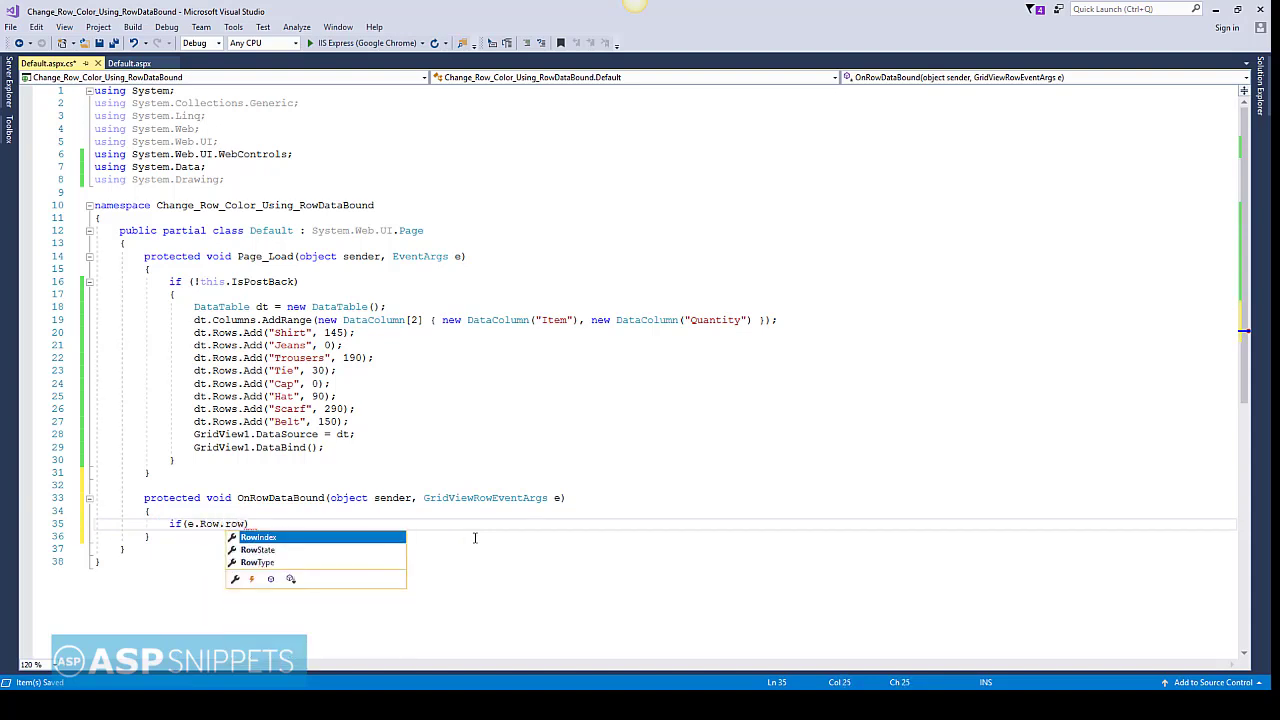
{"action": "type", "text": "RowType"}
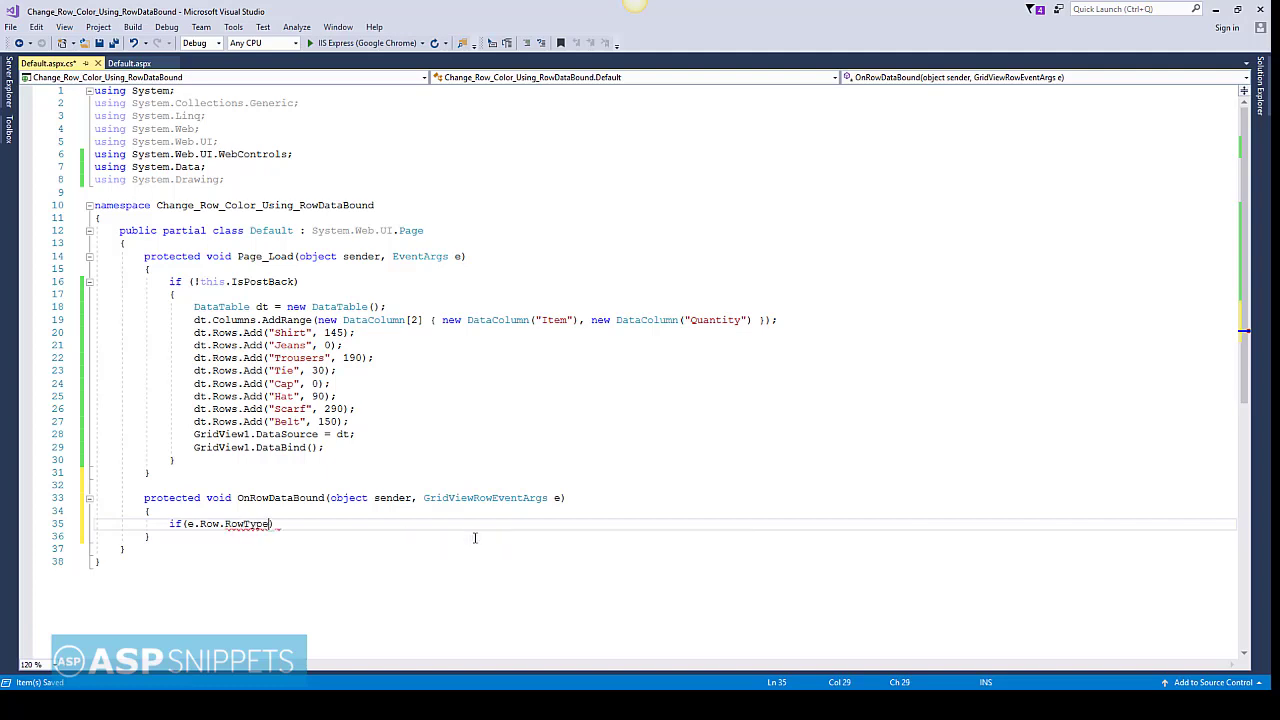
{"action": "type", "text": "=="}
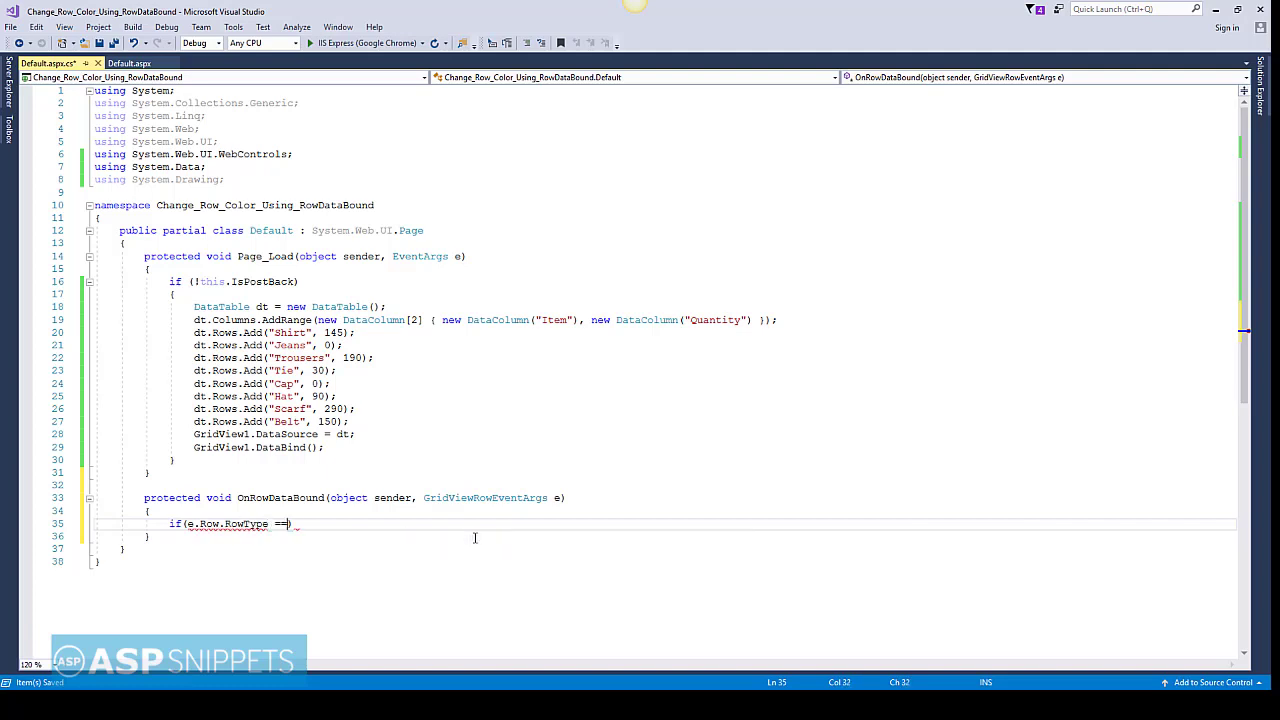
{"action": "type", "text": "DataControlRowType.DataRow"}
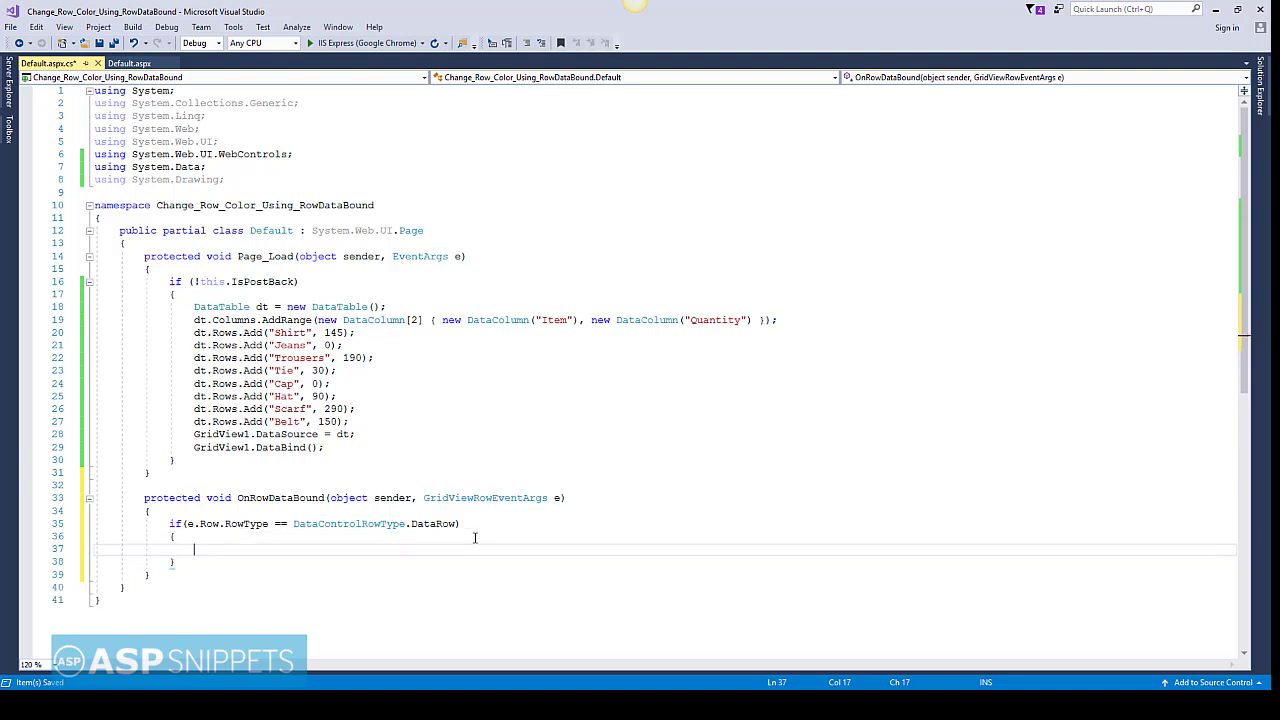
{"action": "type", "text": "int"}
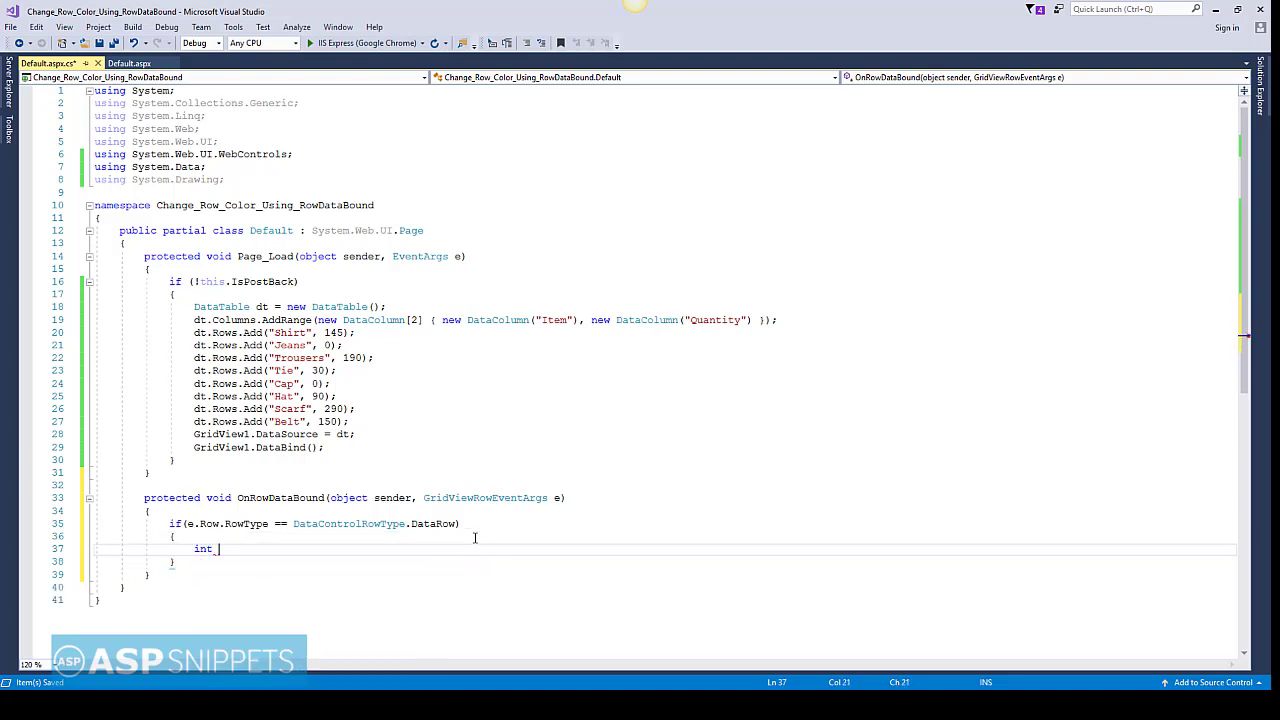
Write int quantity = int.Parse(e.Row.Cells[1].Text); and start a foreach.
{"action": "type", "text": "quantity = i"}
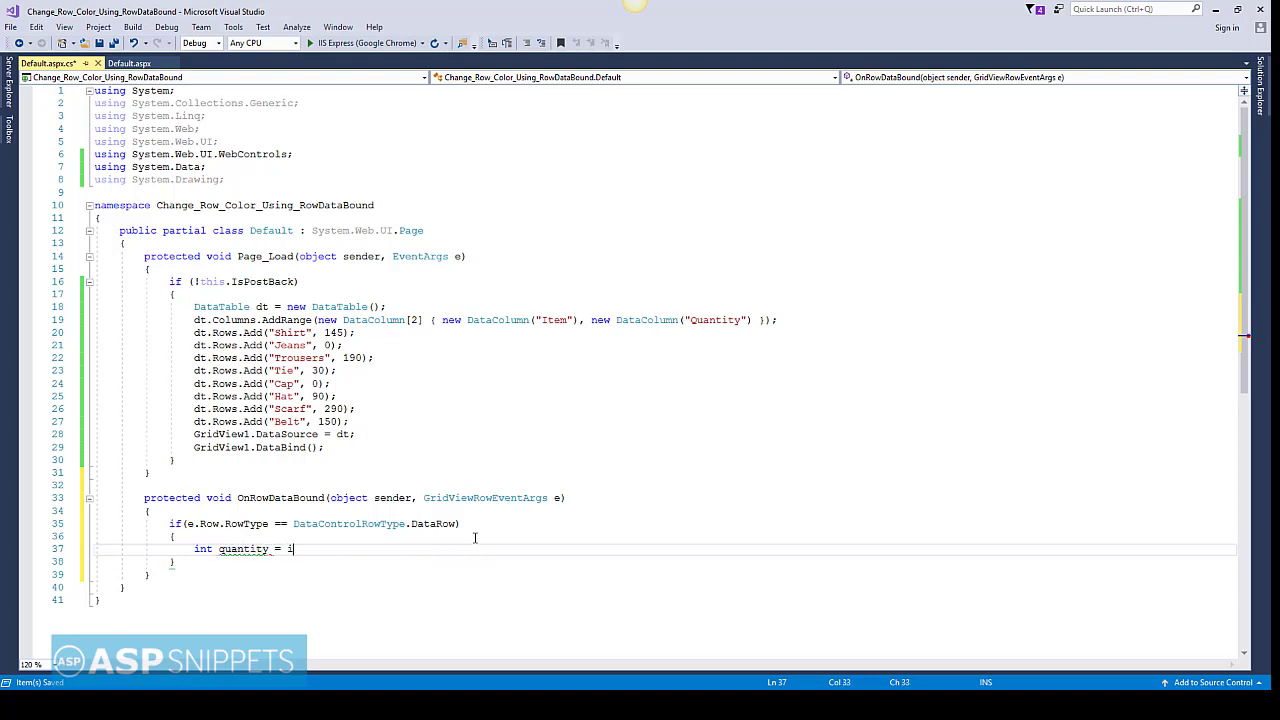
{"action": "type", "text": "nt."}
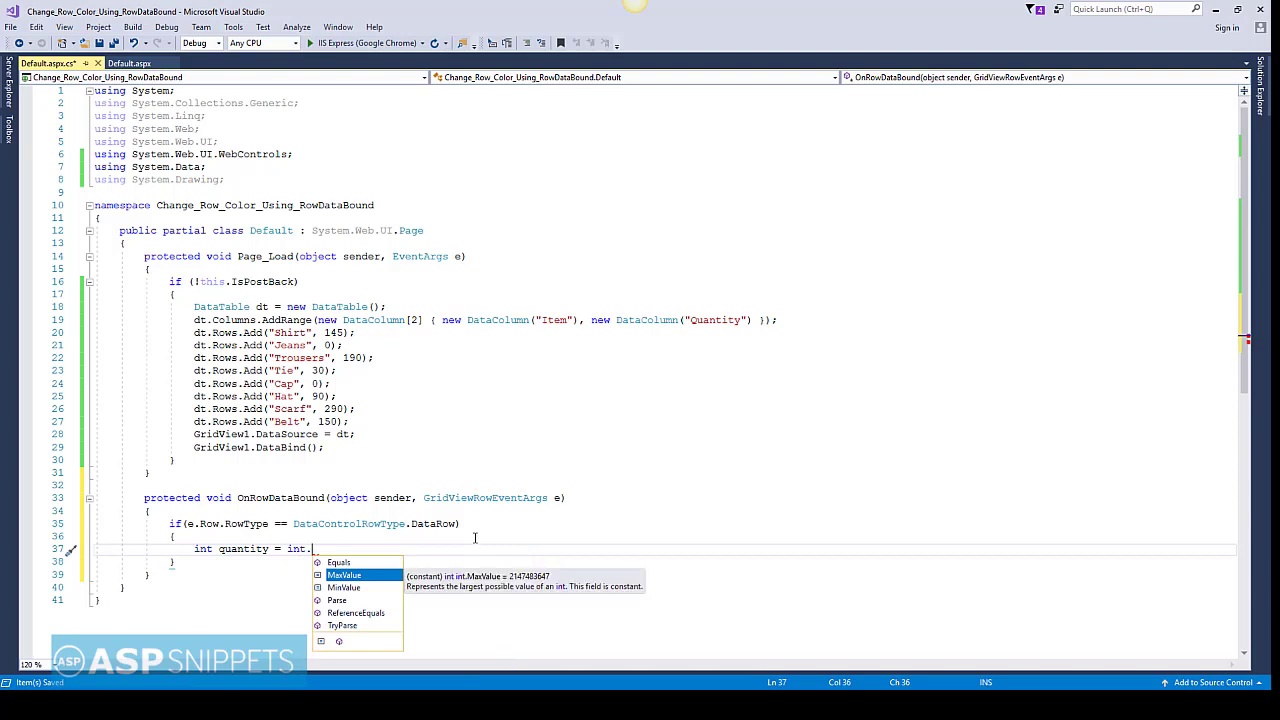
{"action": "type", "text": "Parse"}
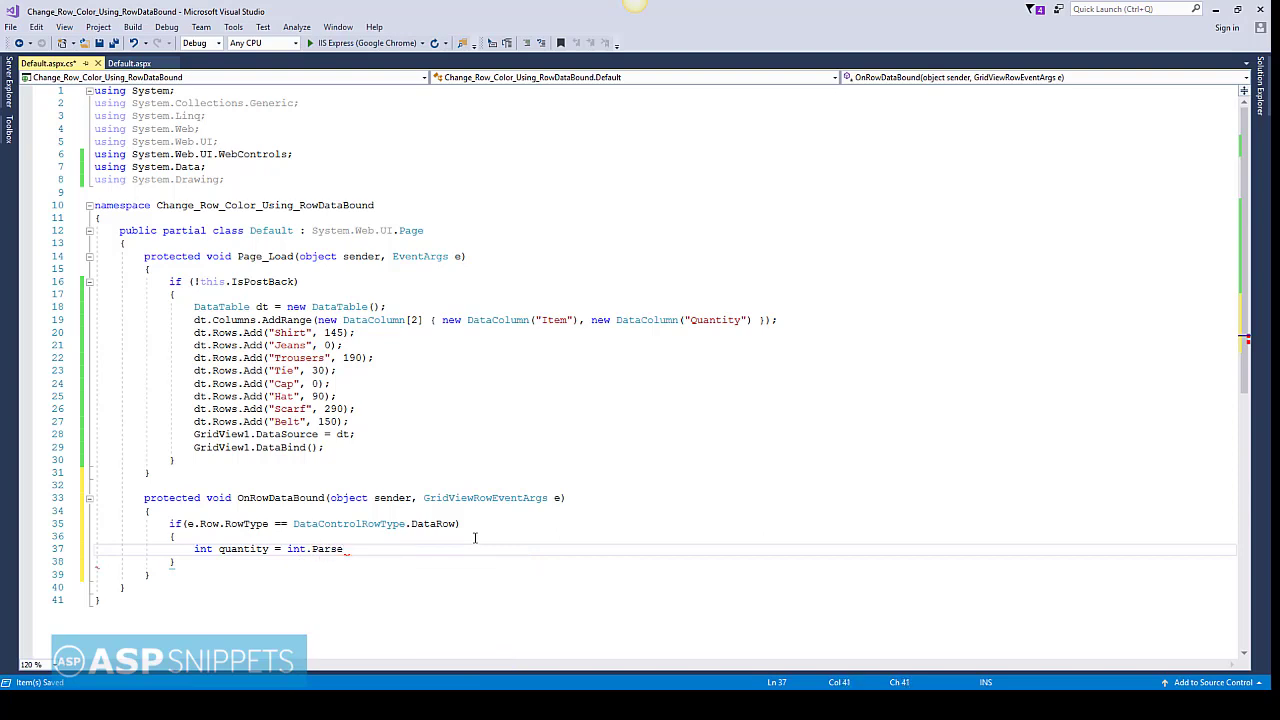
{"action": "type", "text": "("}
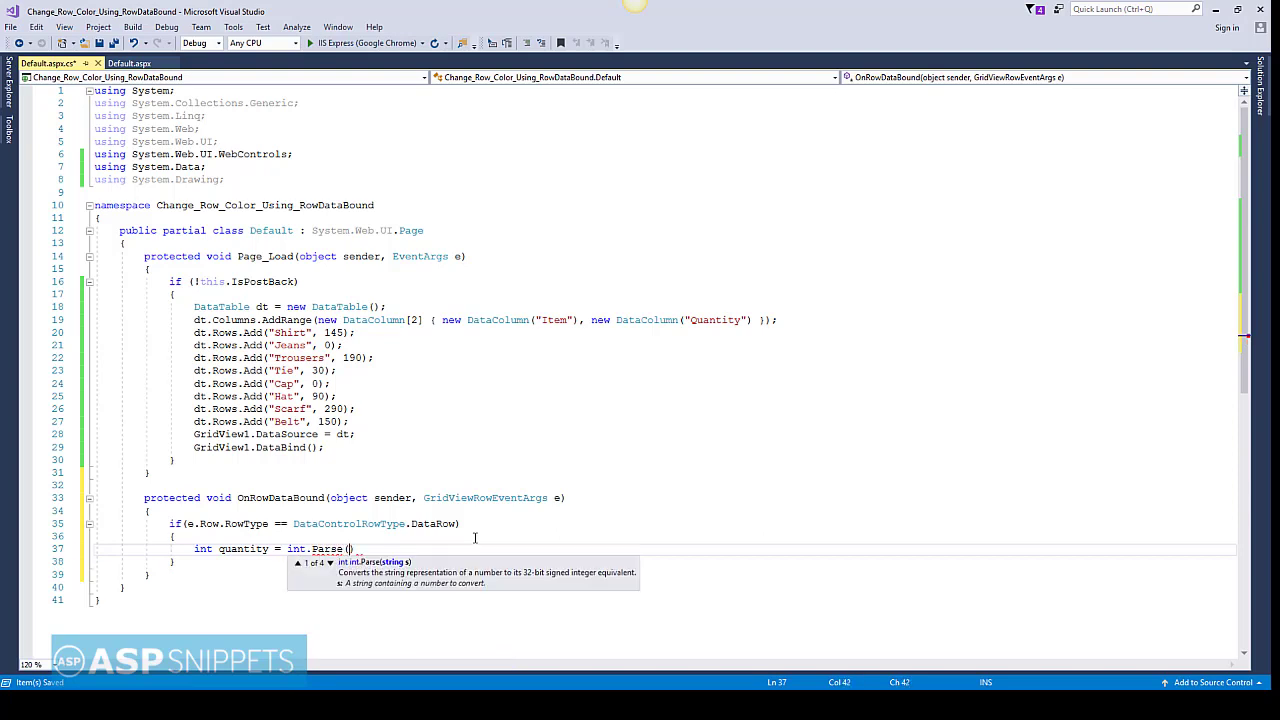
{"action": "type", "text": "e.Row.Cells["}
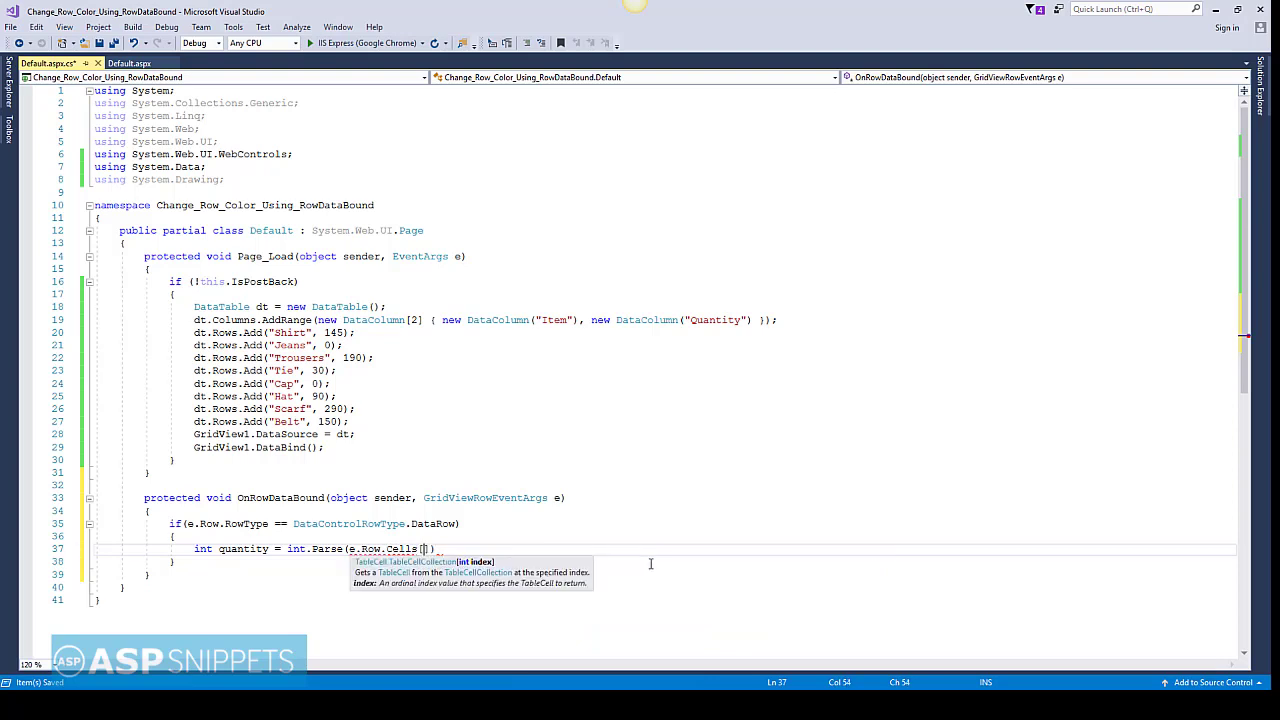
{"action": "type", "text": "1]"}
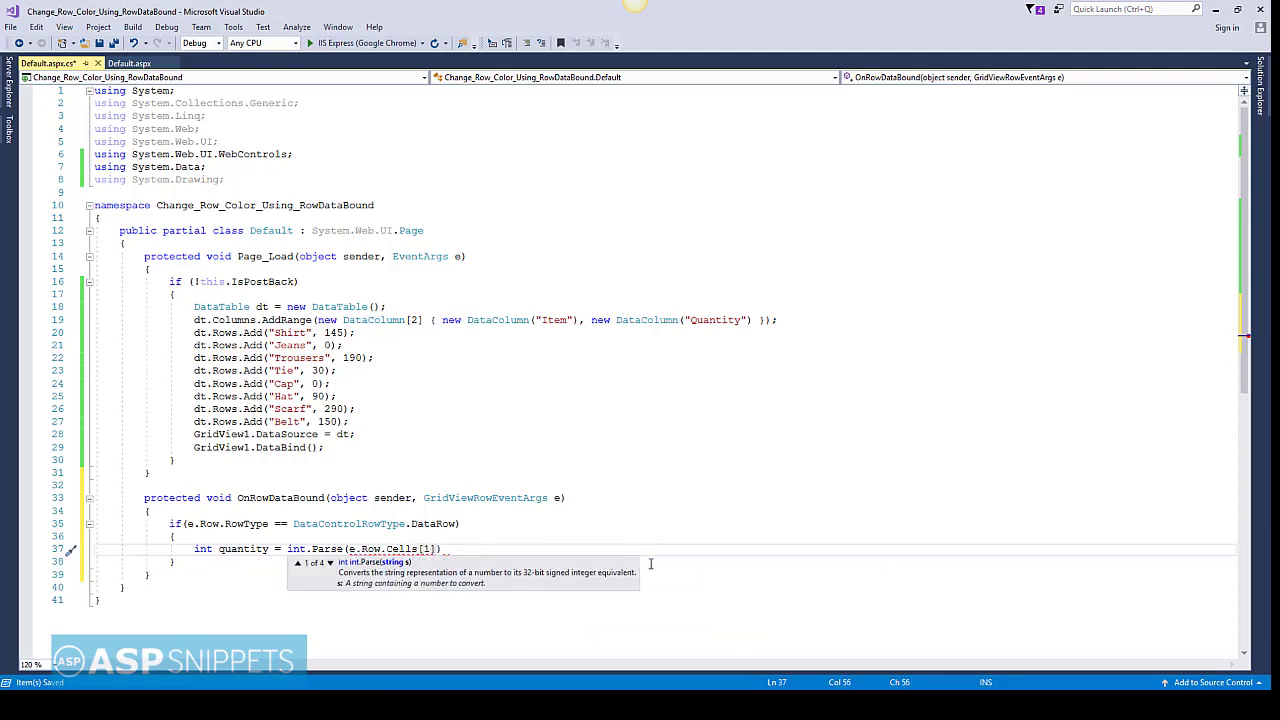
{"action": "type", "text": ".te"}
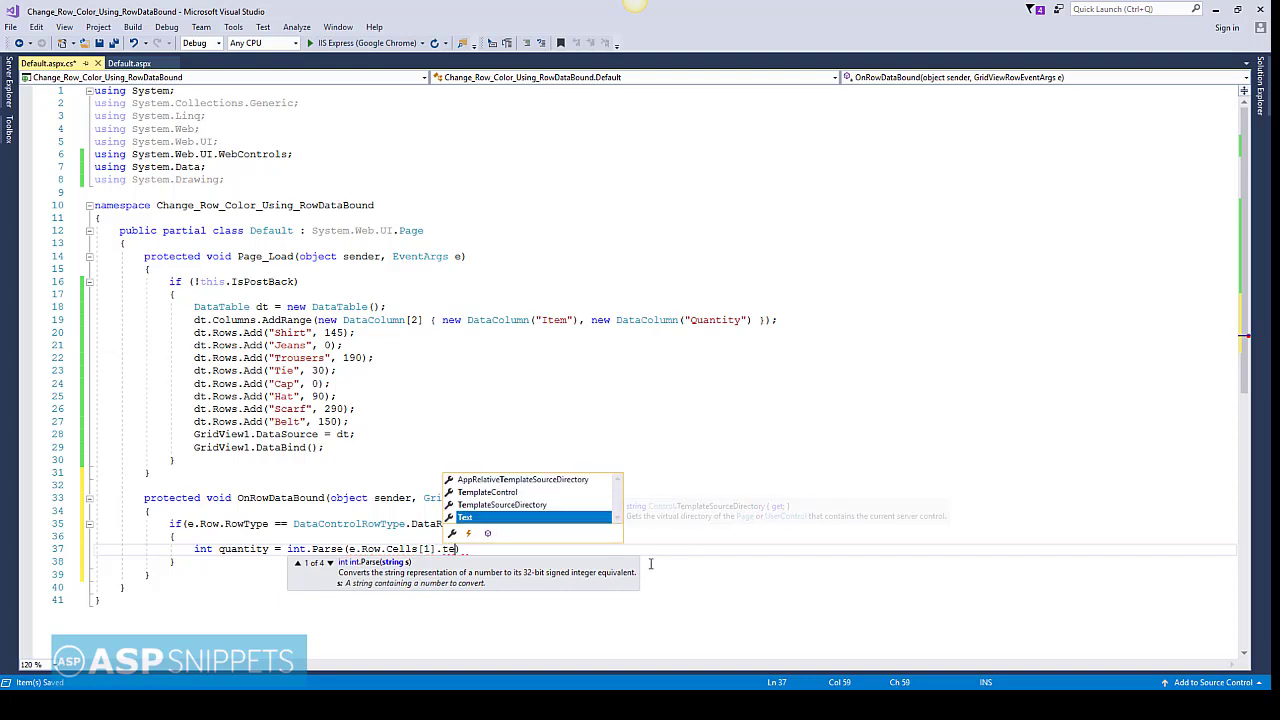
{"action": "type", "text": "Text"}
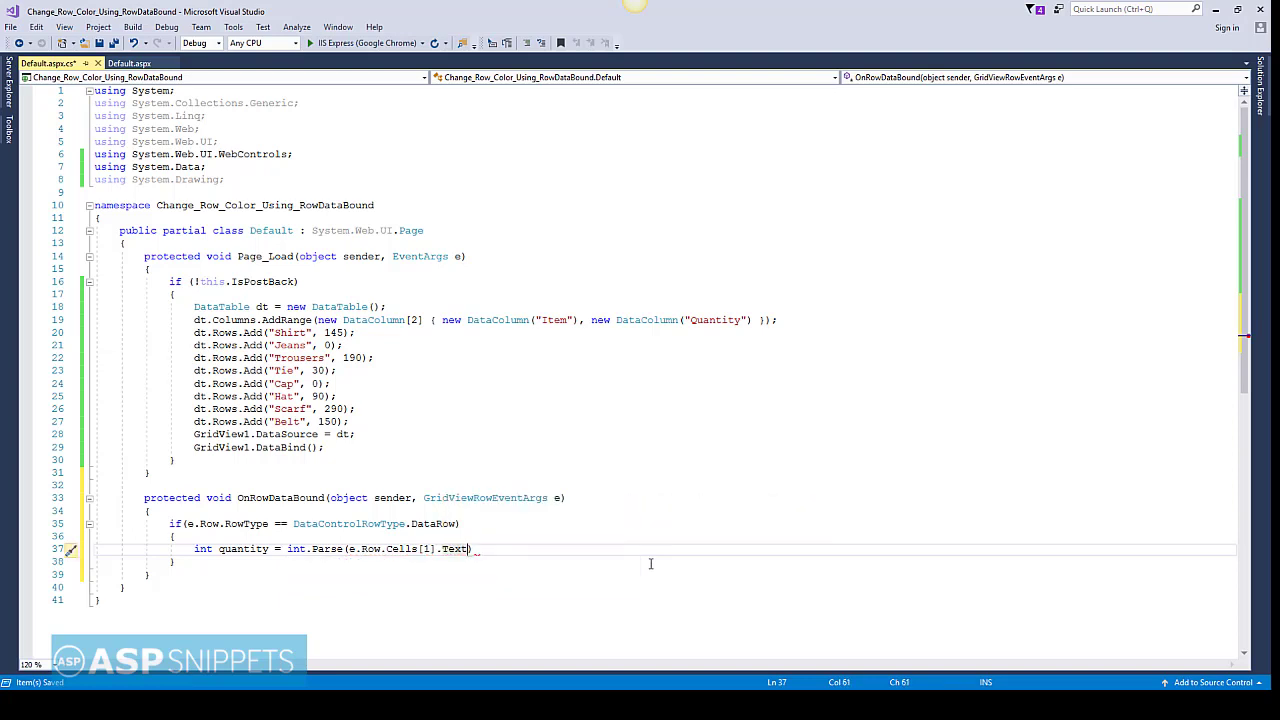
{"action": "type", "text": ";"}
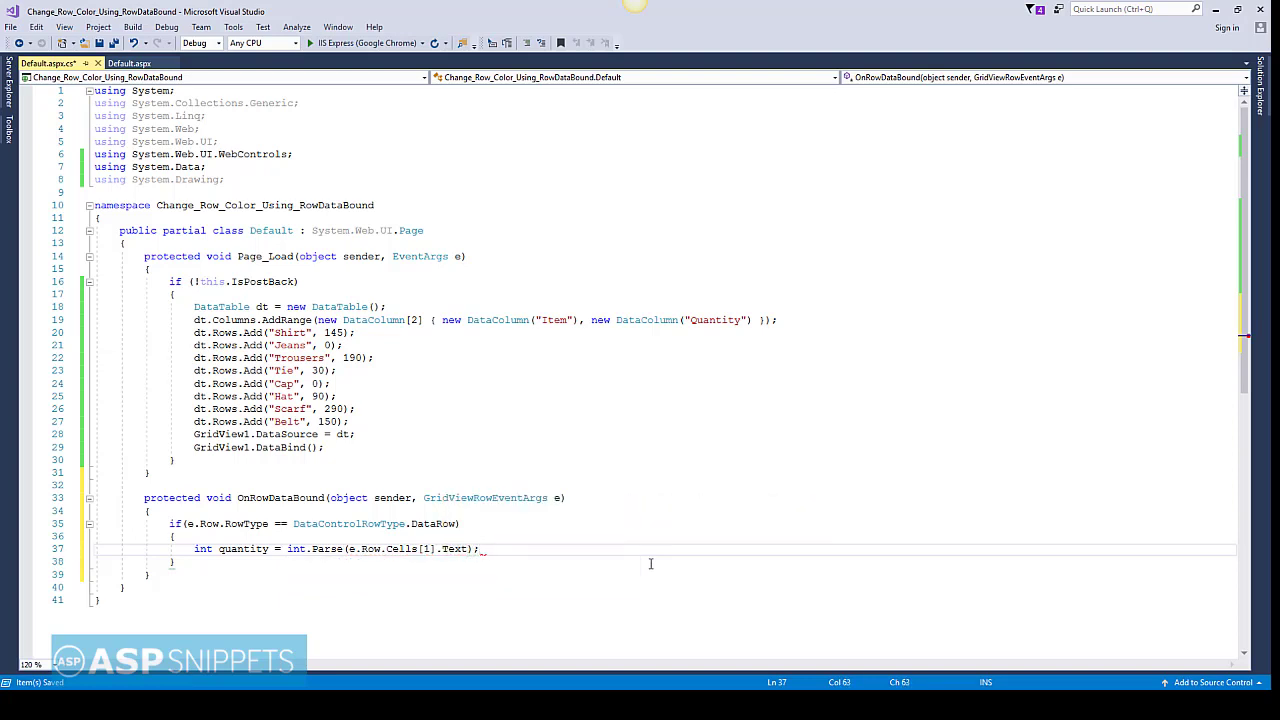
{"action": "type", "text": "foreach"}
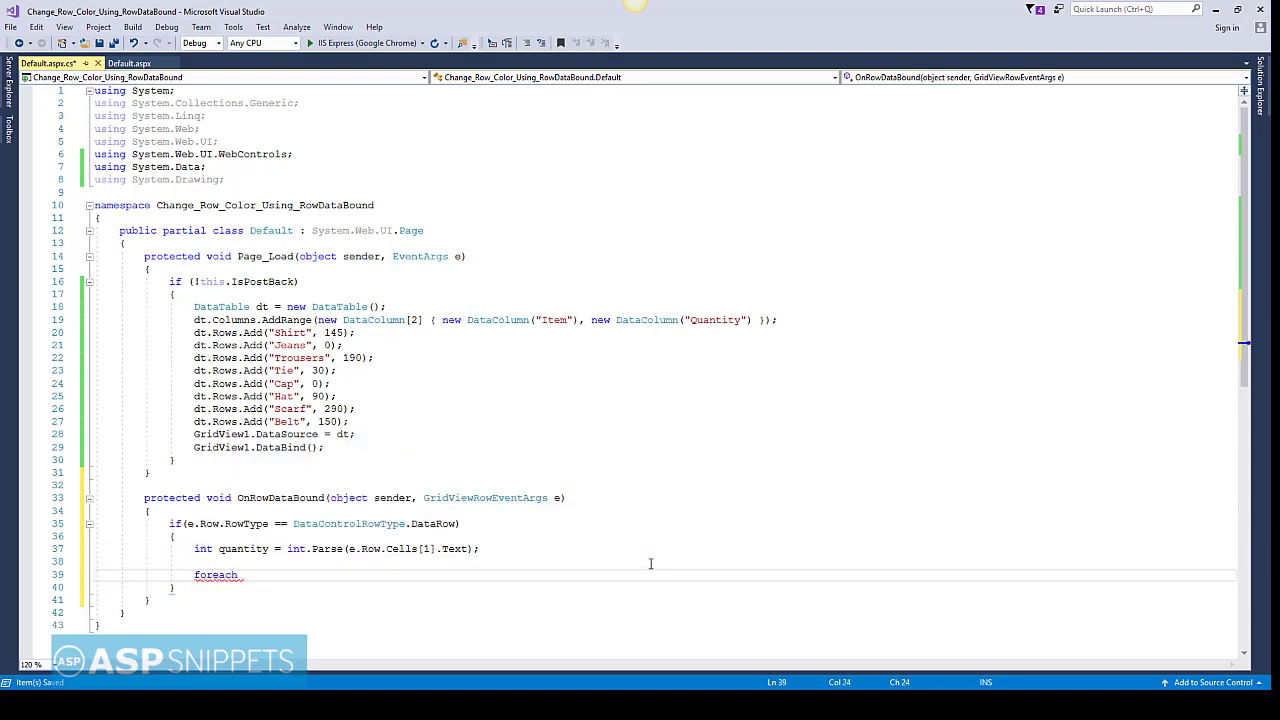
Write foreach(TableCell cell in e.Row.Cells) with an opening brace block.
{"action": "type", "text": "Table"}
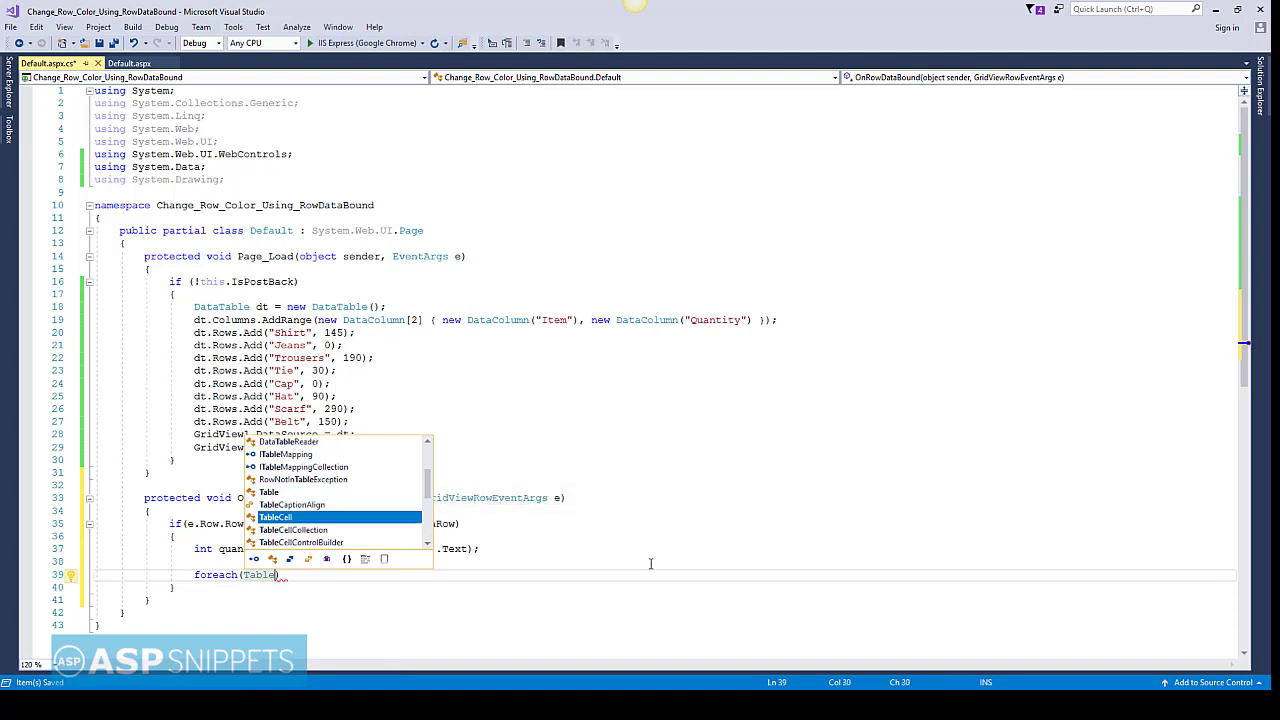
{"action": "type", "text": "cell"}
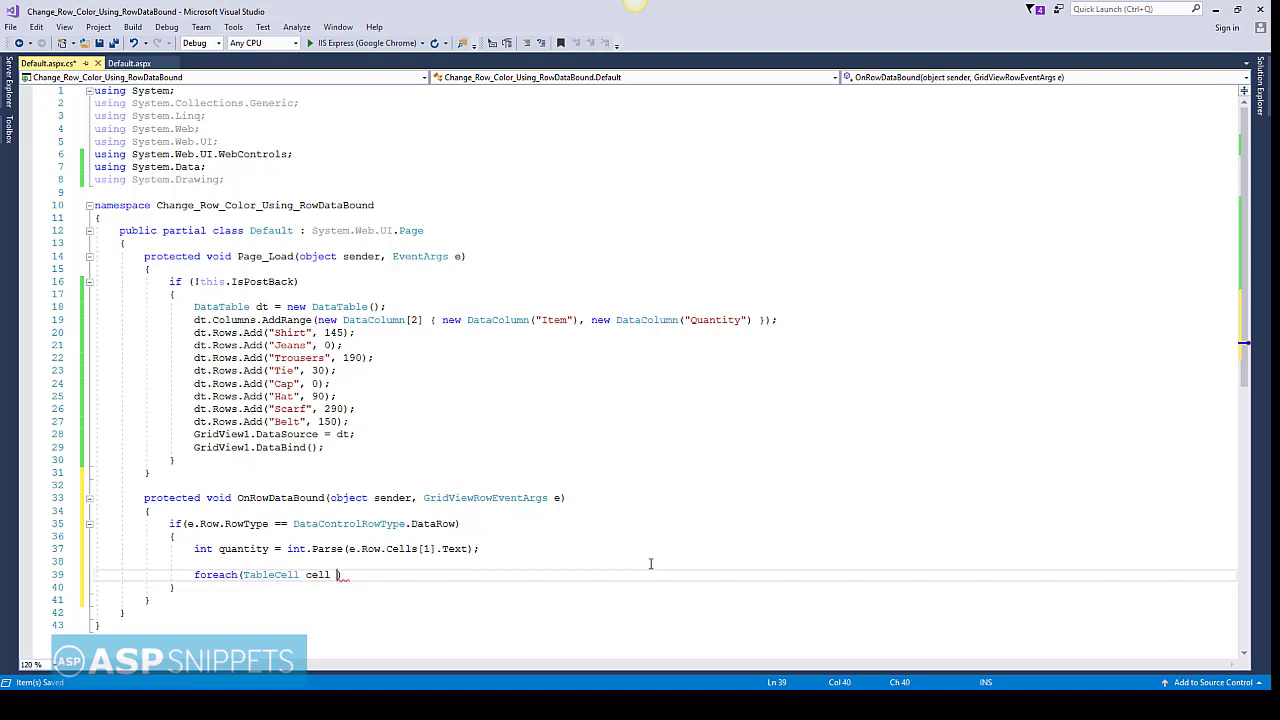
{"action": "type", "text": "in"}
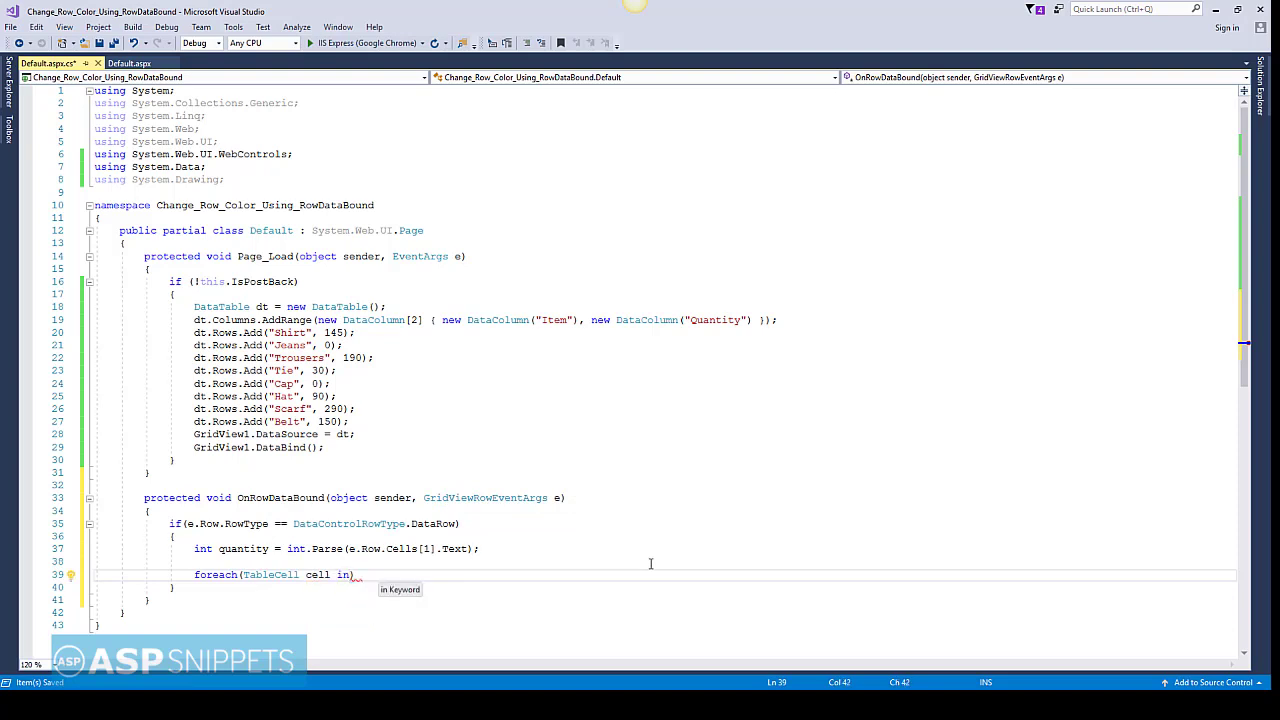
{"action": "type", "text": "e.ro)"}
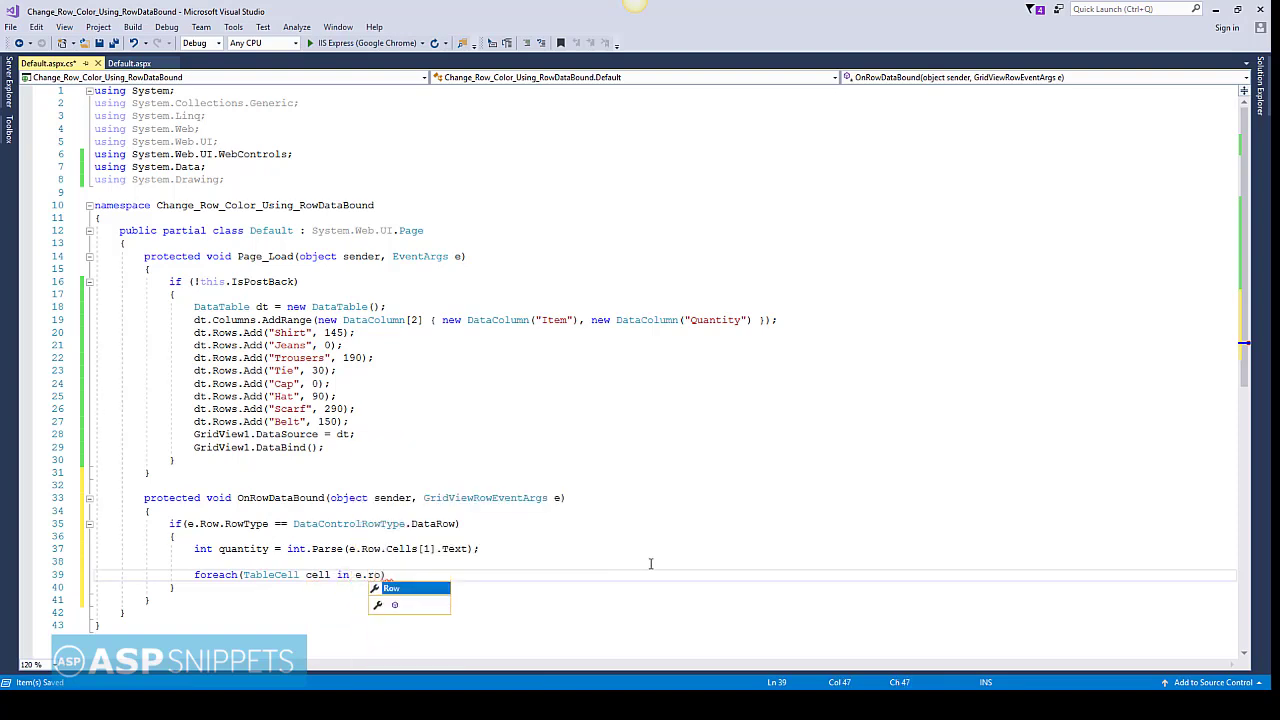
{"action": "type", "text": "."}
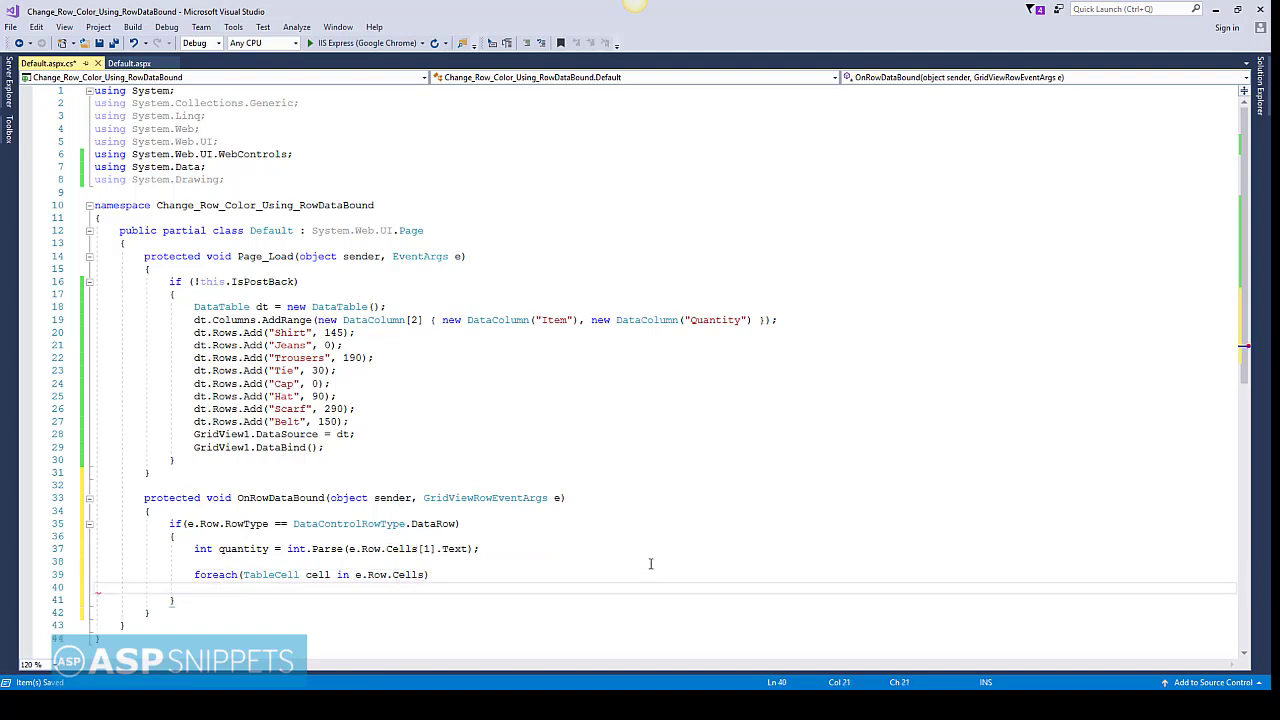
{"action": "type", "text": "{"}
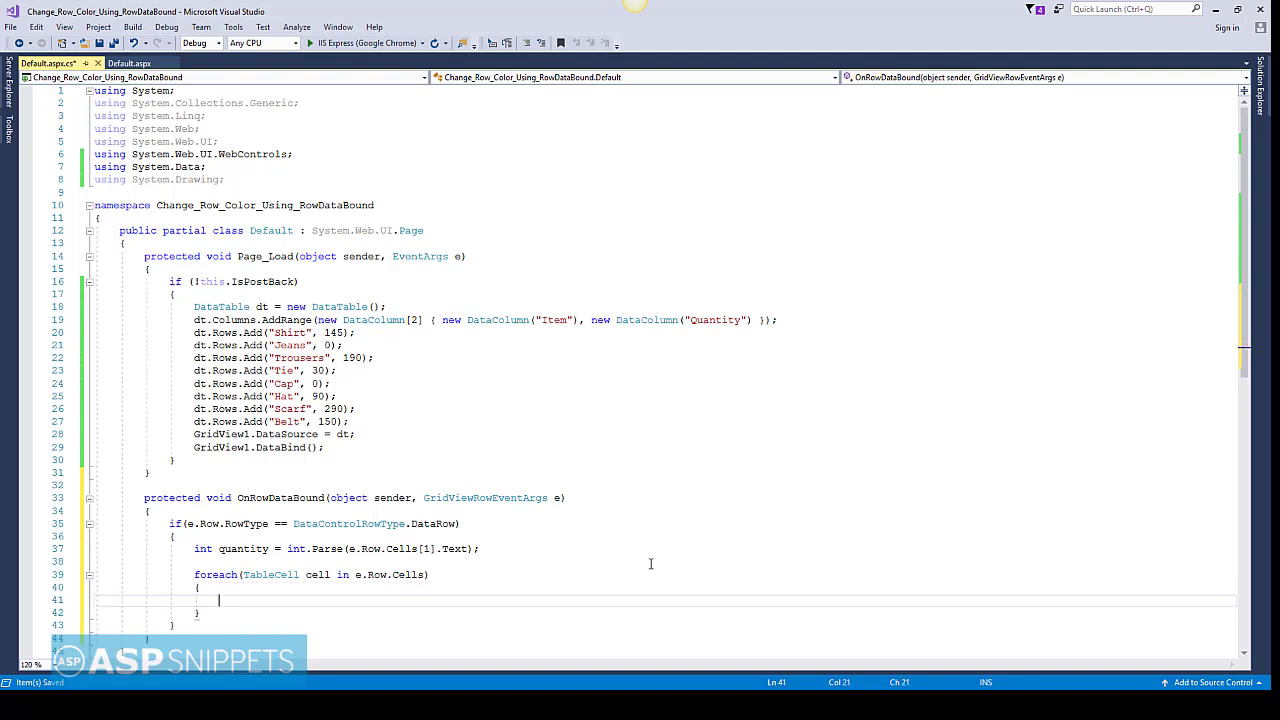
Write if (quantity == 0) setting cell.BackColor = Color.Red inside the foreach loop.
{"action": "type", "text": "if (quan"}
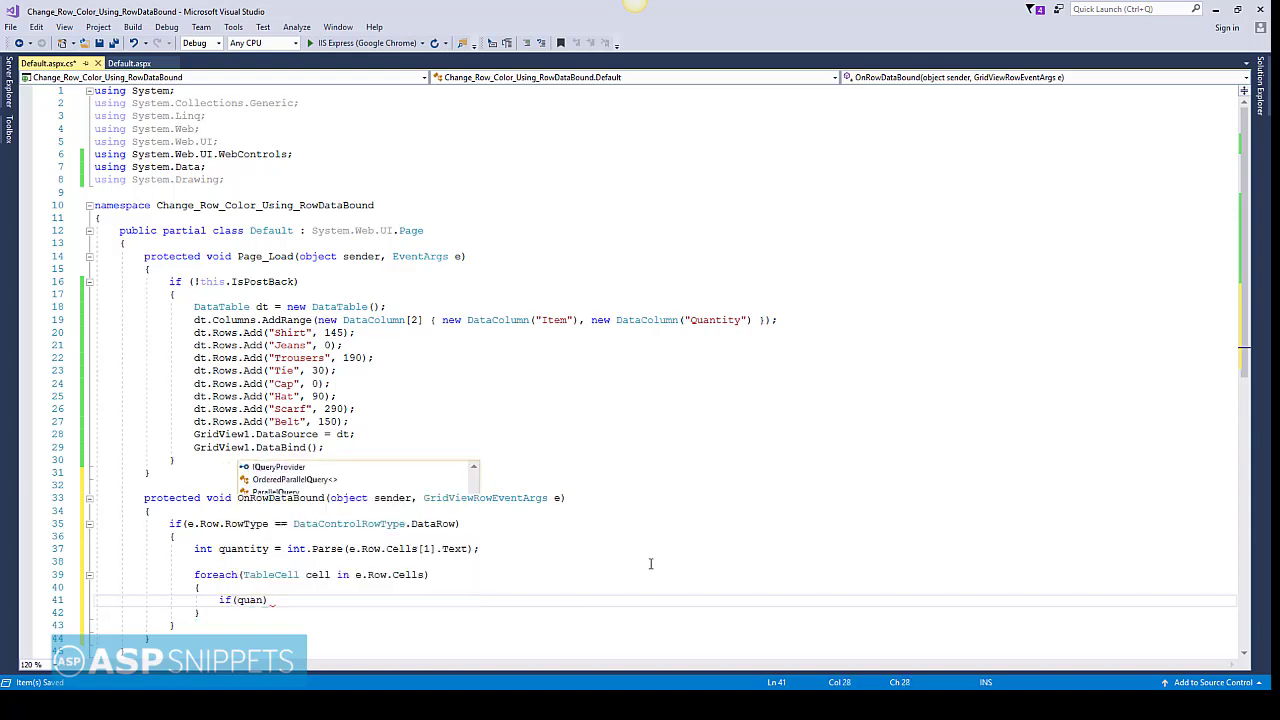
{"action": "type", "text": "tity =="}
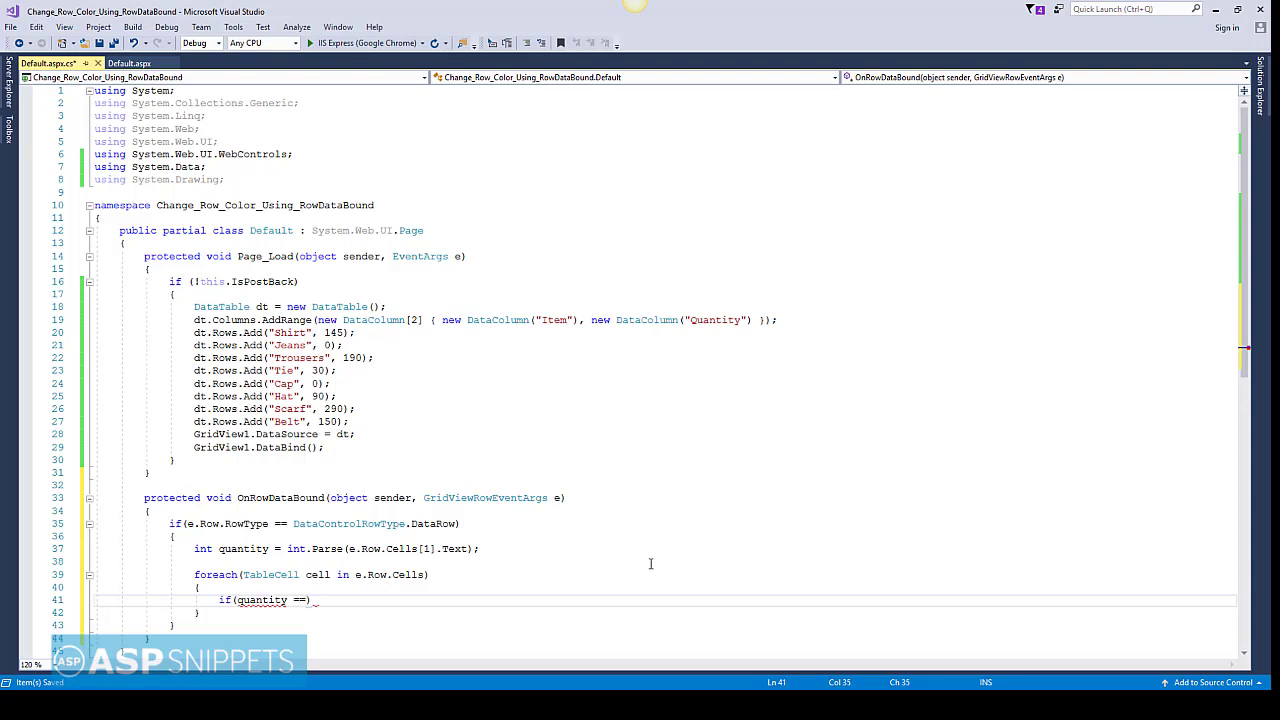
{"action": "type", "text": "0"}
{"action": "type", "text": "cell."}
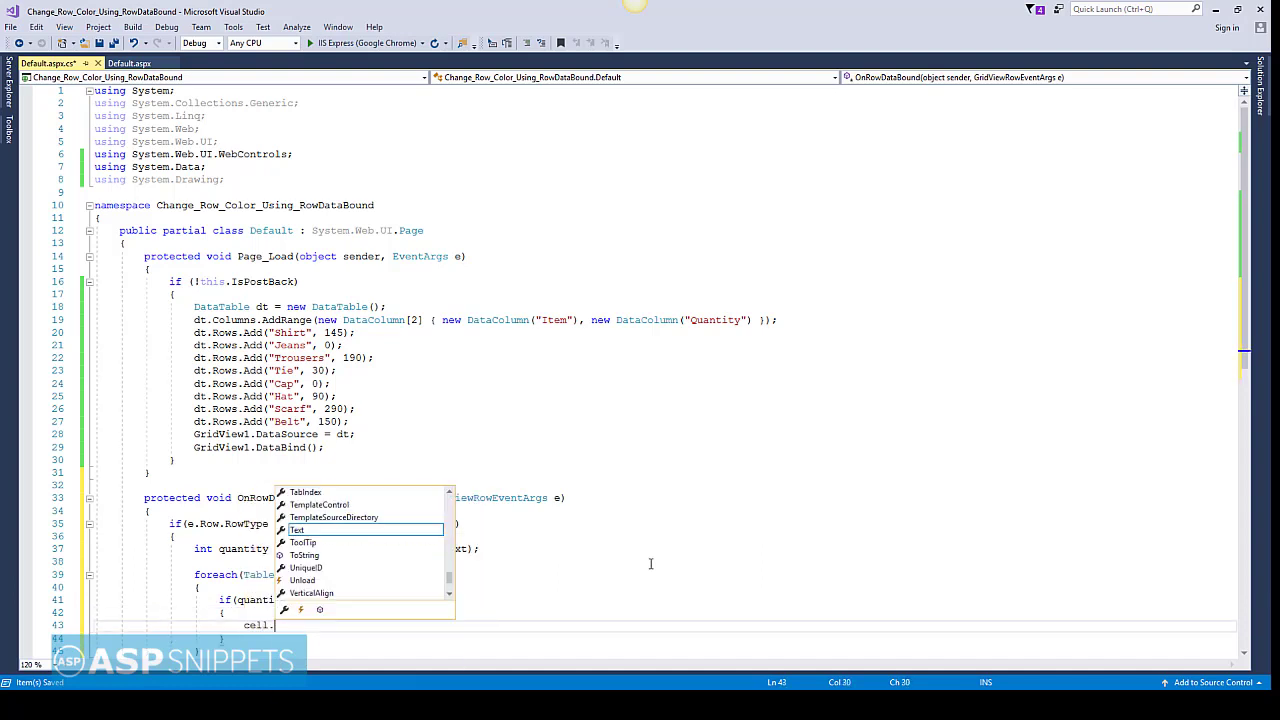
{"action": "type", "text": "back"}
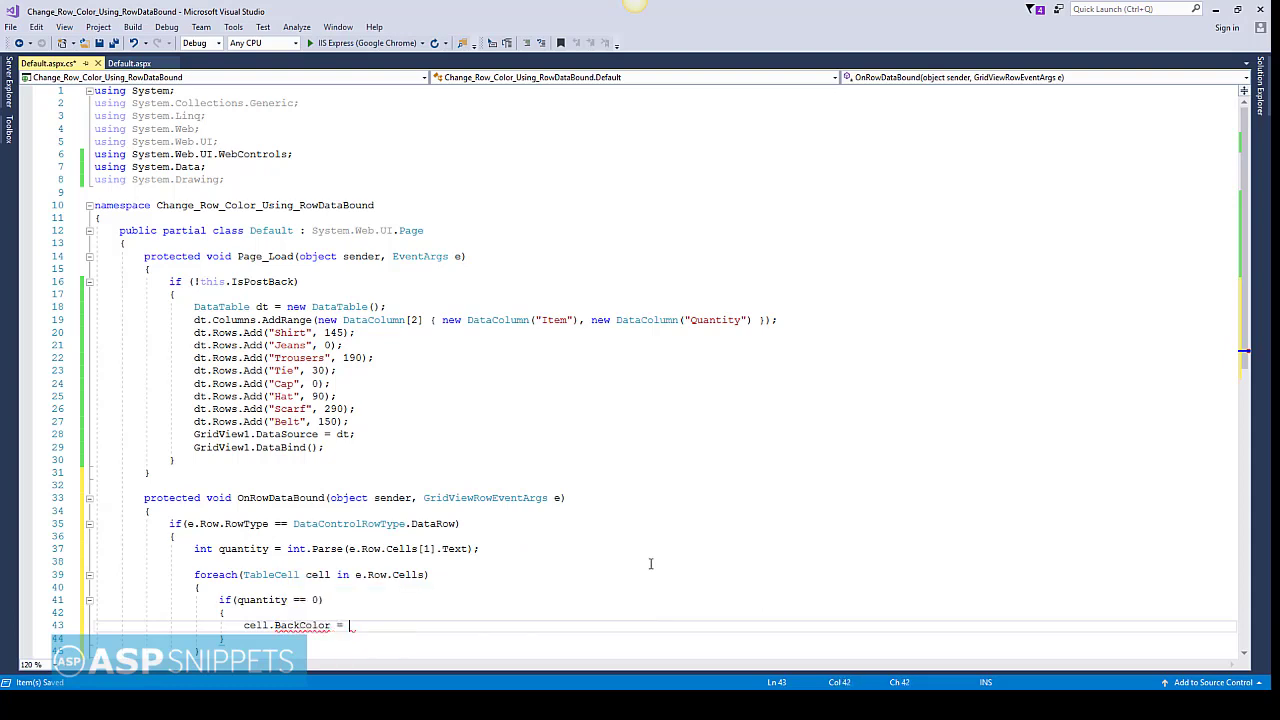
{"action": "type", "text": "Color."}
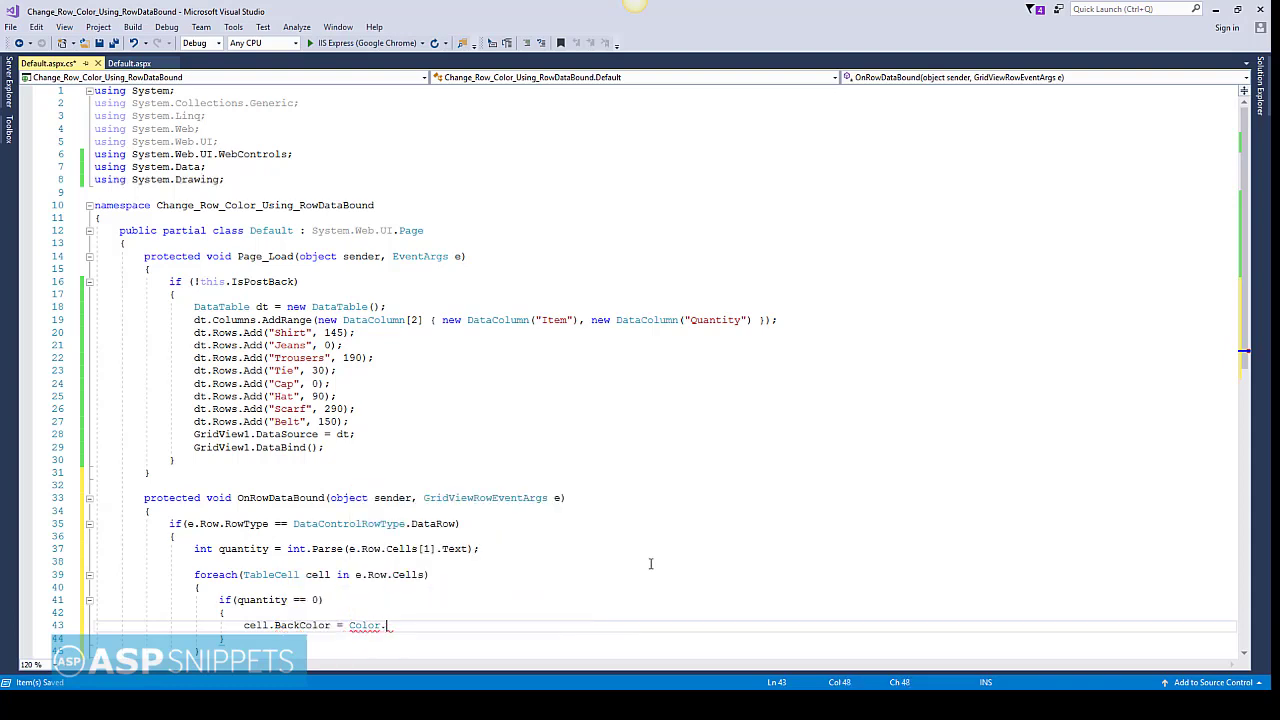
{"action": "type", "text": "Red;"}
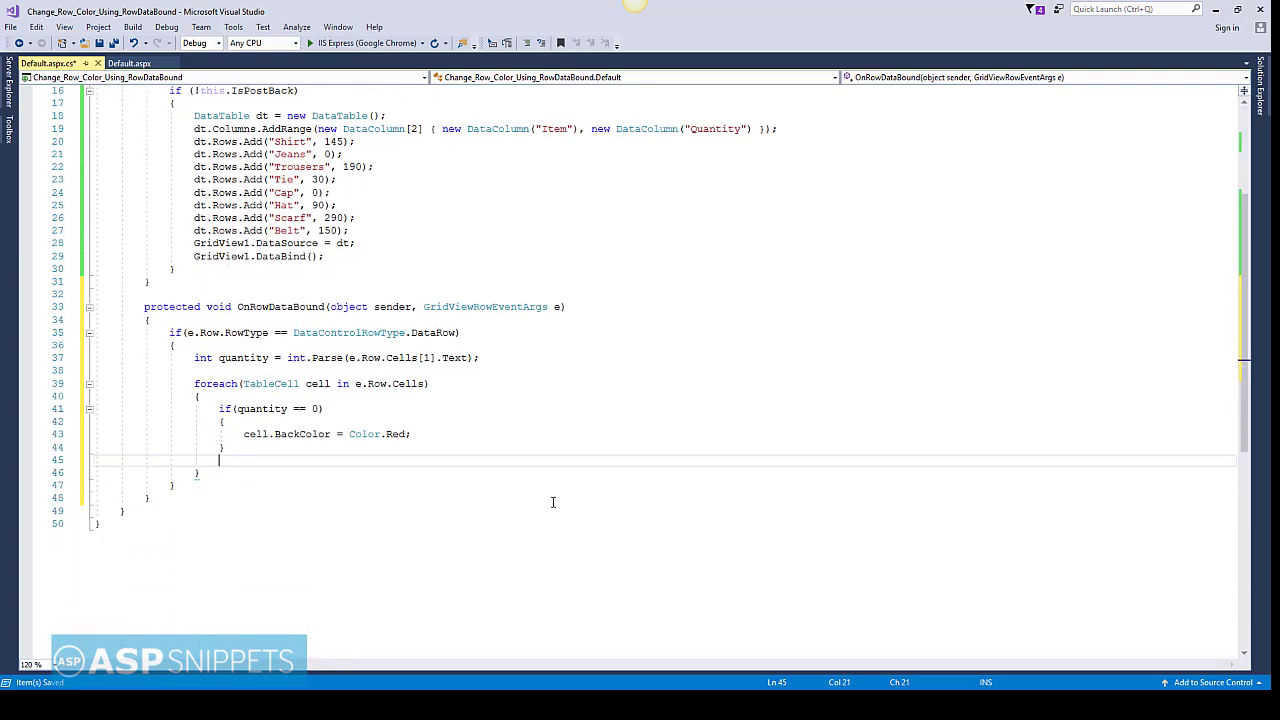
Write the condition if (quantity > 0 && quantity <= 50) with braces.
{"action": "type", "text": "if("}
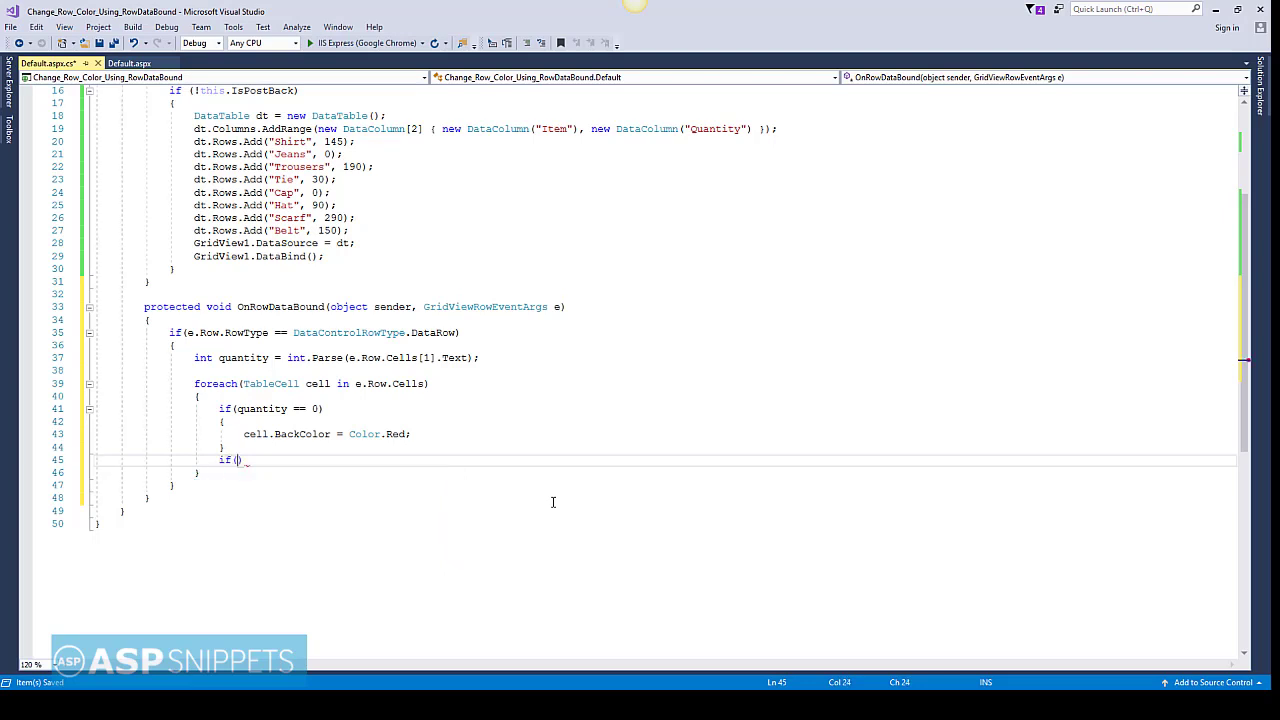
{"action": "type", "text": "quantity"}
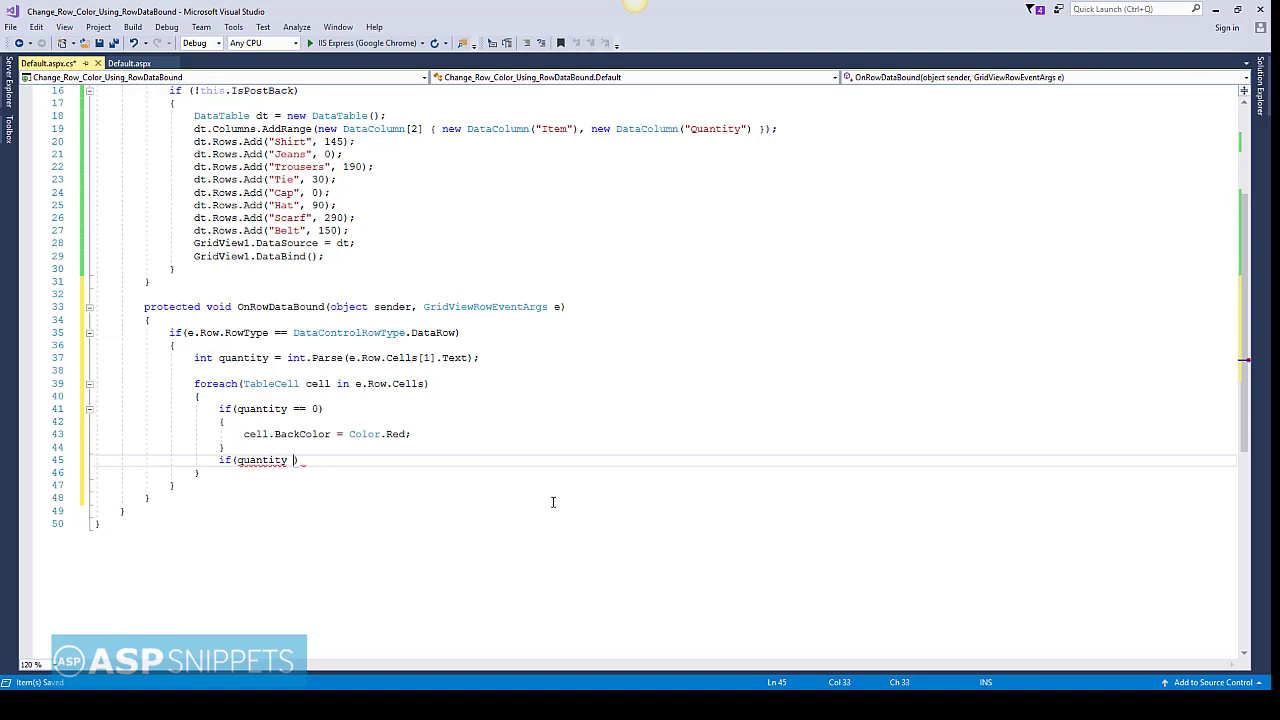
{"action": "type", "text": "> 0"}
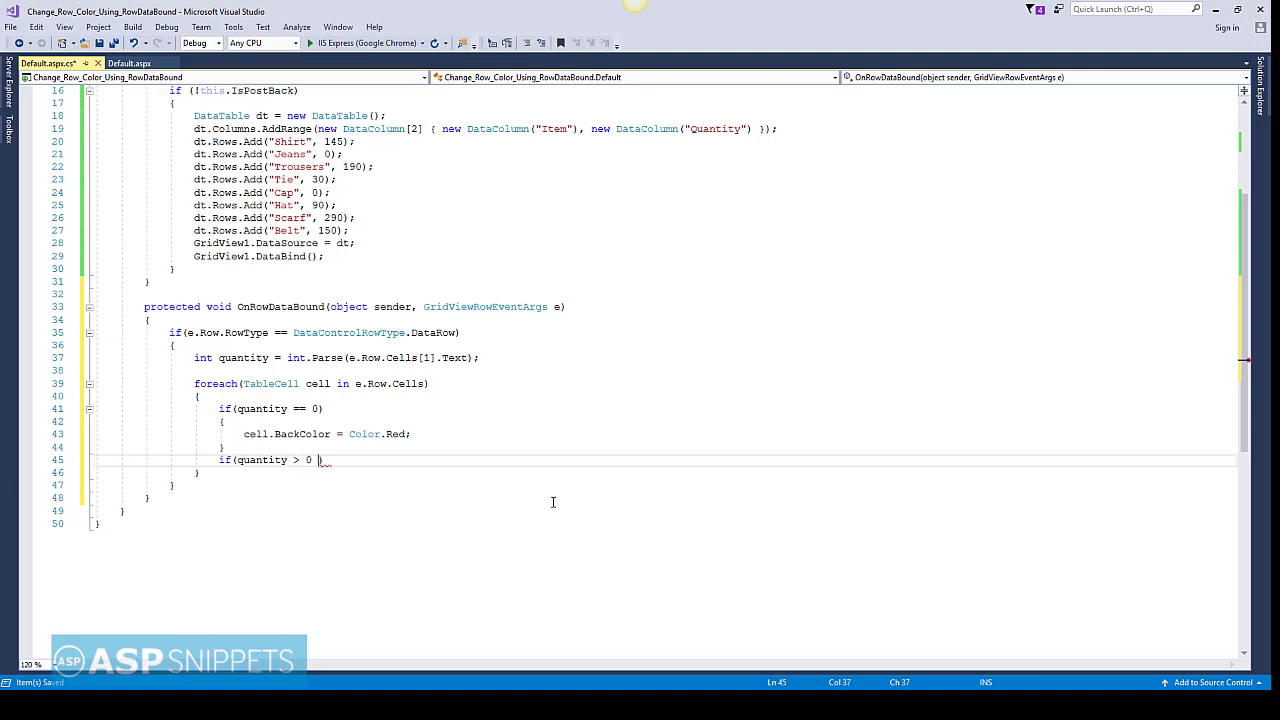
{"action": "type", "text": "&&"}
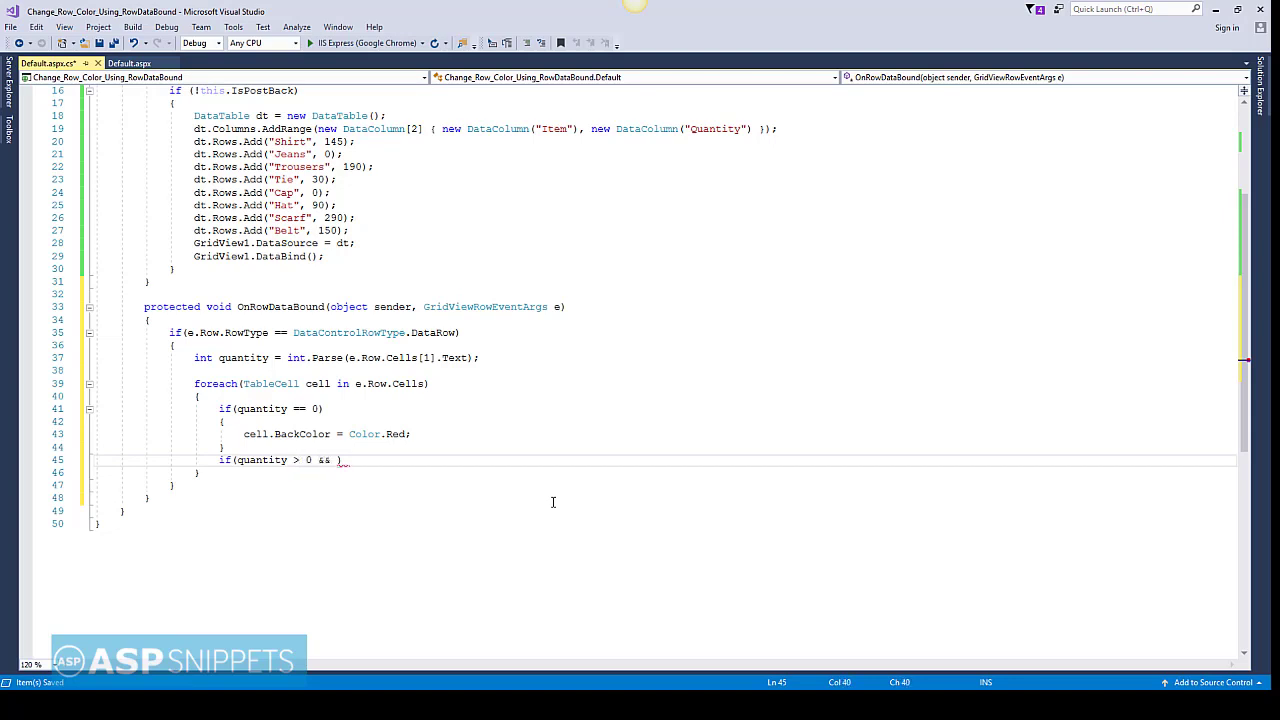
{"action": "type", "text": "quantity"}
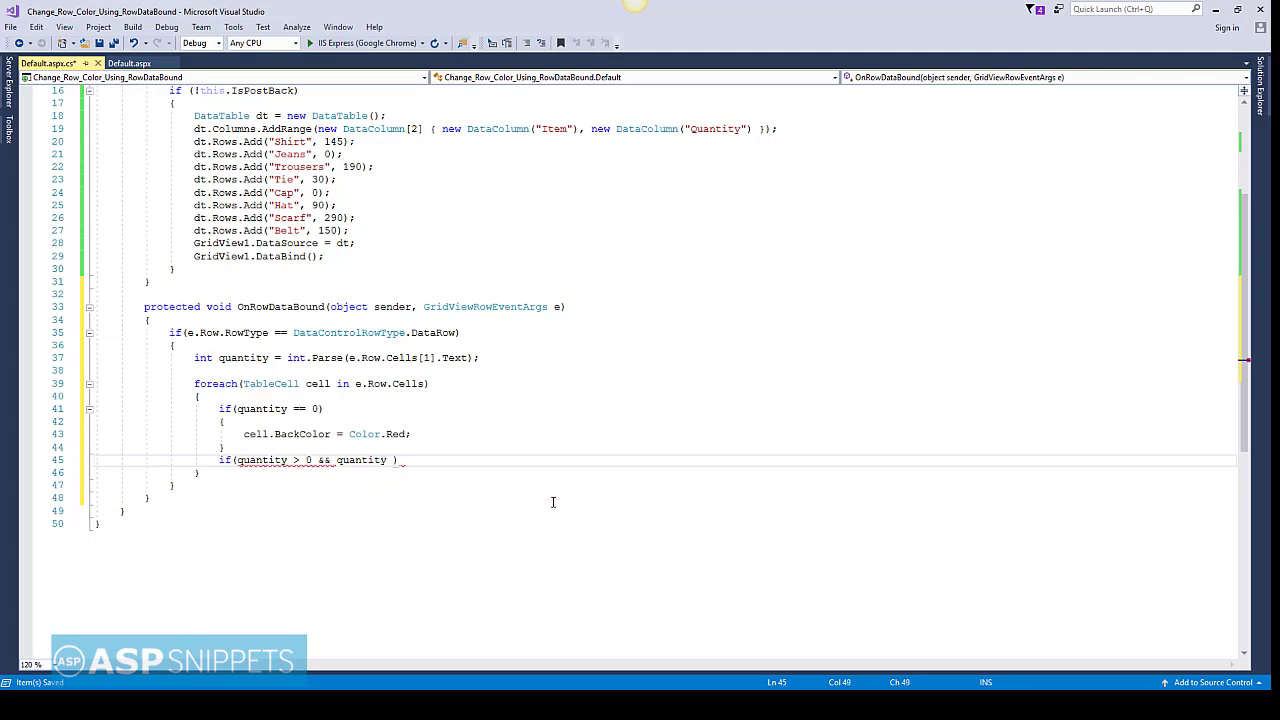
{"action": "type", "text": "<="}
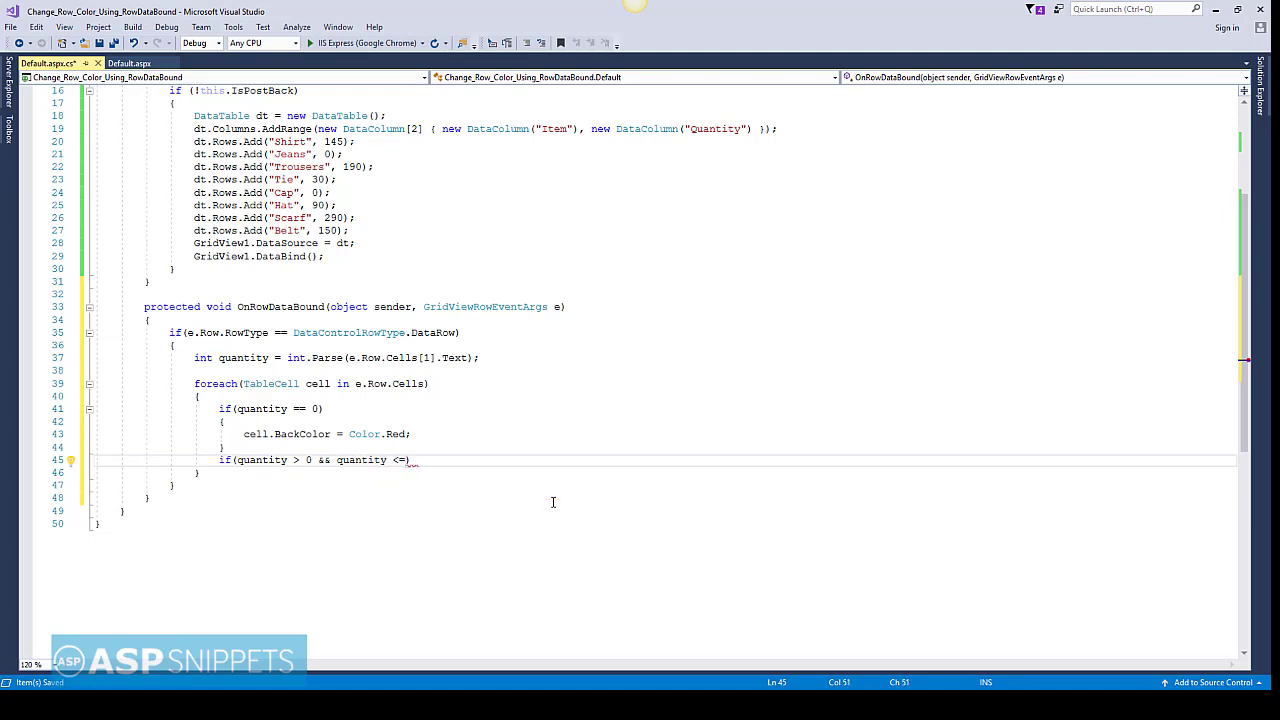
{"action": "type", "text": "50"}
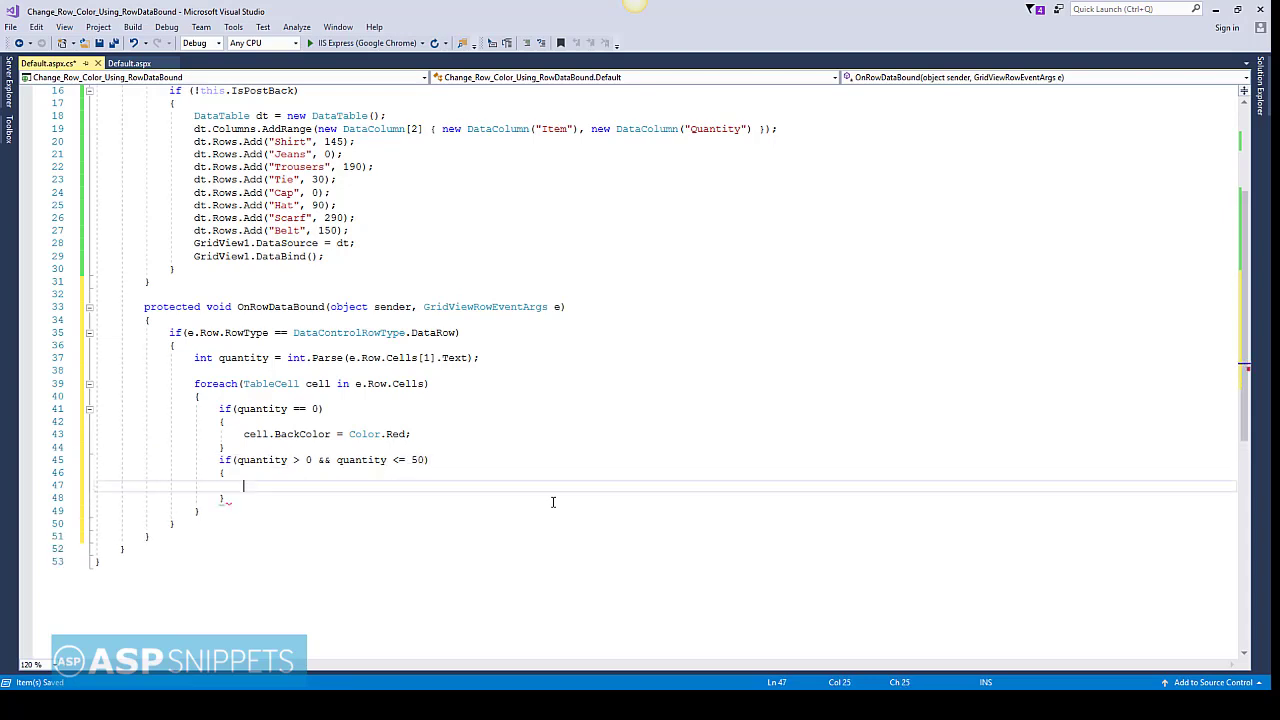
Inside that condition, set cell.BackColor = Color.Yellow.
{"action": "type", "text": "cell"}
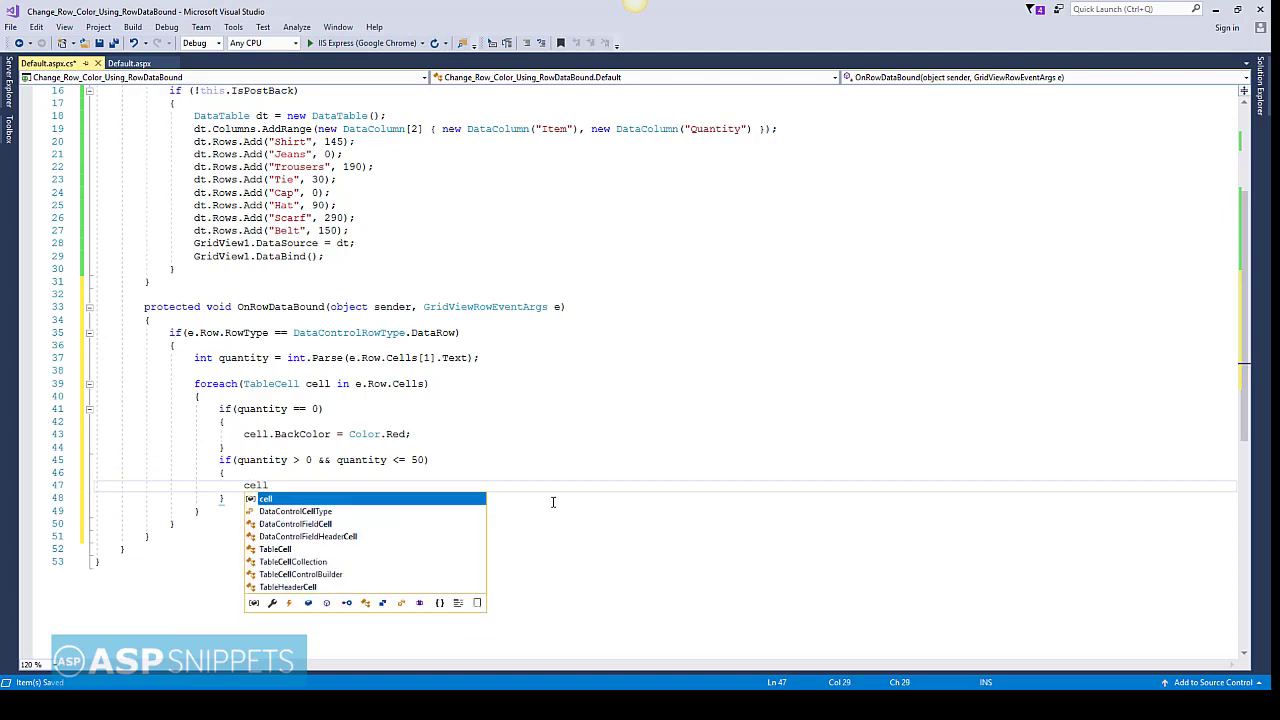
{"action": "type", "text": ".Back"}
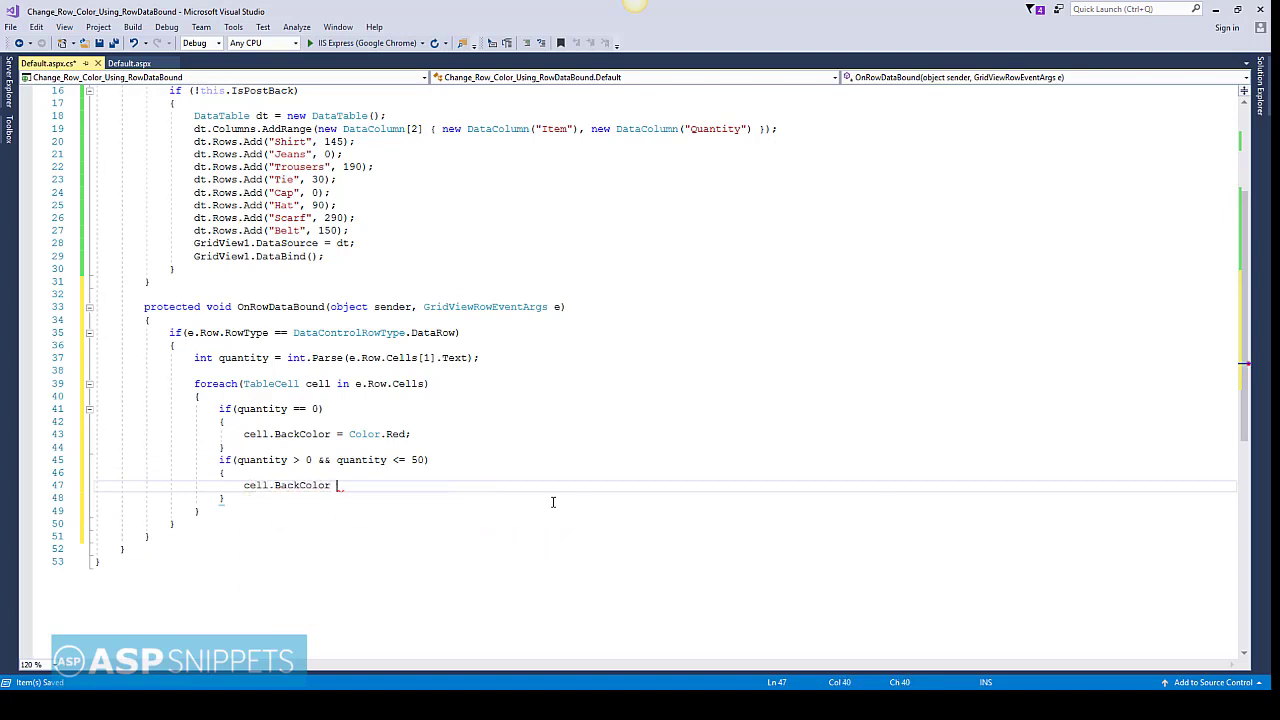
{"action": "type", "text": "Color."}
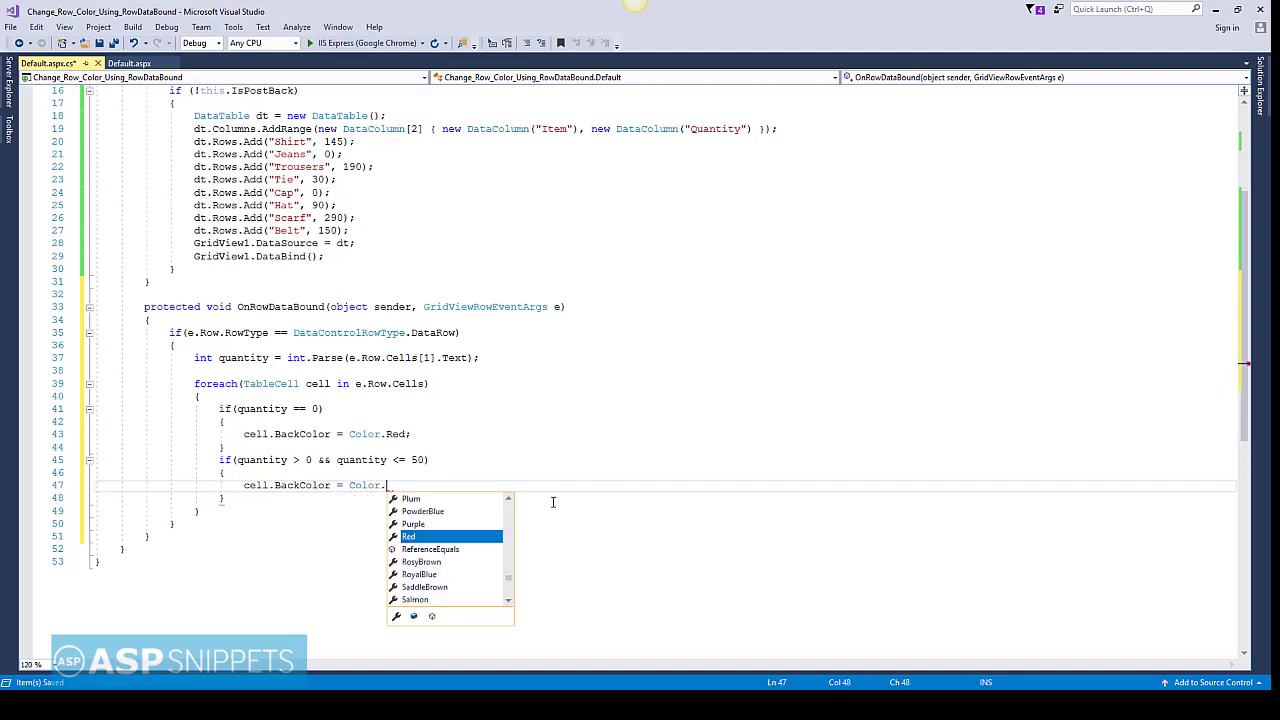
{"action": "mouse_move", "coordinate": [408, 536]}
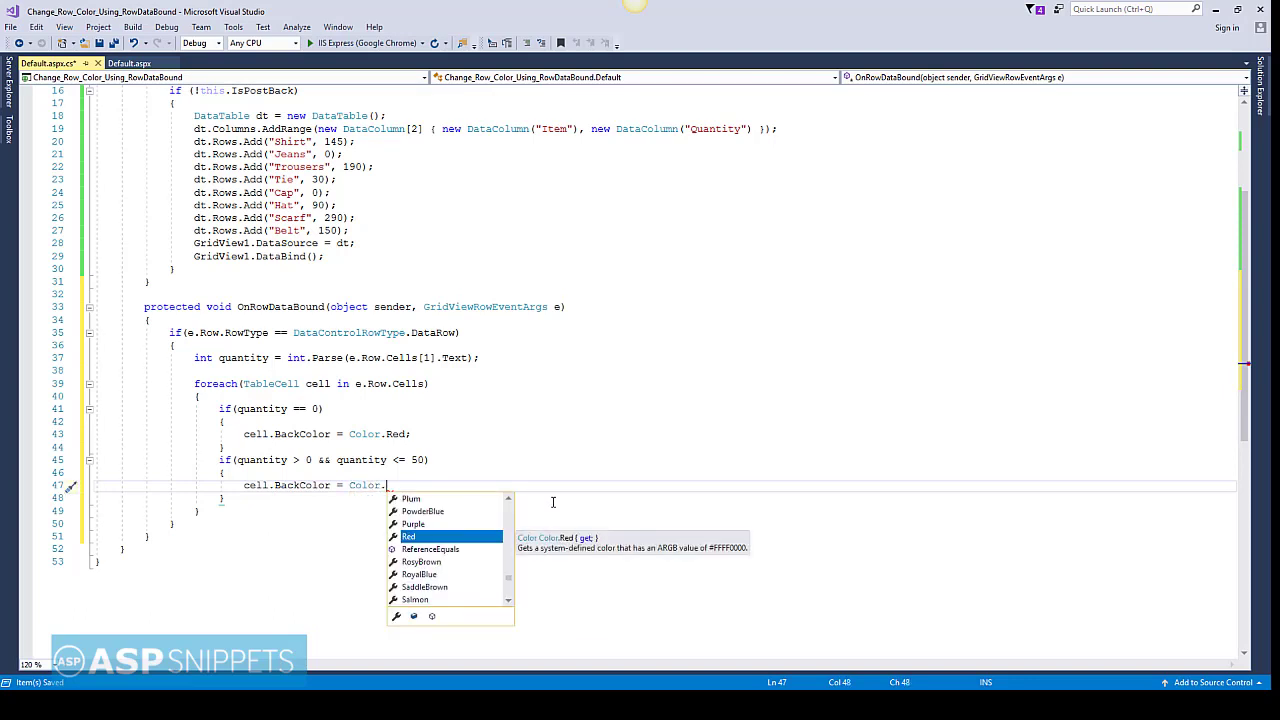
{"action": "type", "text": "Yellow;"}
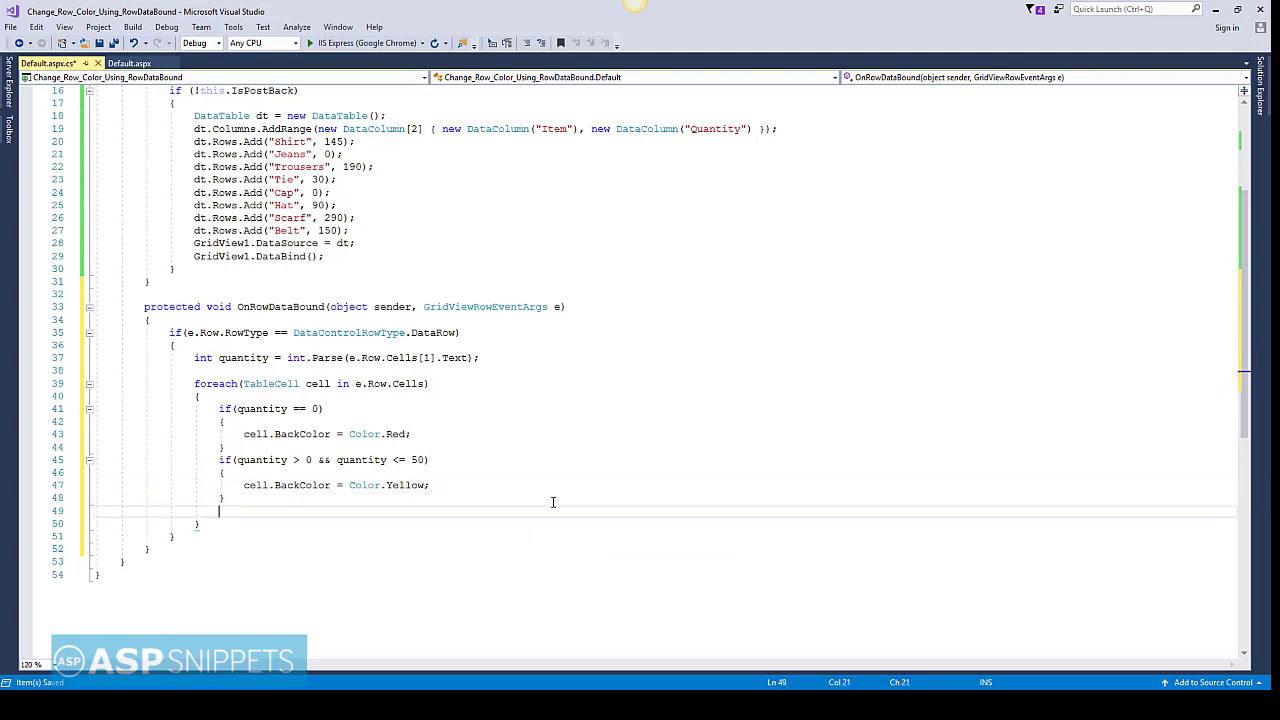
Write the condition if (quantity > 50 && quantity <= 100) and begin its body.
{"action": "type", "text": "if"}
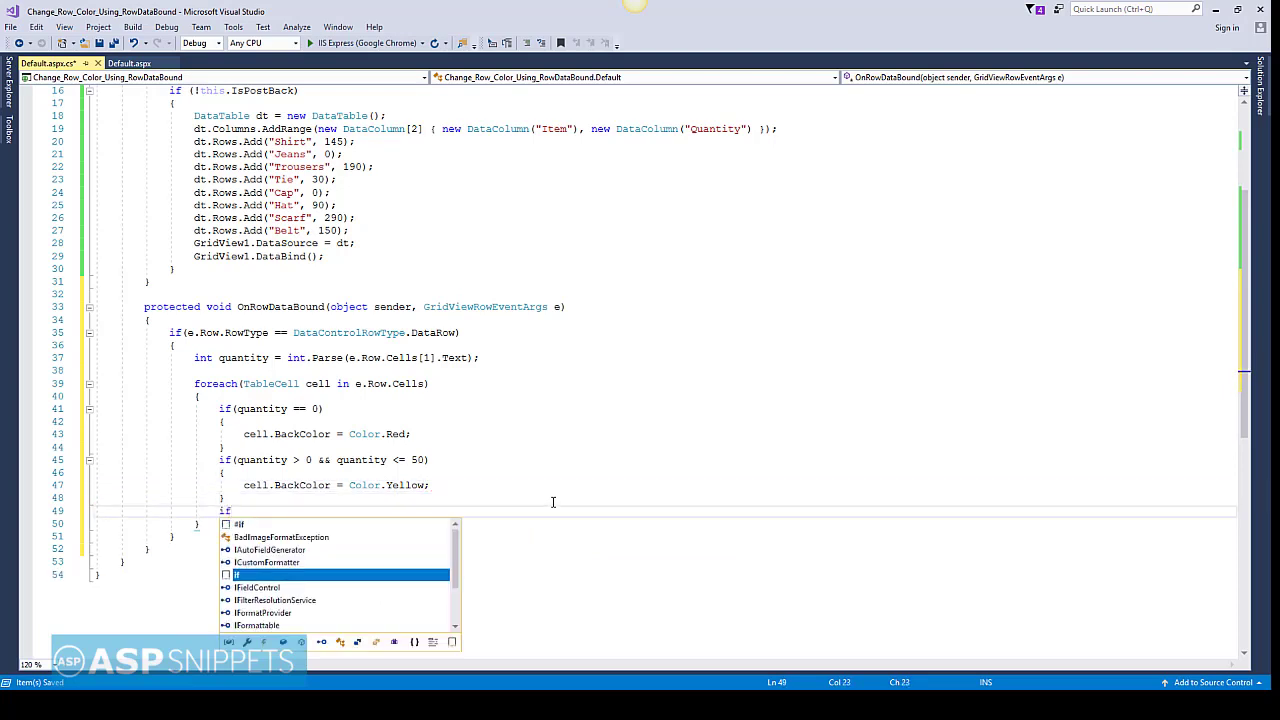
{"action": "type", "text": "quantity > 50 )"}
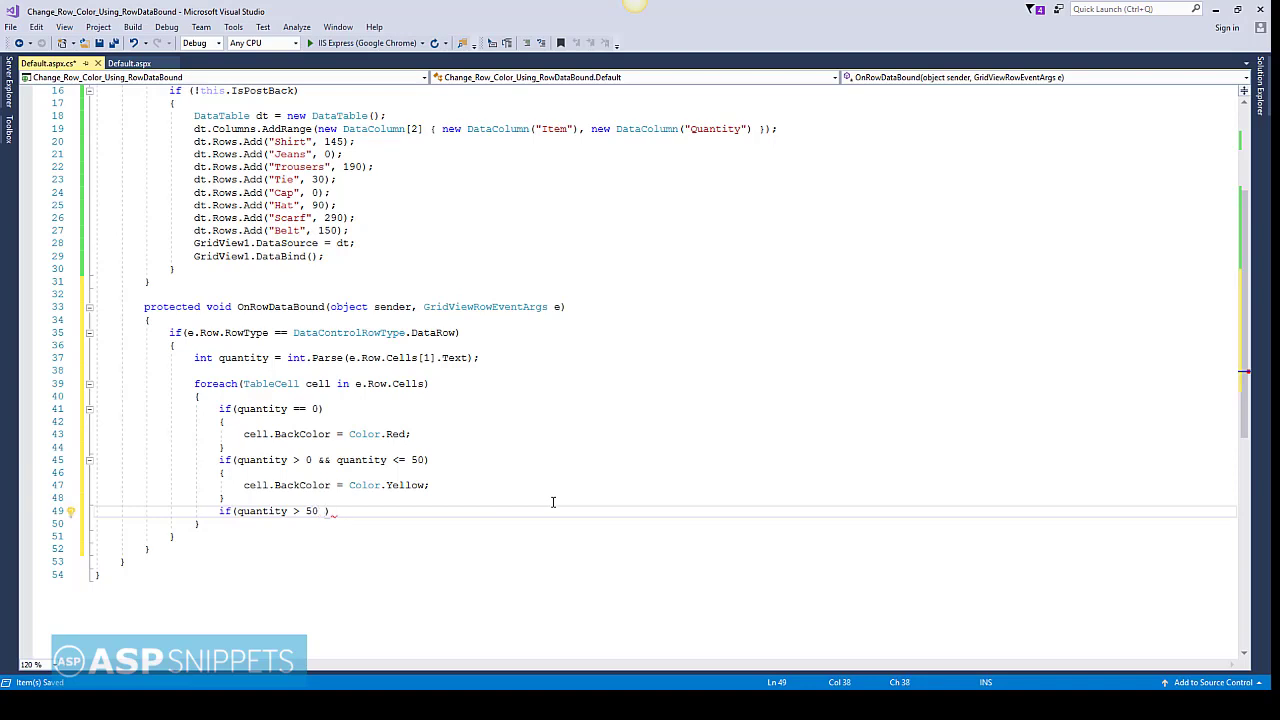
{"action": "type", "text": "&&"}
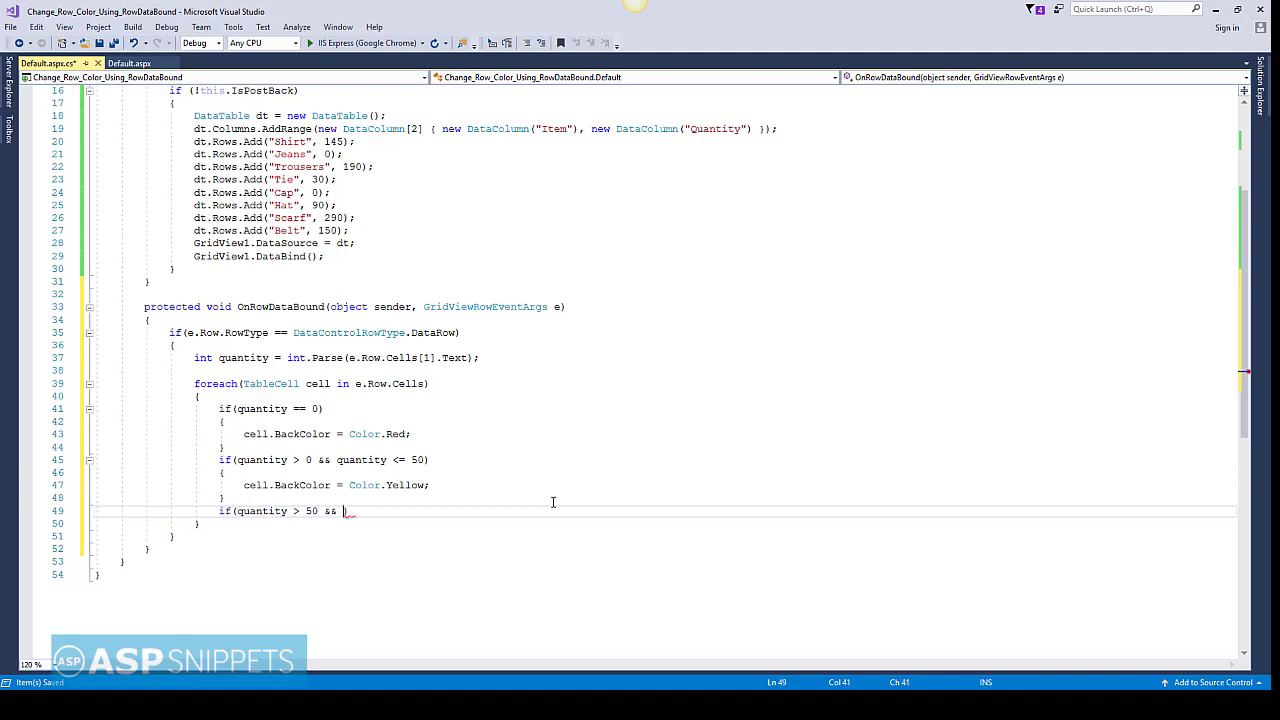
{"action": "type", "text": "quantity)"}
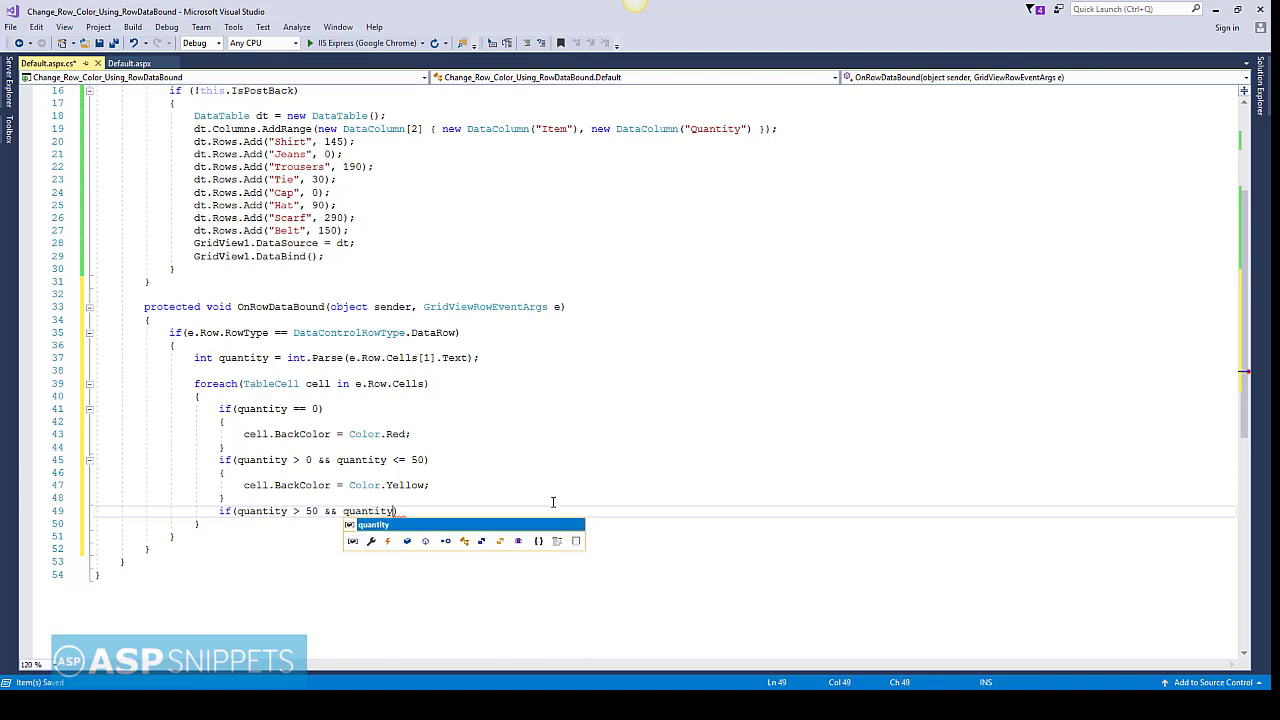
{"action": "type", "text": "\" \""}
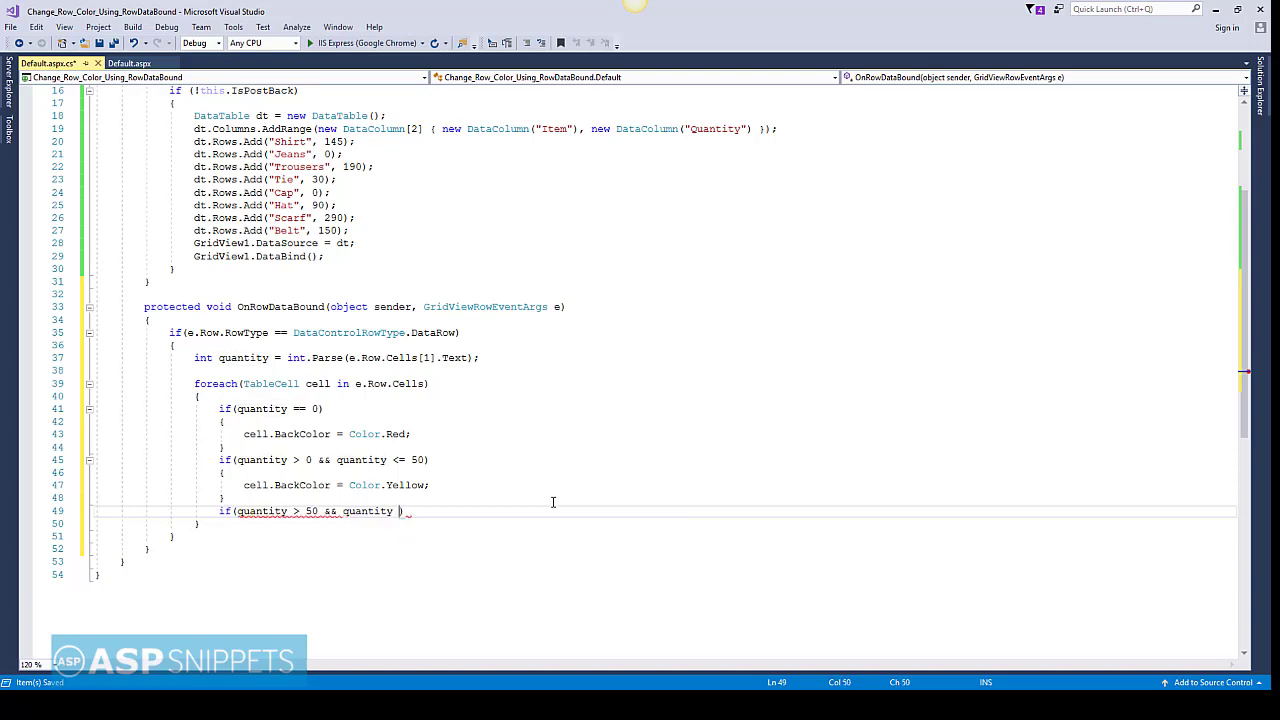
{"action": "type", "text": "<="}
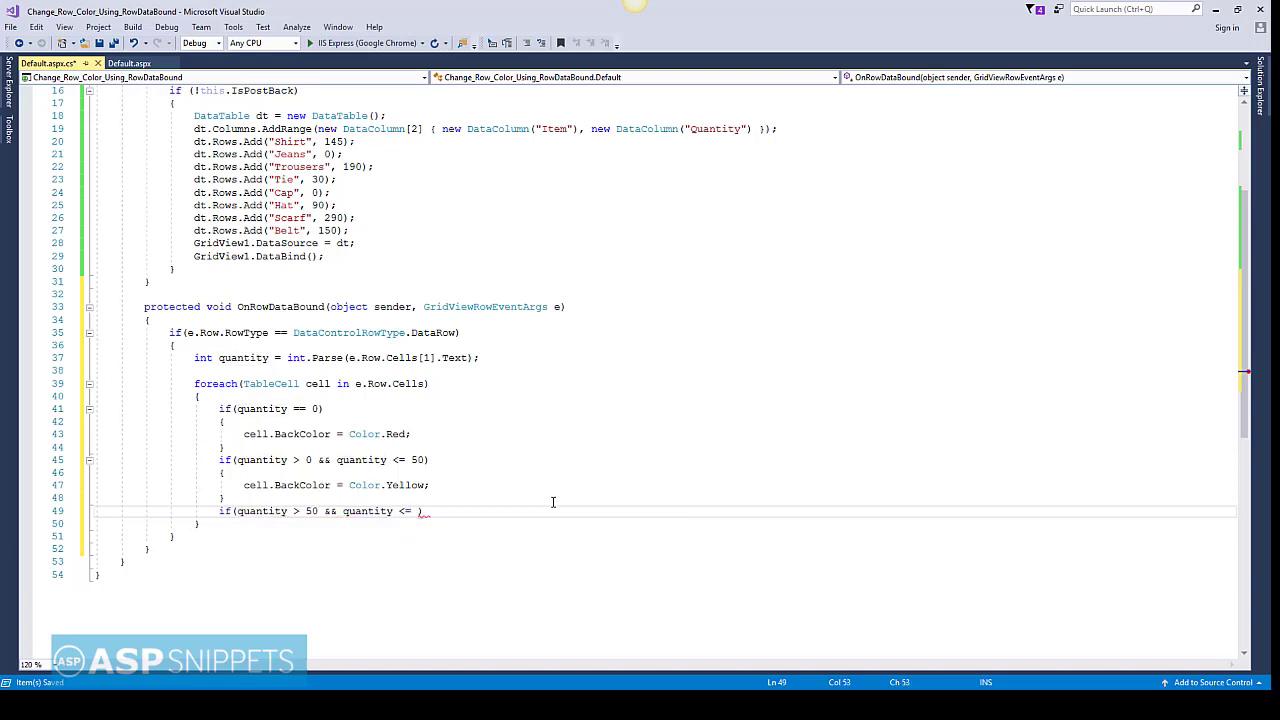
{"action": "type", "text": "100)"}
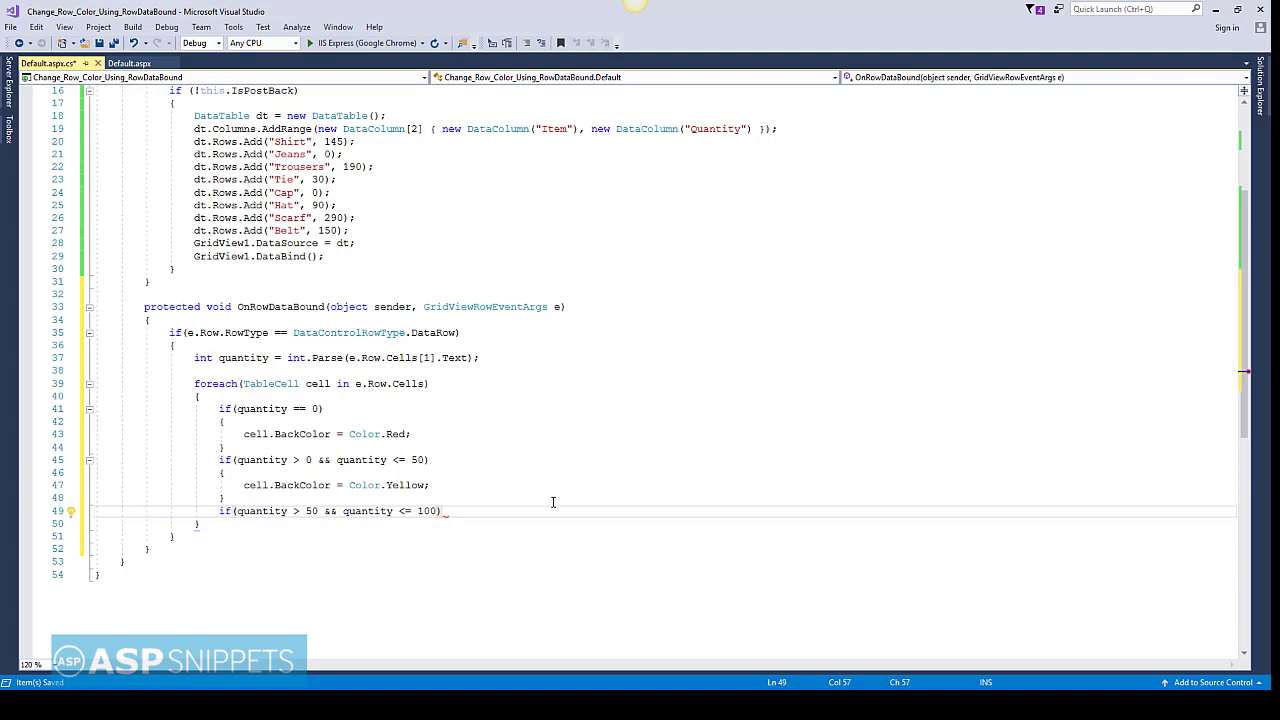
{"action": "key", "text": "enter"}
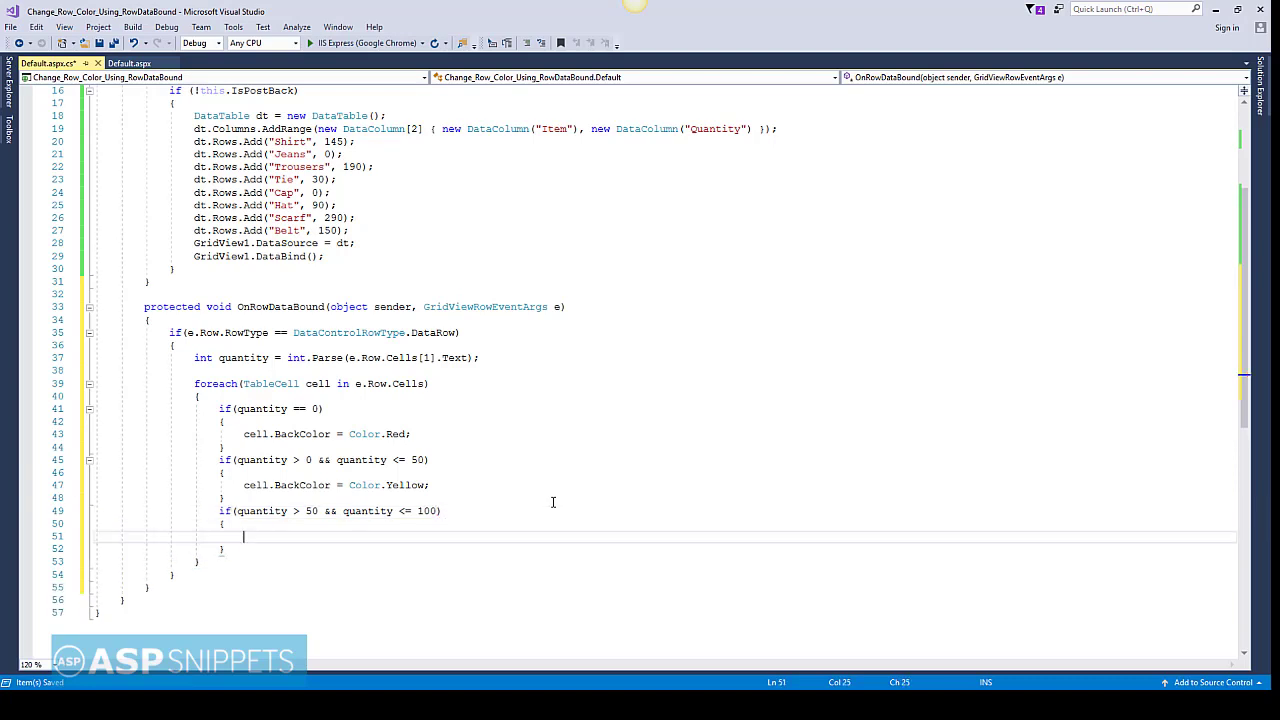
Inside that condition, set cell.BackColor = Color.Orange.
{"action": "type", "text": "cell."}
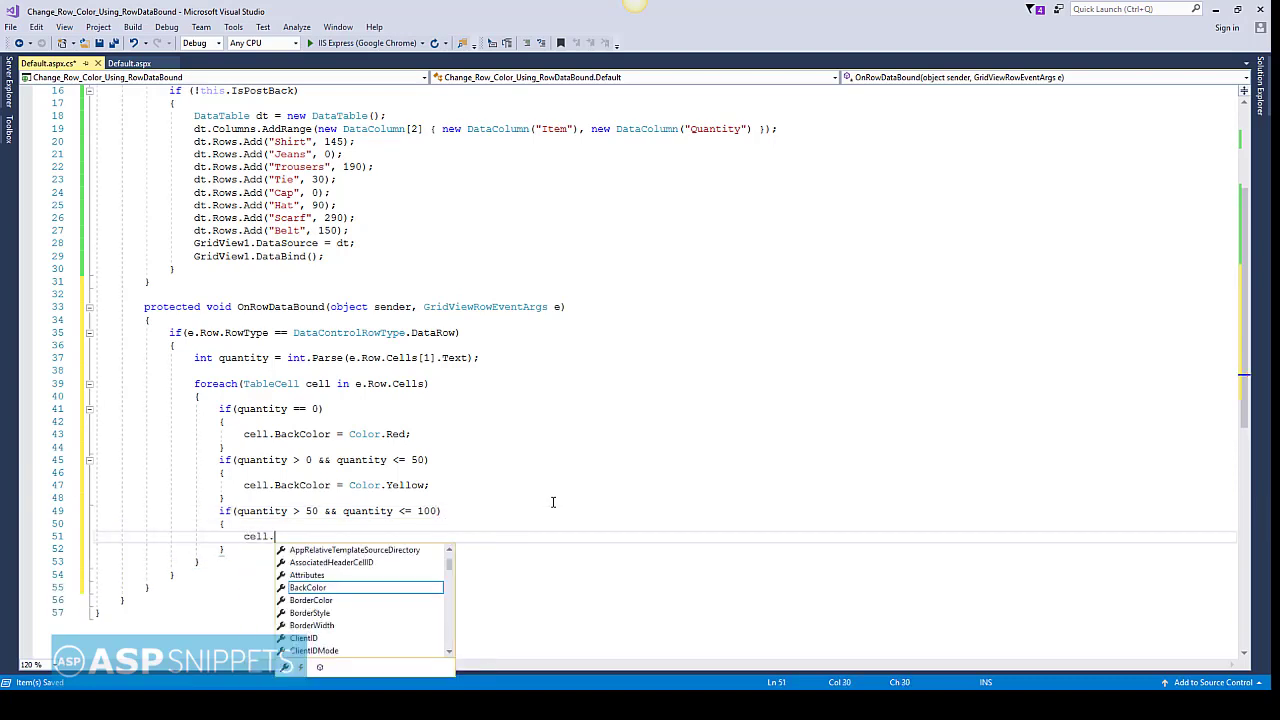
{"action": "type", "text": "BackColor"}
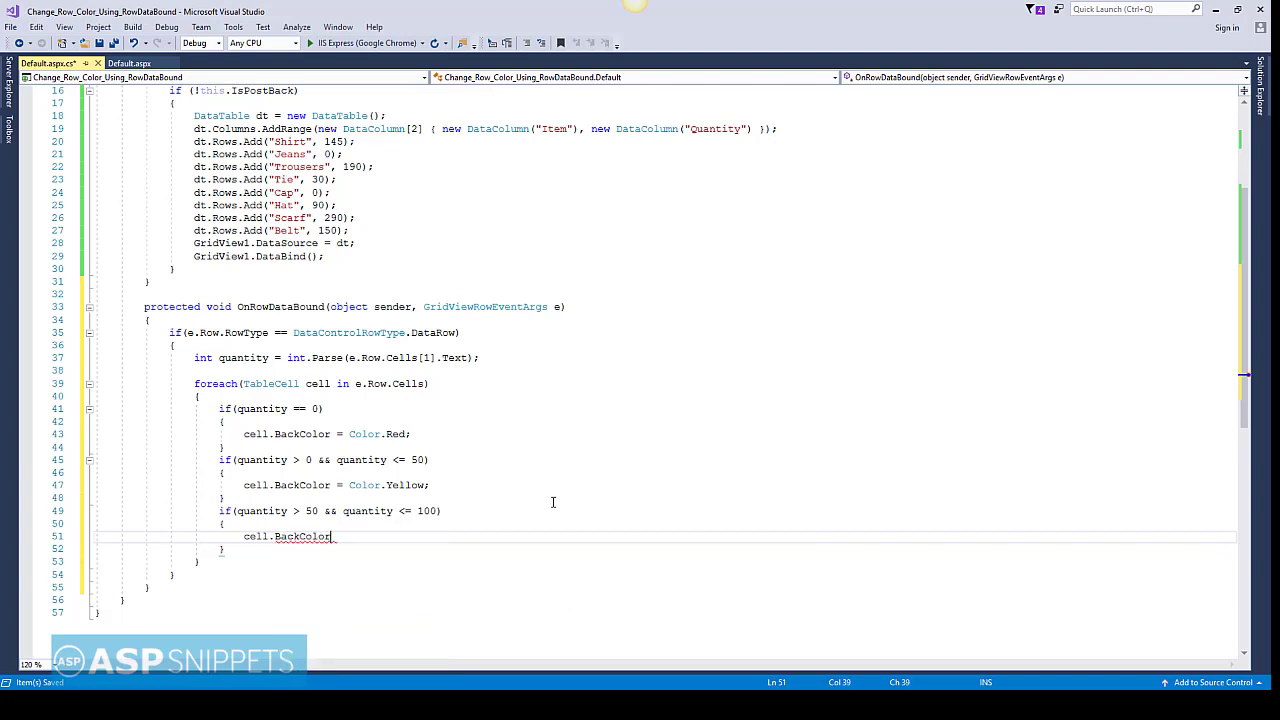
{"action": "type", "text": "color"}
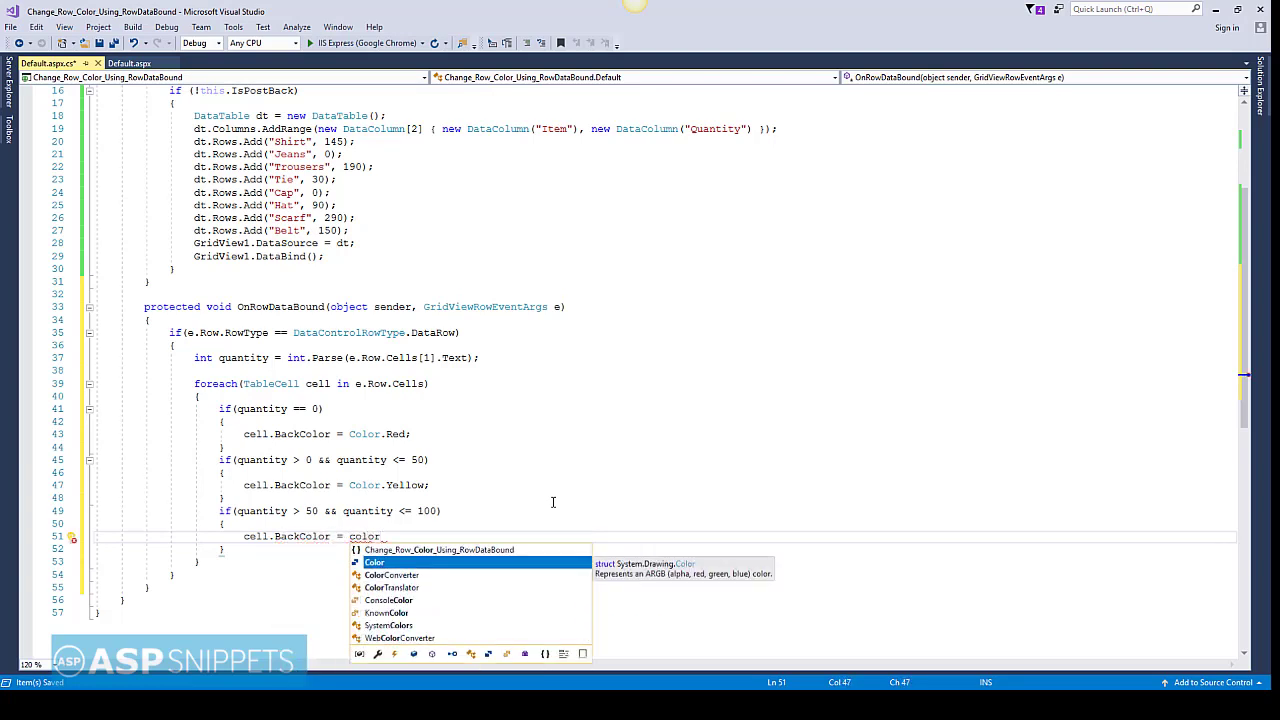
{"action": "type", "text": ".or"}
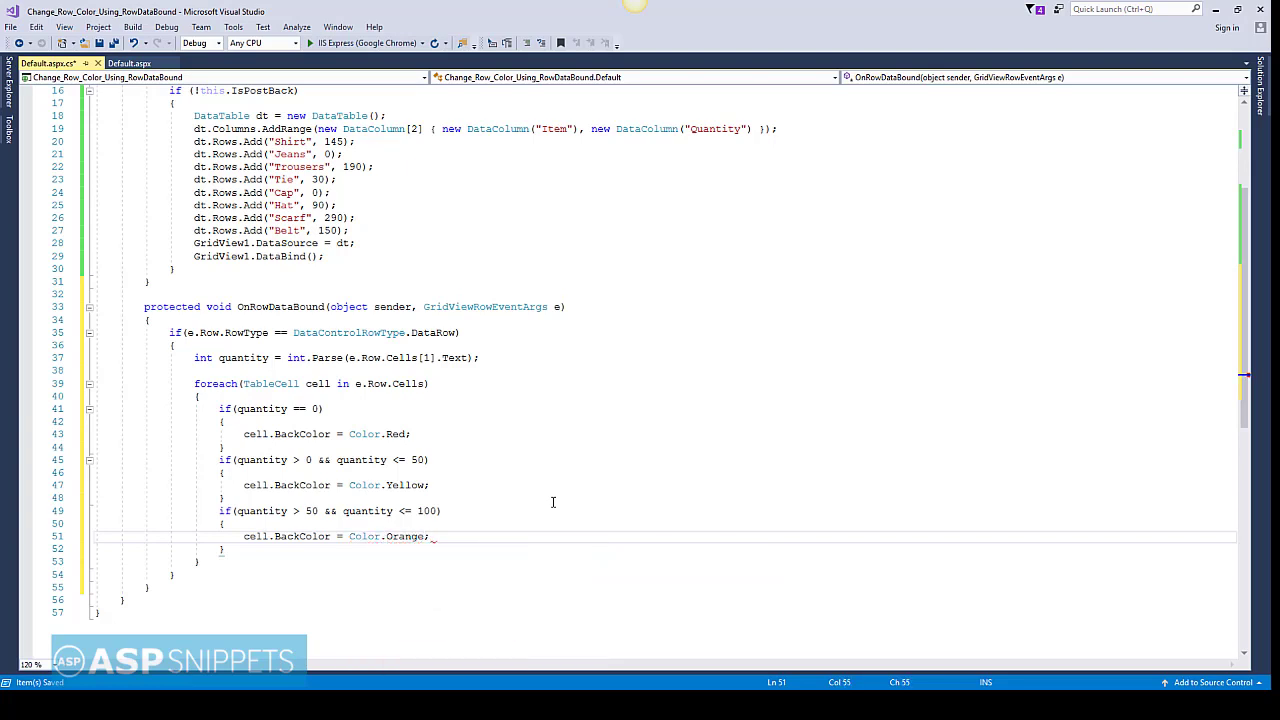
Review the handler code and launch the web app via IIS Express (Google Chrome).
{"action": "scroll", "scroll_direction": "down", "scroll_amount": 3}
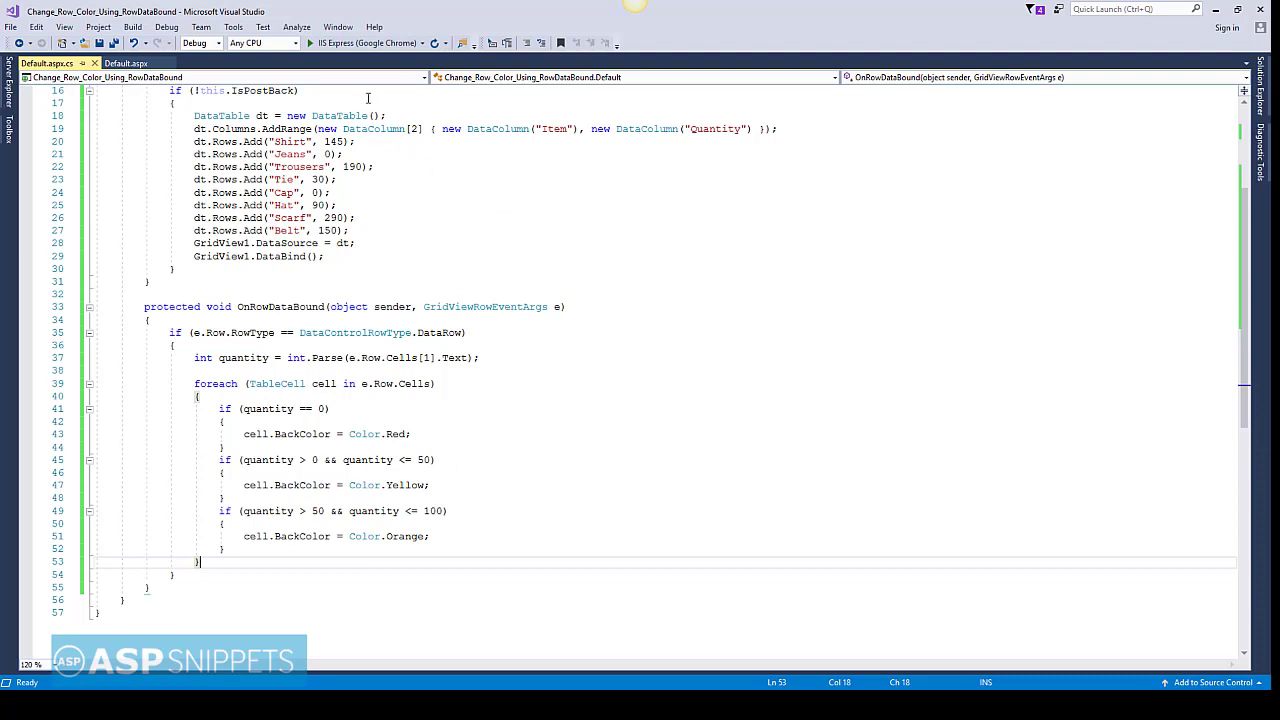
{"action": "mouse_move", "coordinate": [364, 44]}
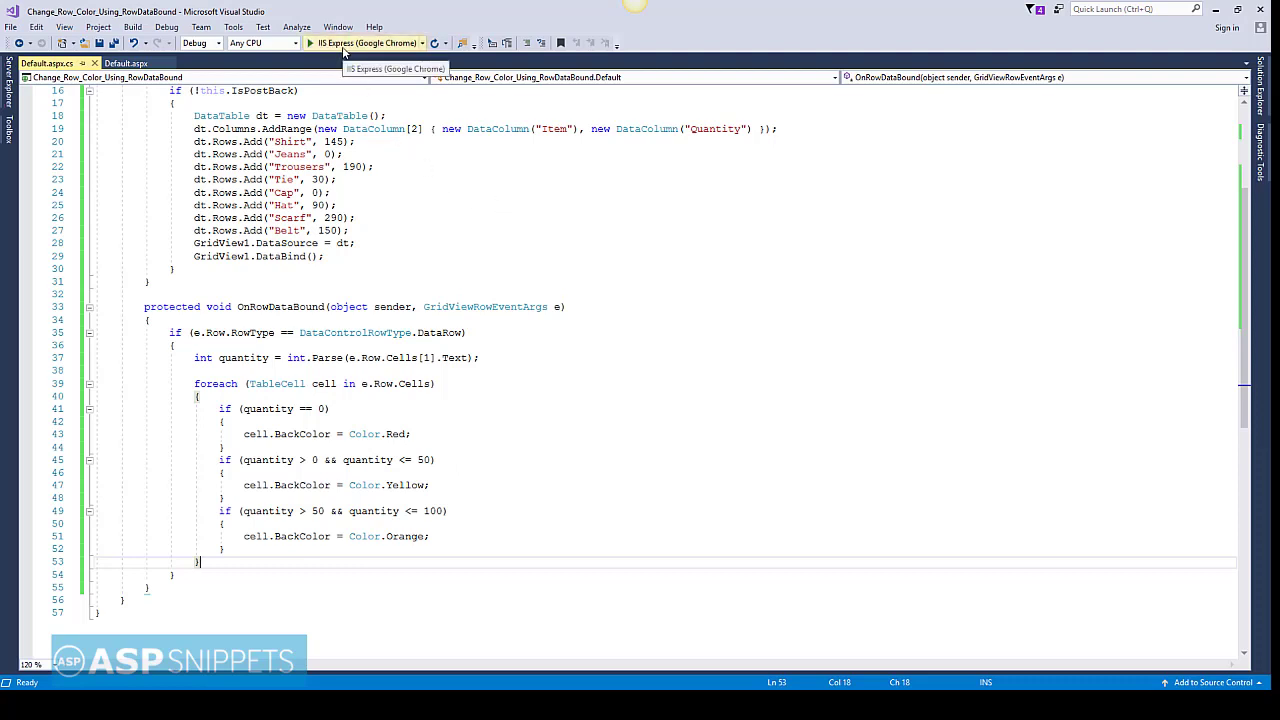
{"action": "left_click", "coordinate": [310, 44]}
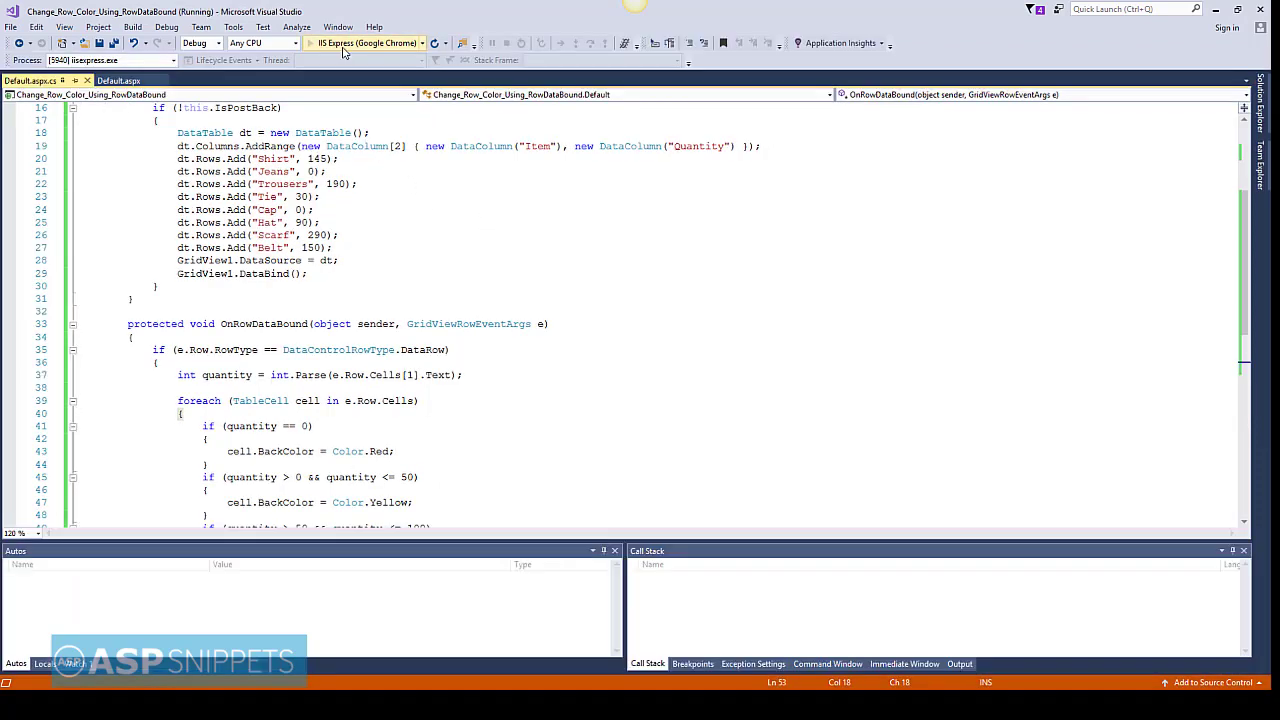